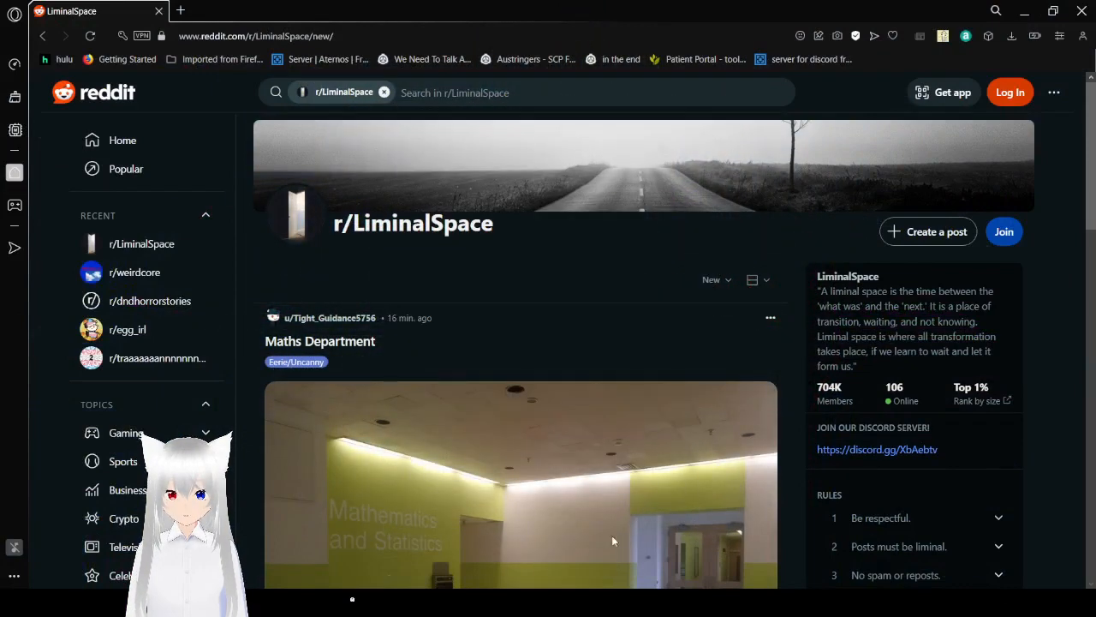
mouse_move(798, 413)
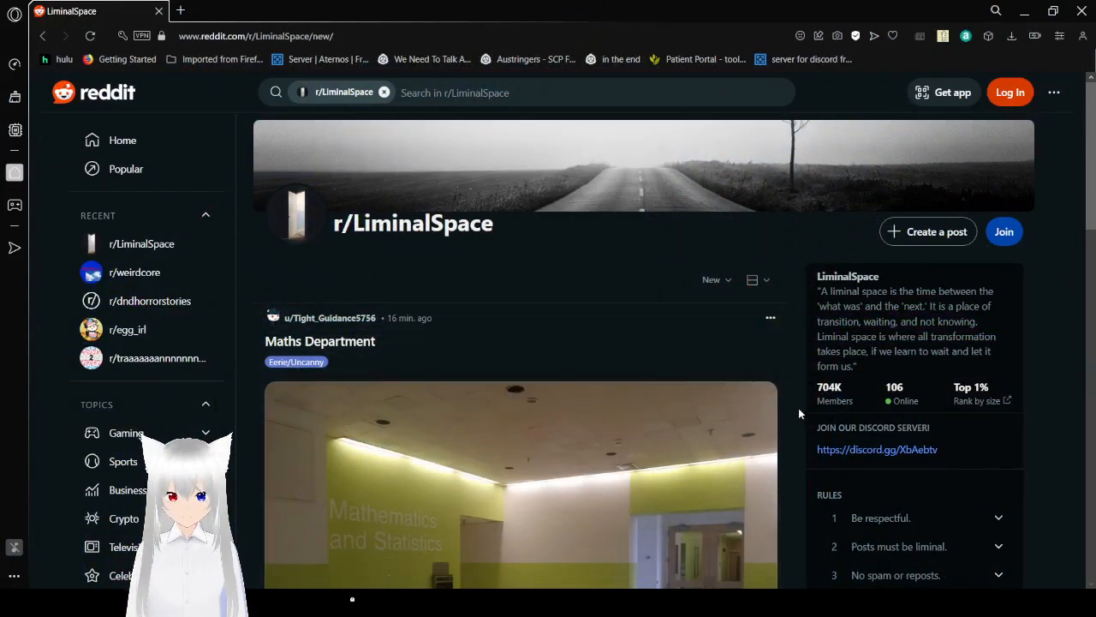
Scroll down the r/LiminalSpace new feed past Maths Department, The Stairs and Lowe's to Roads to nowhere.
scroll(down, 3)
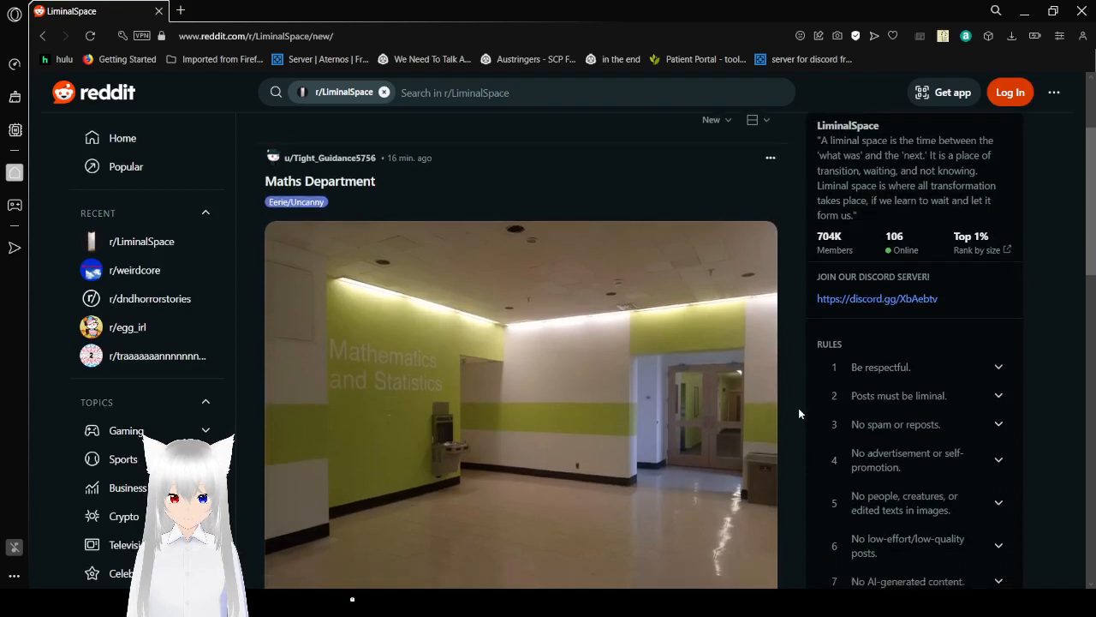
scroll(down, 3)
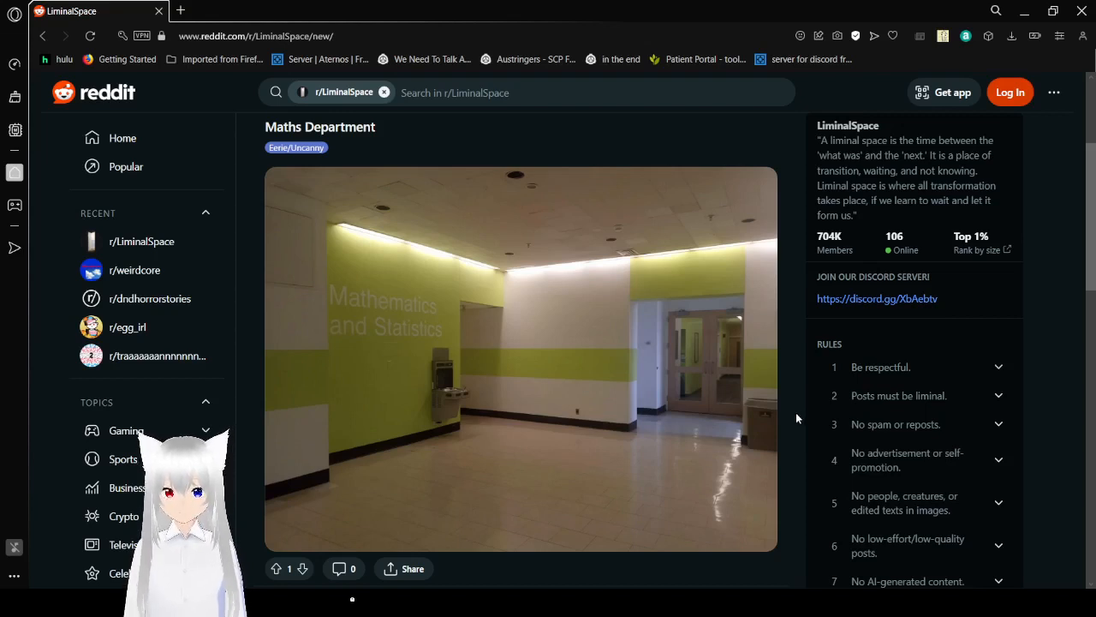
scroll(down, 3)
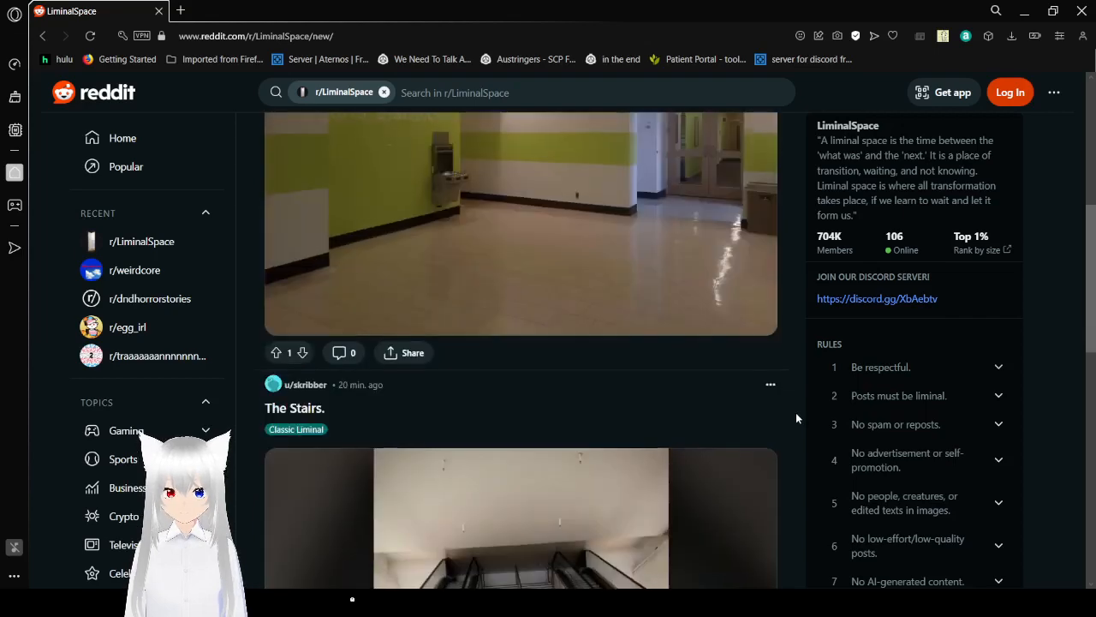
scroll(down, 3)
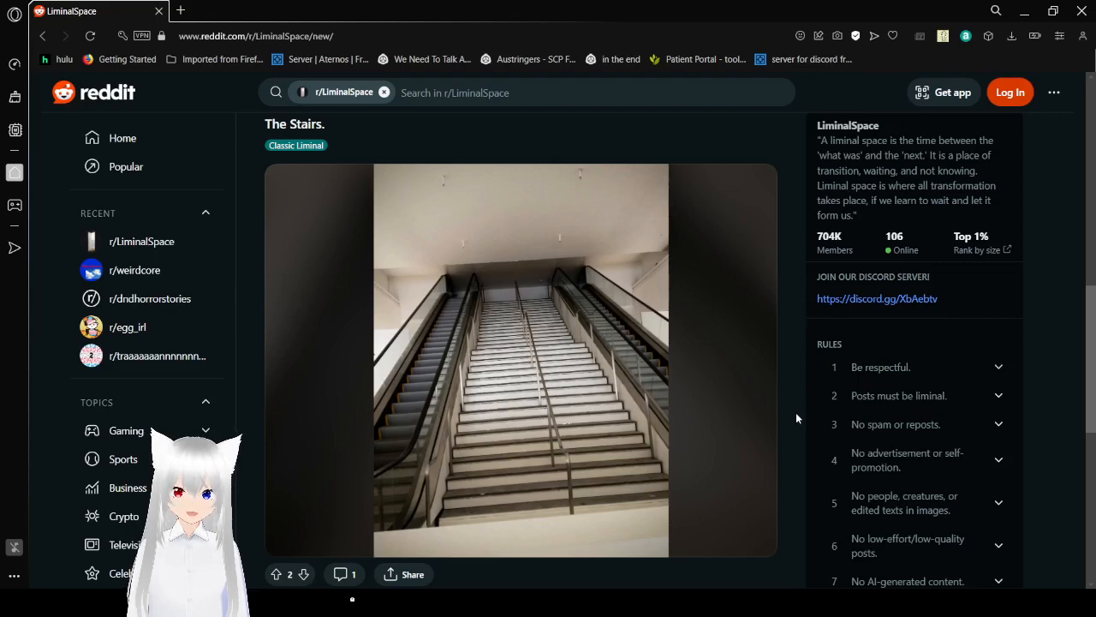
scroll(down, 3)
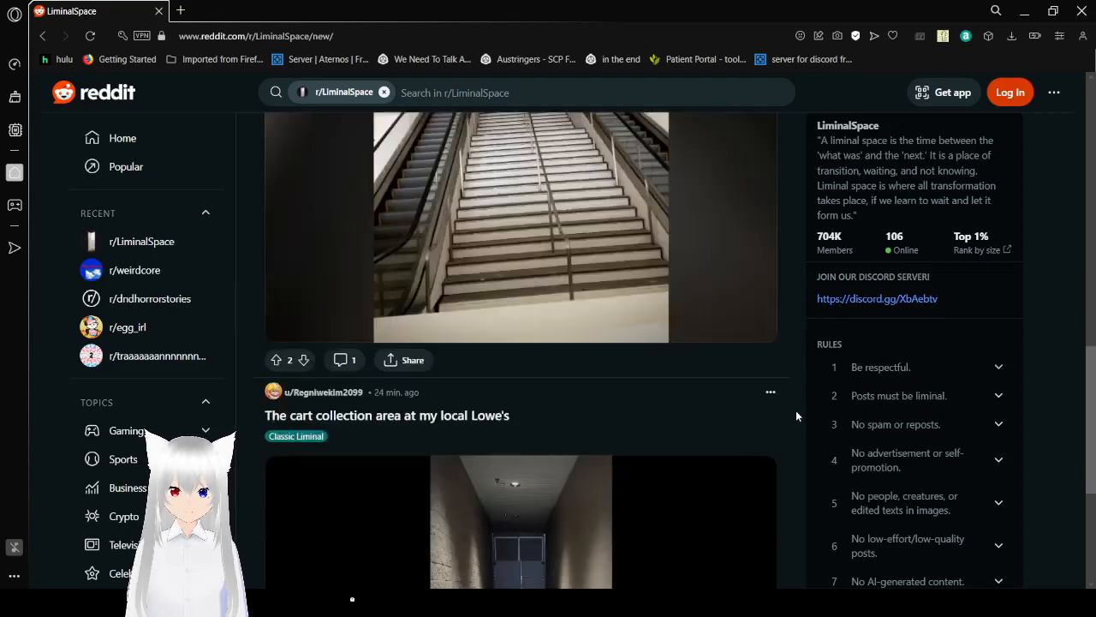
scroll(down, 3)
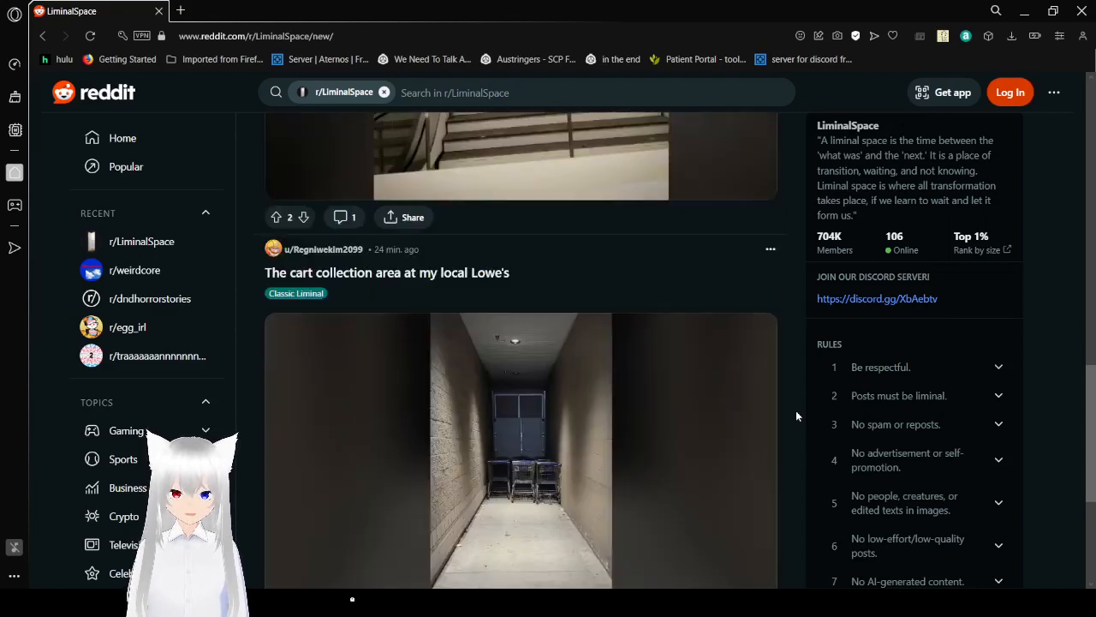
scroll(down, 3)
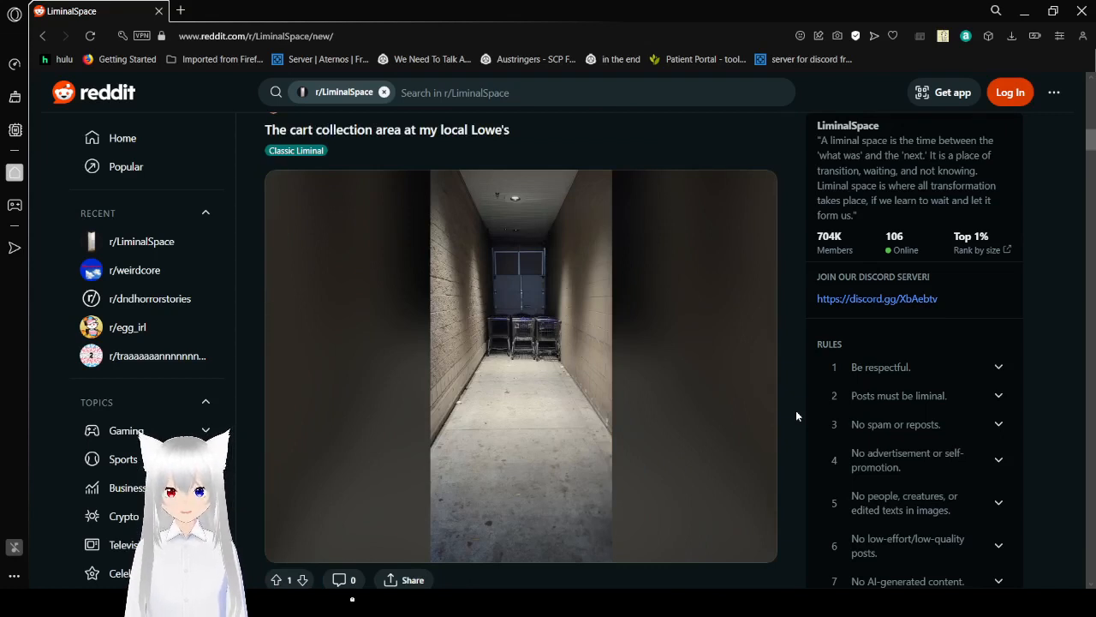
scroll(down, 3)
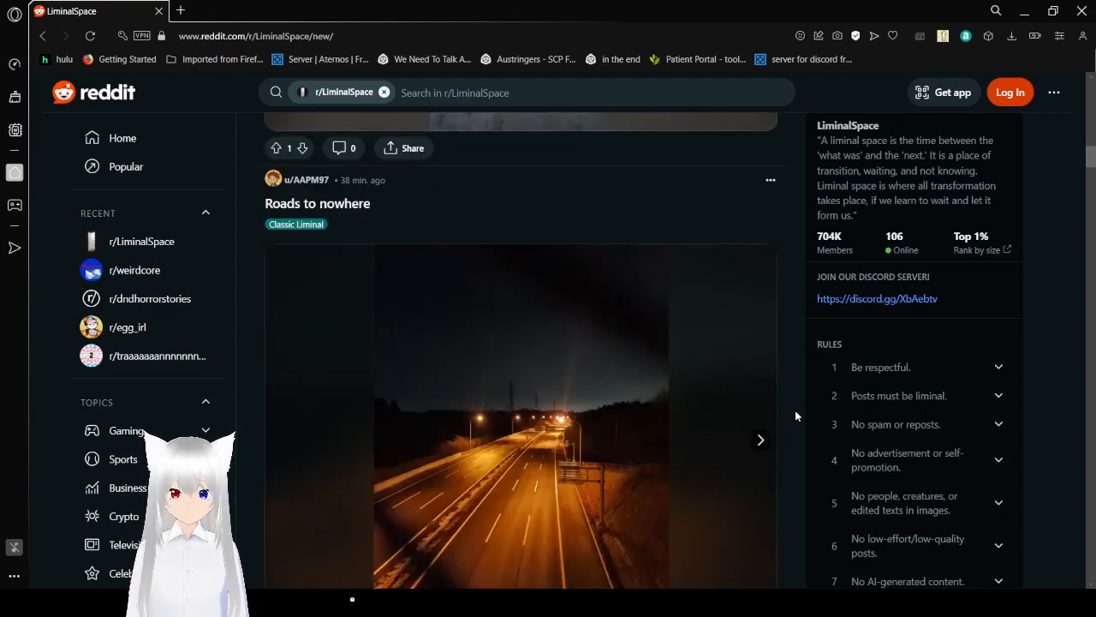
Advance the Roads to nowhere carousel through the lamp-lit road and tree-lined path photos.
scroll(down, 3)
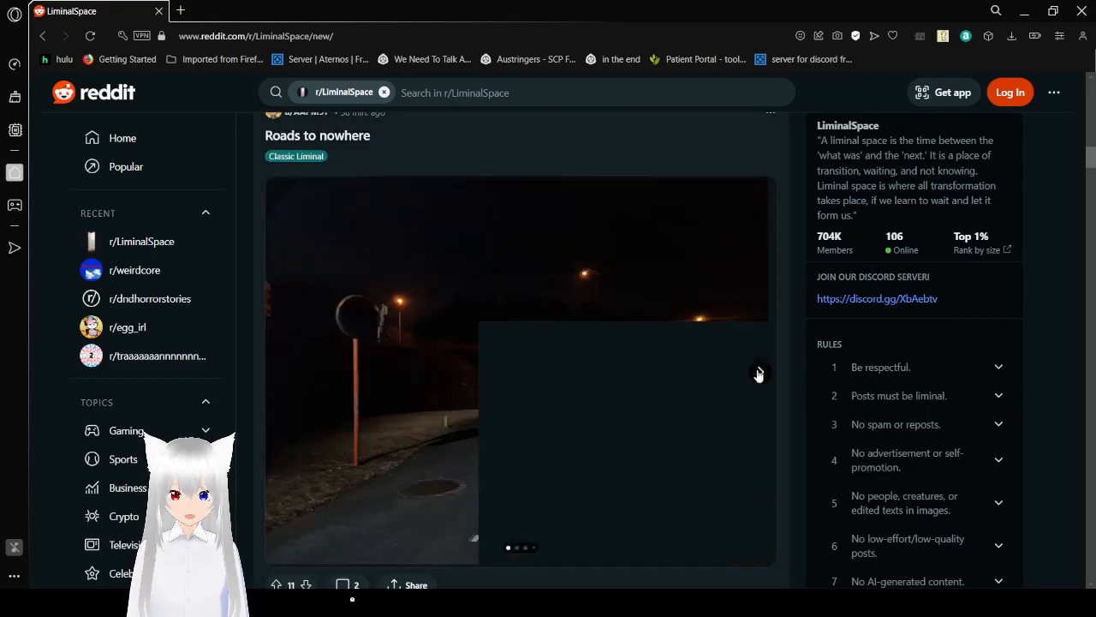
click(760, 376)
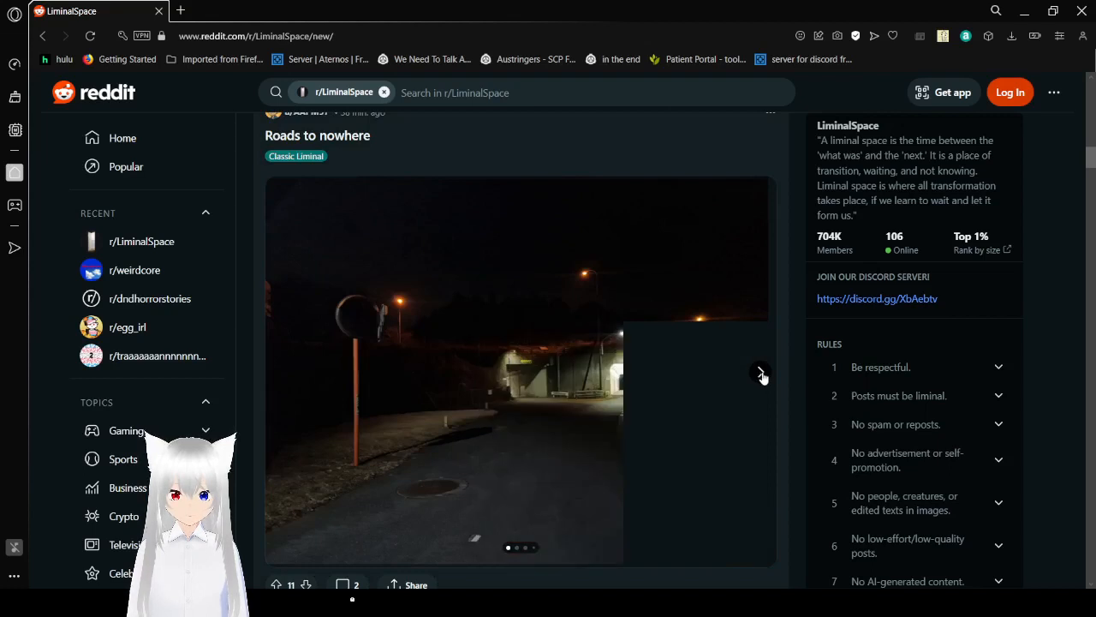
click(760, 372)
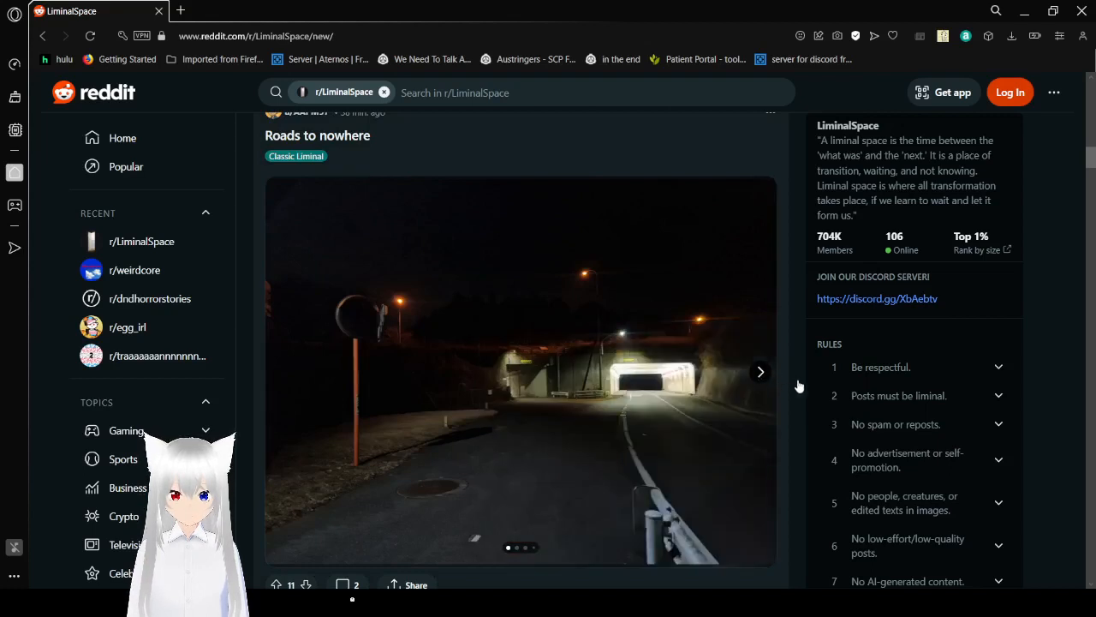
click(761, 371)
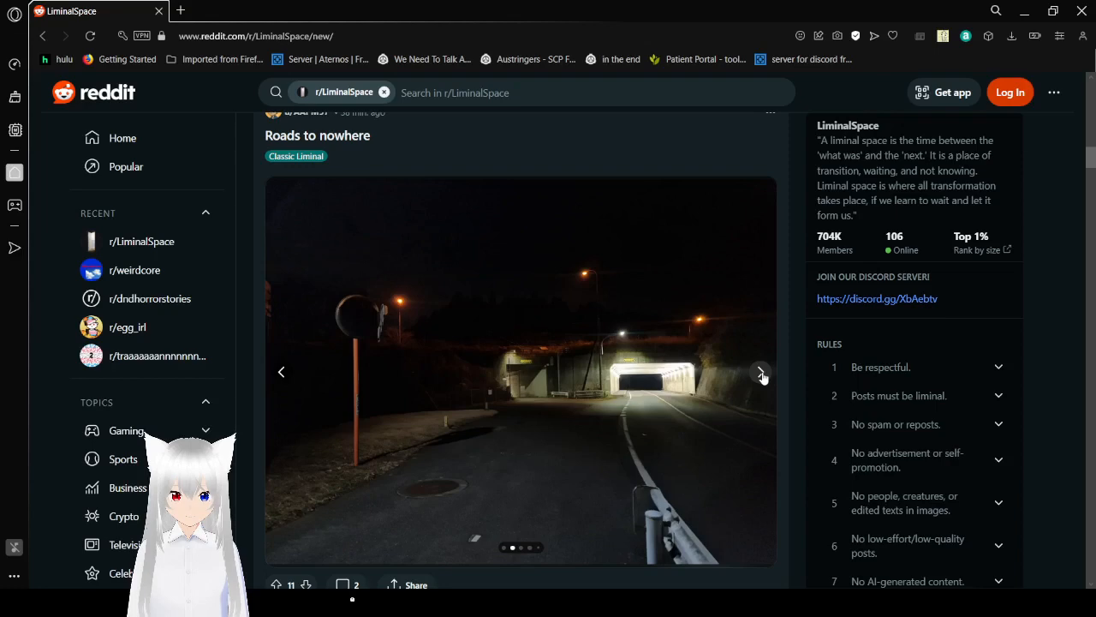
mouse_move(791, 377)
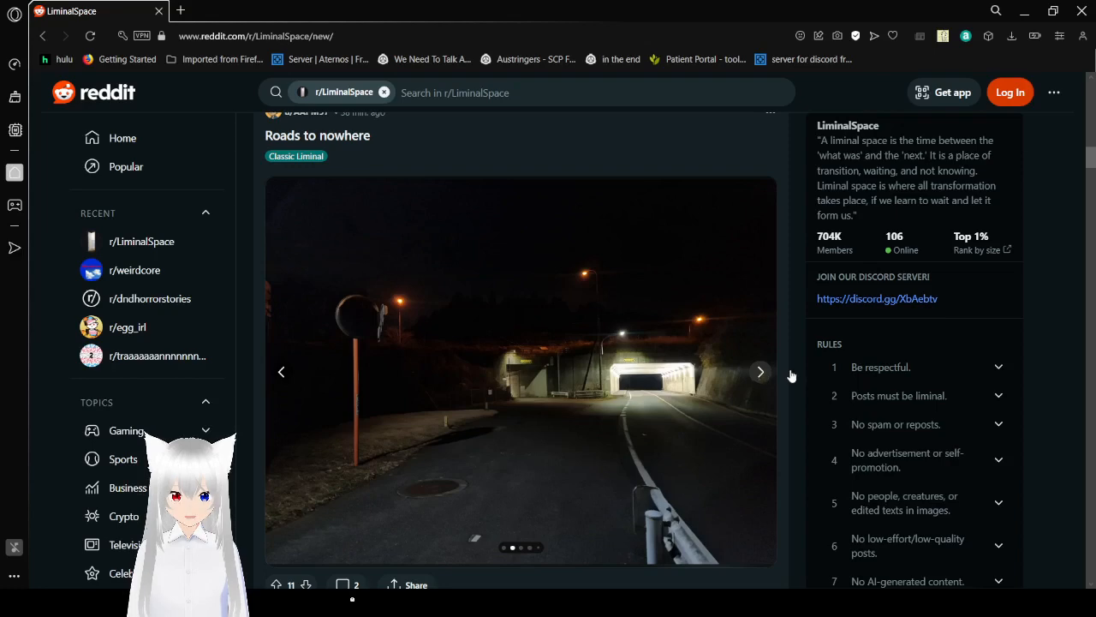
click(761, 372)
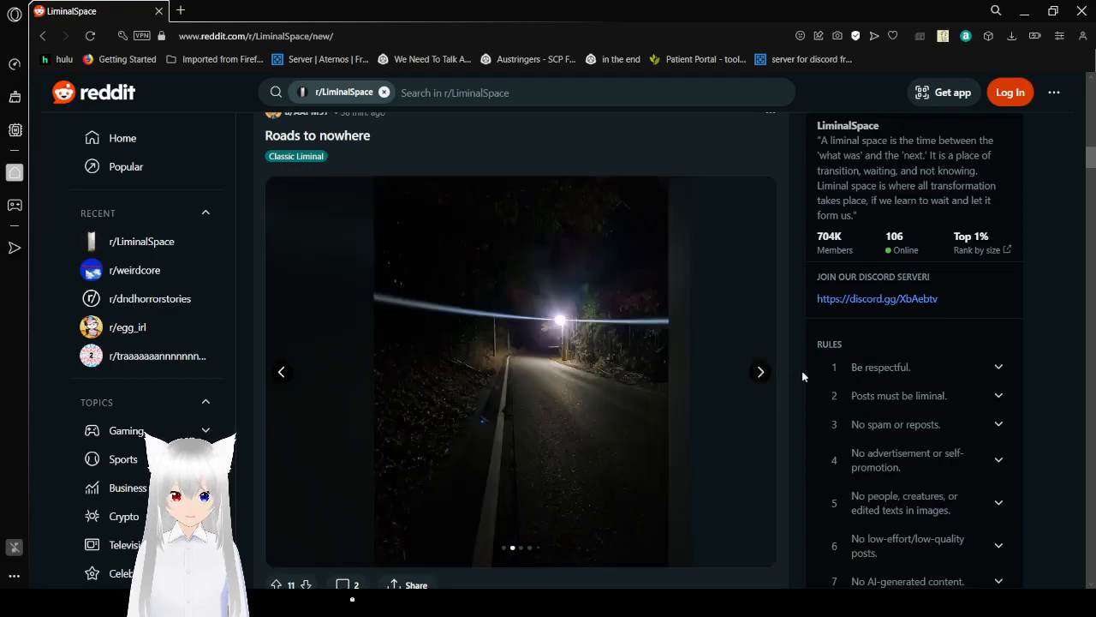
click(761, 372)
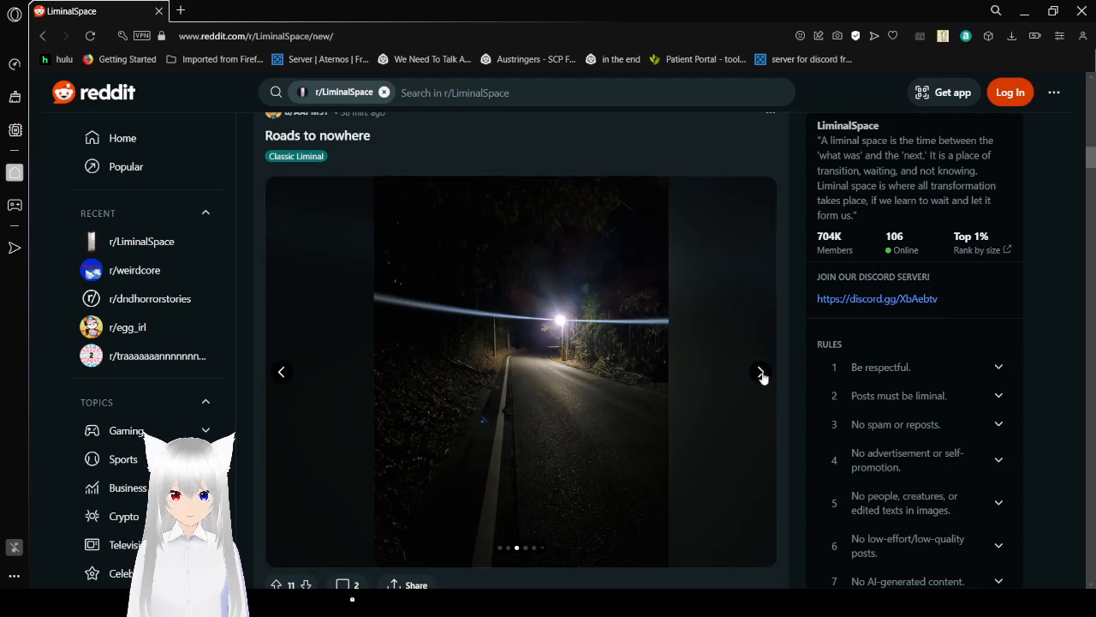
click(761, 372)
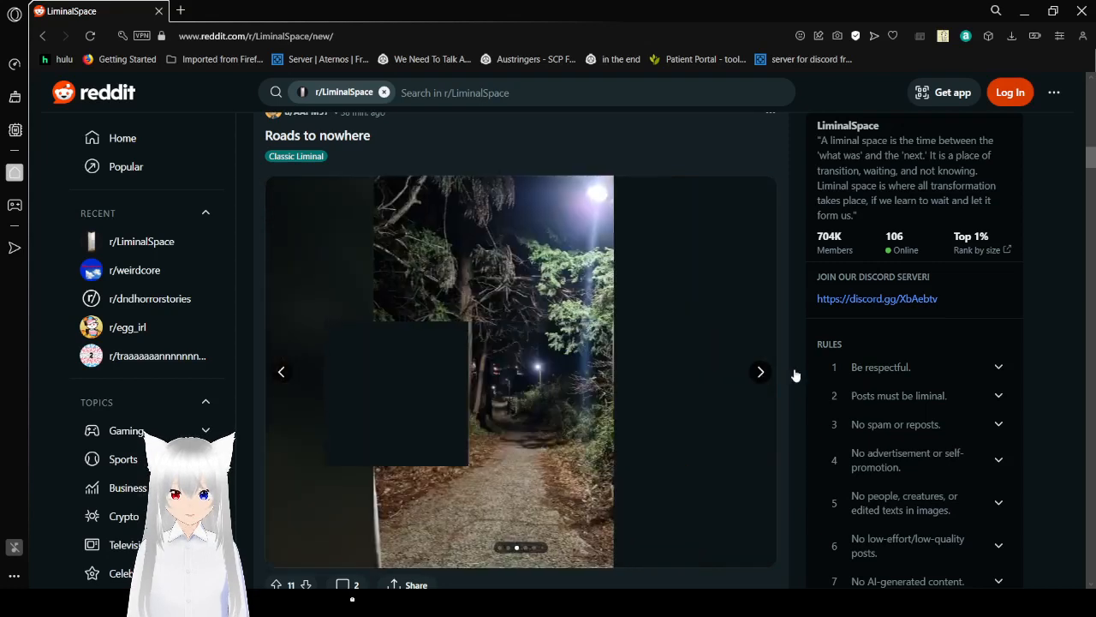
mouse_move(795, 375)
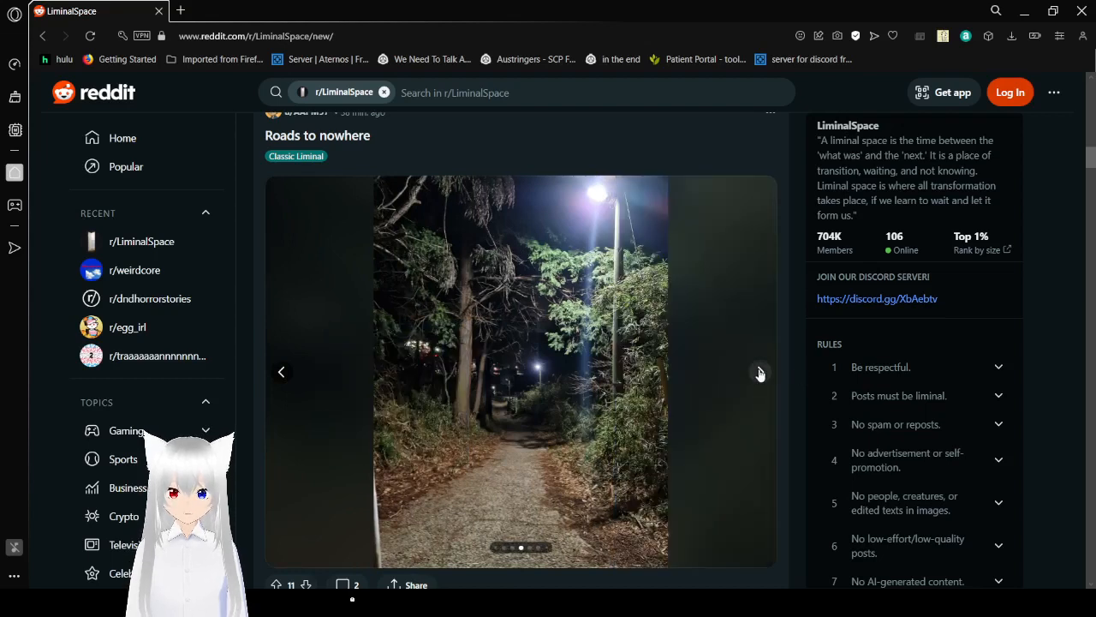
Continue through the fenced path and red-lit railway photos to the final railway crossing photo.
click(760, 370)
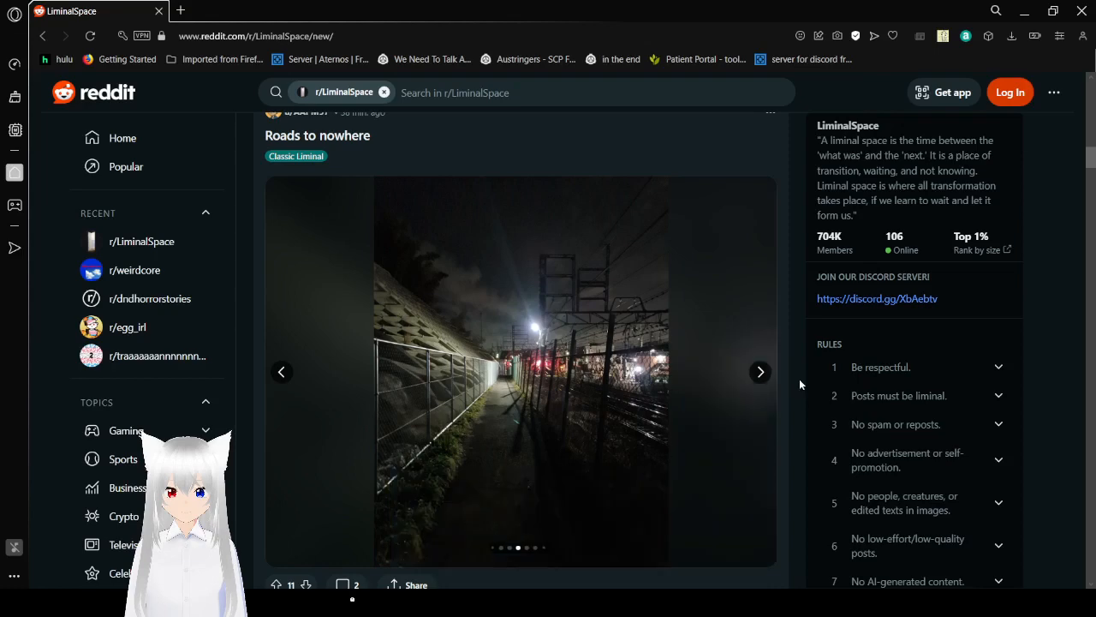
click(761, 370)
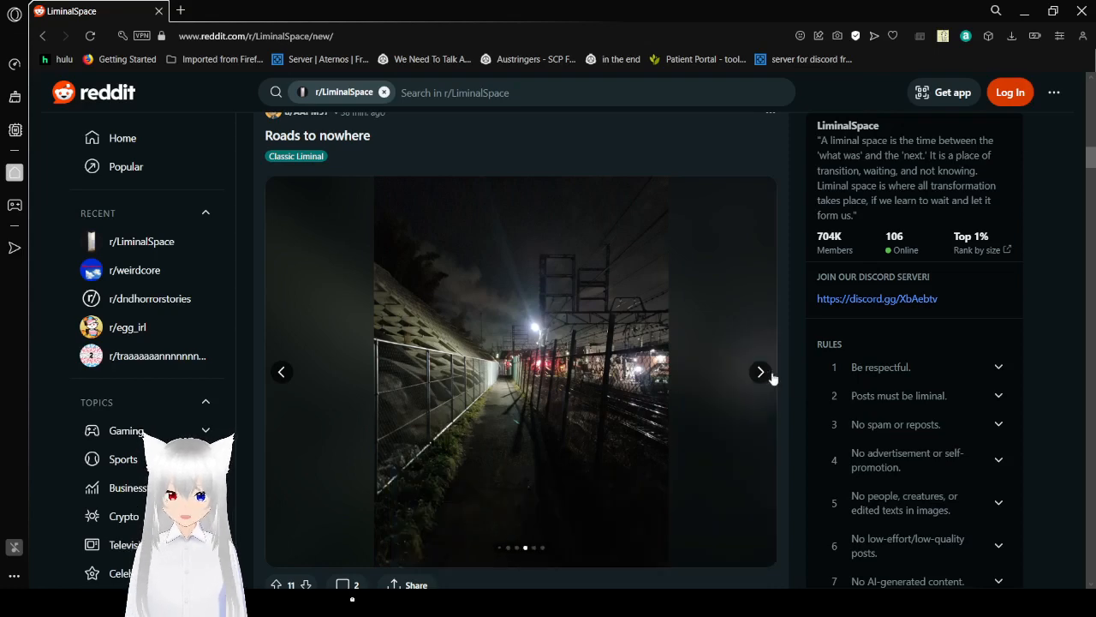
click(761, 372)
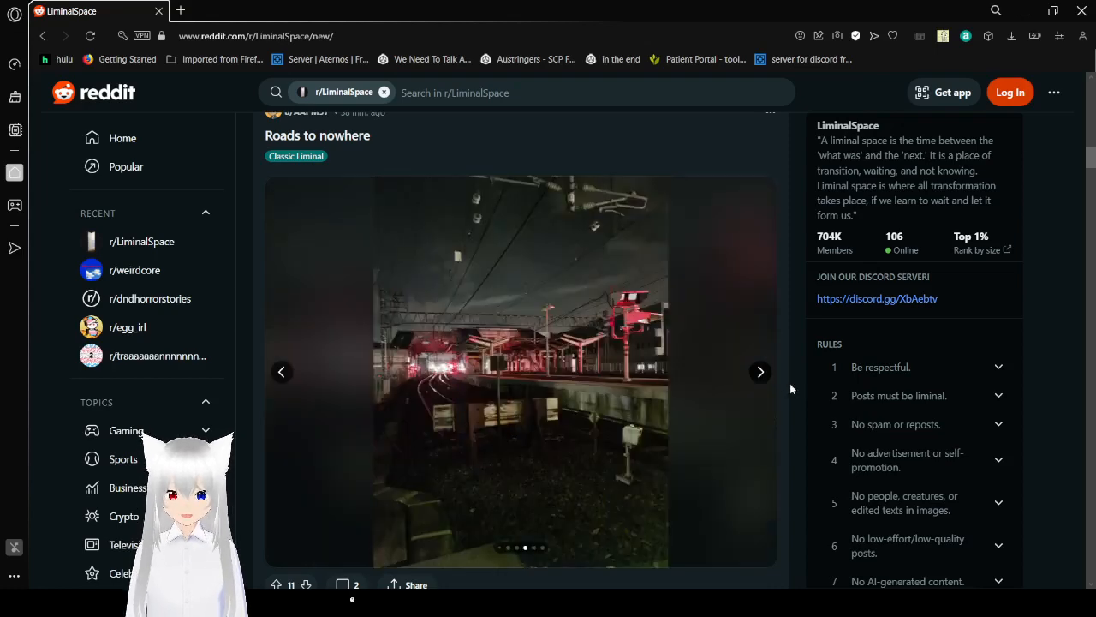
click(761, 370)
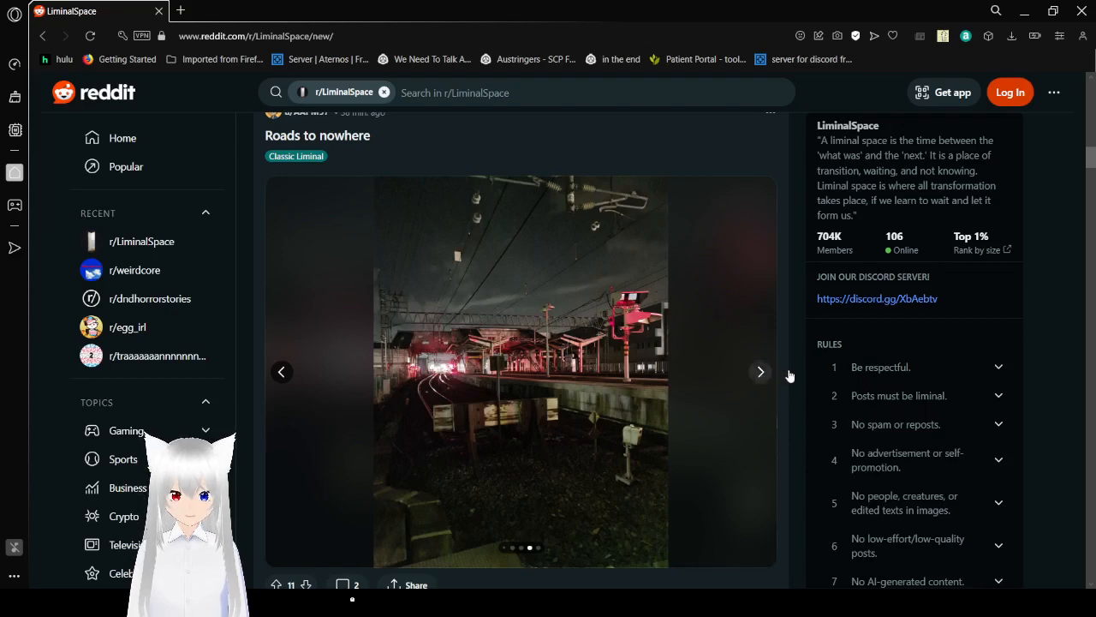
mouse_move(797, 380)
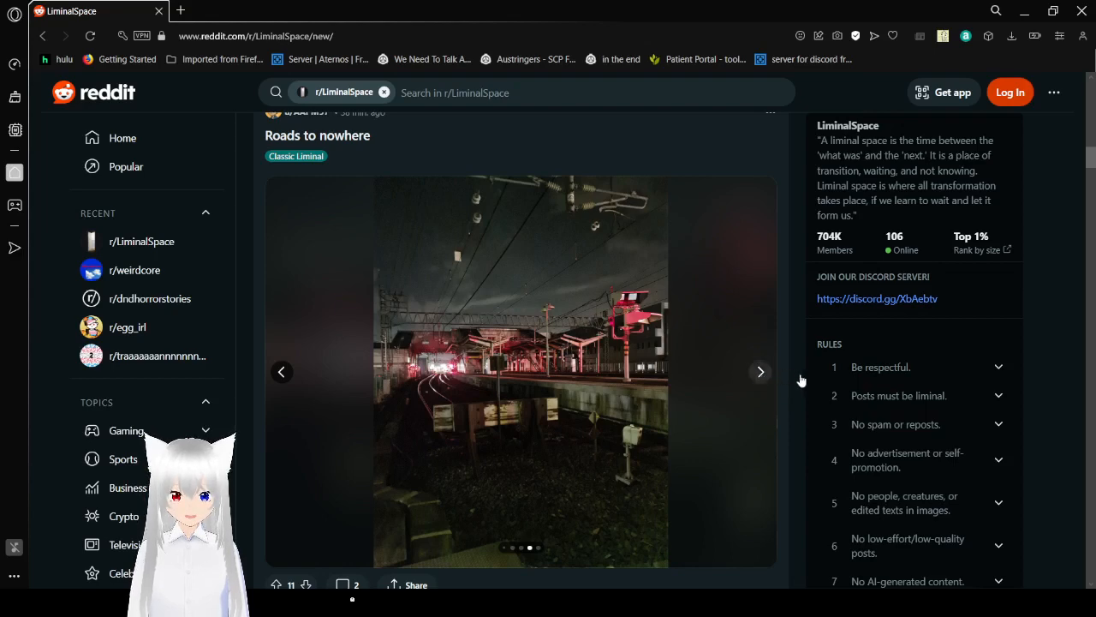
click(761, 370)
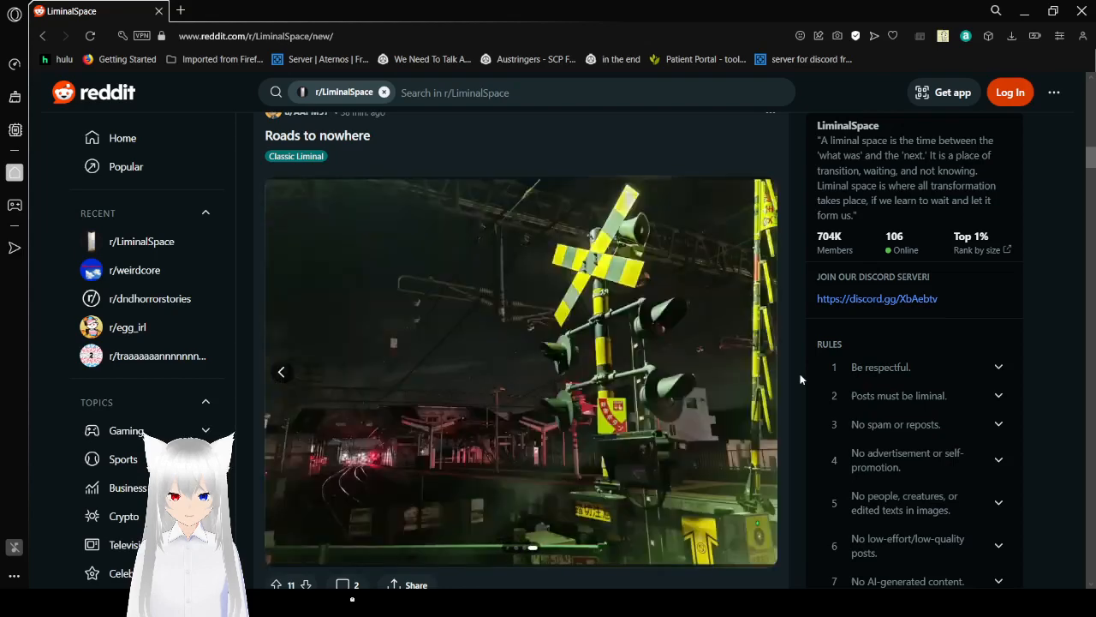
Scroll past the corridor and Hello?.. posts until the Furniture. post's leather sofa photo is fully visible.
scroll(down, 3)
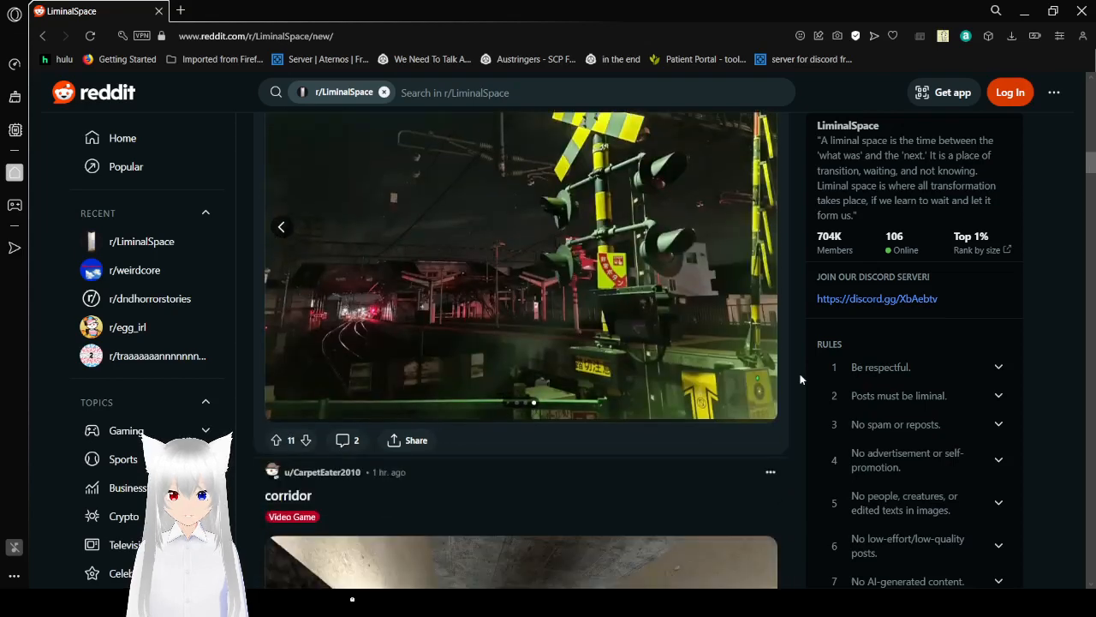
scroll(down, 3)
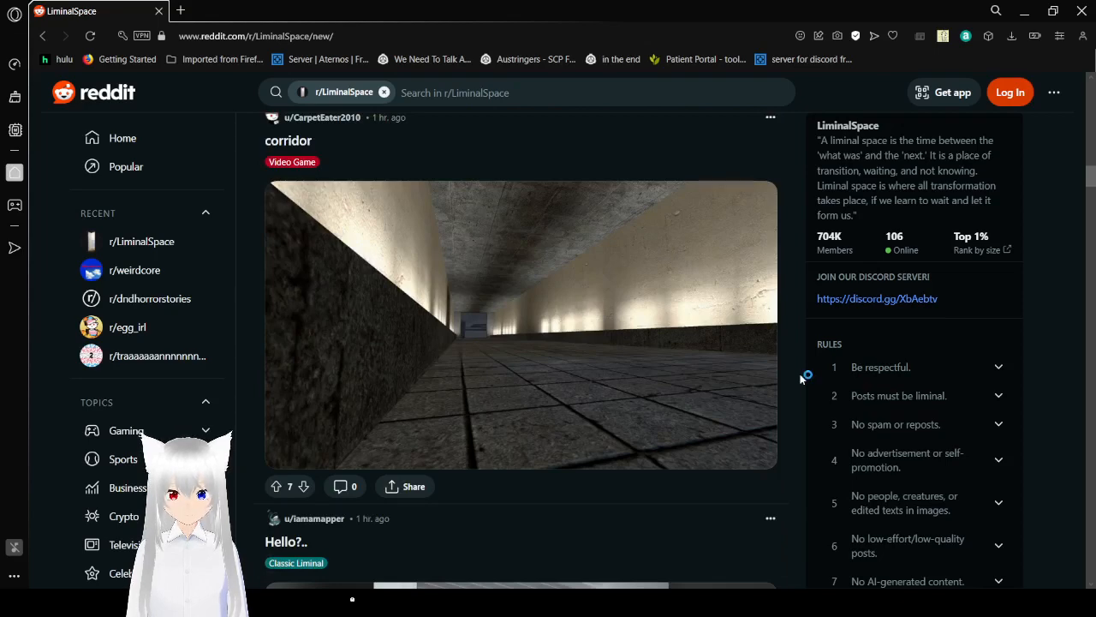
scroll(down, 3)
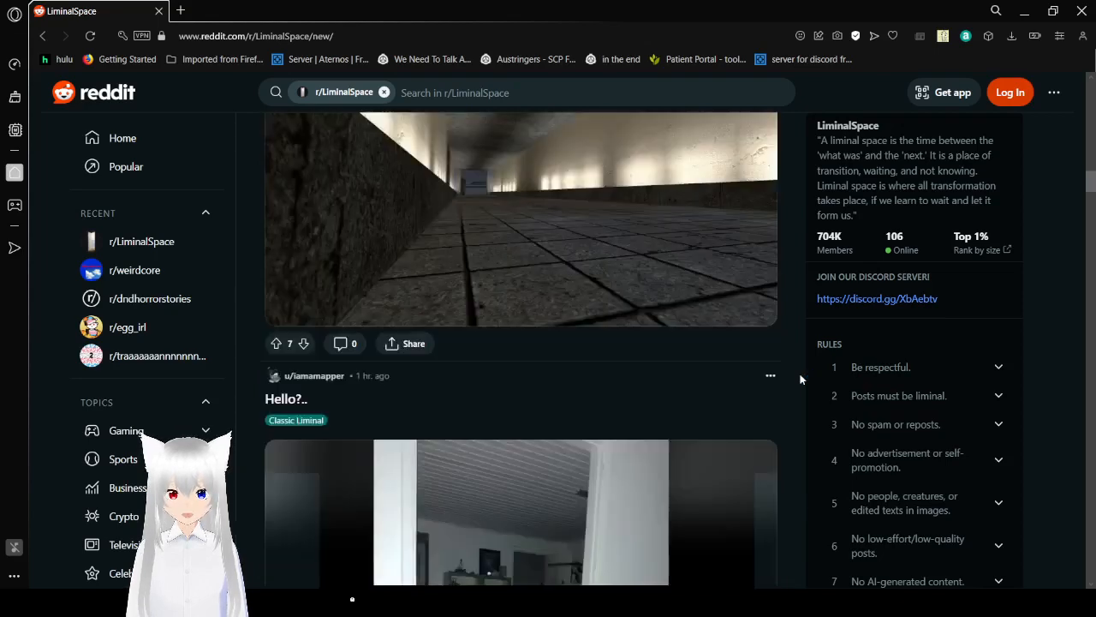
scroll(down, 3)
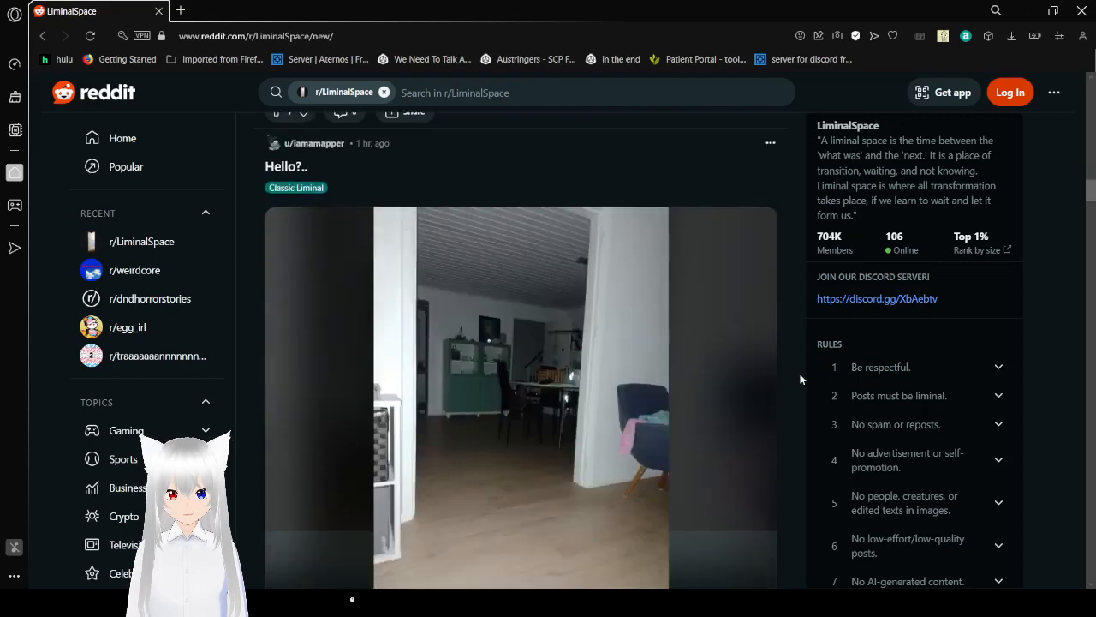
scroll(down, 3)
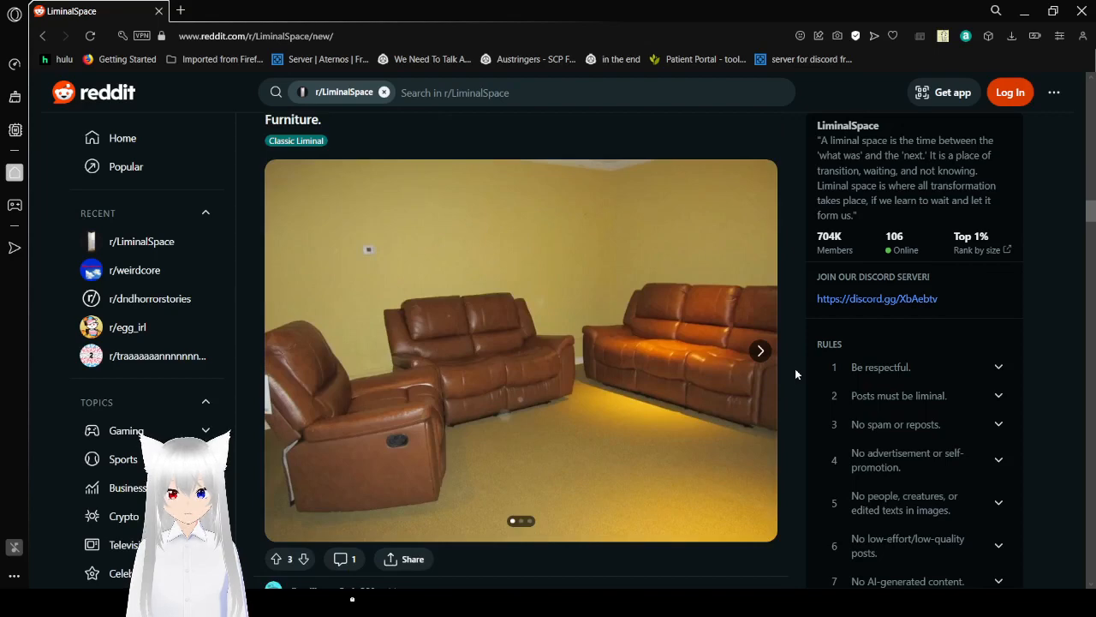
mouse_move(748, 346)
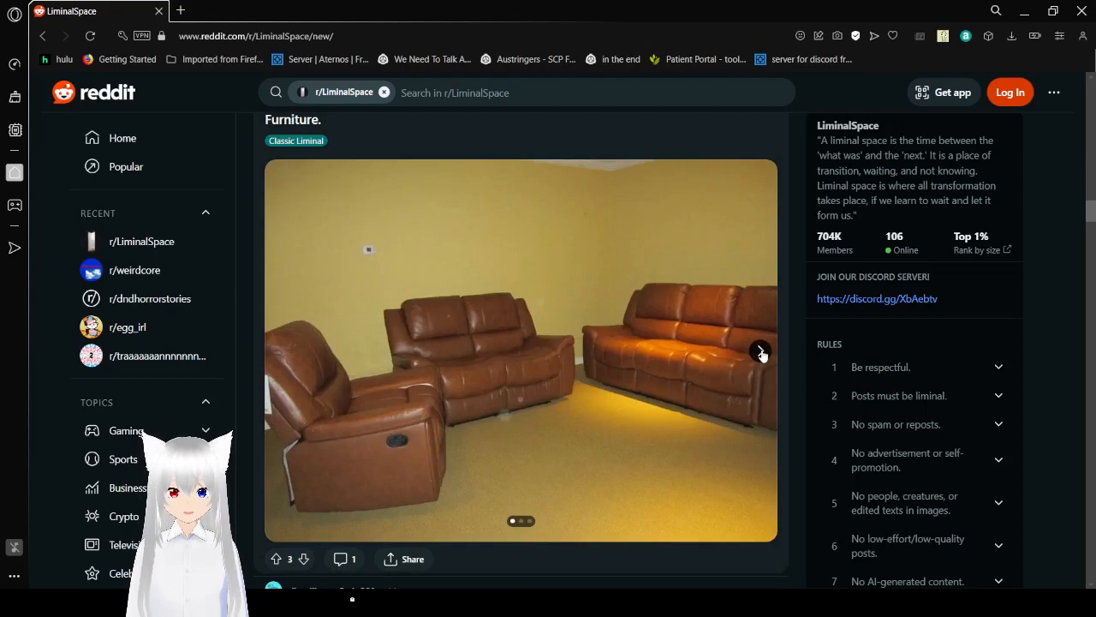
Page through all the Furniture. photos to the dark leather sofas image.
click(760, 351)
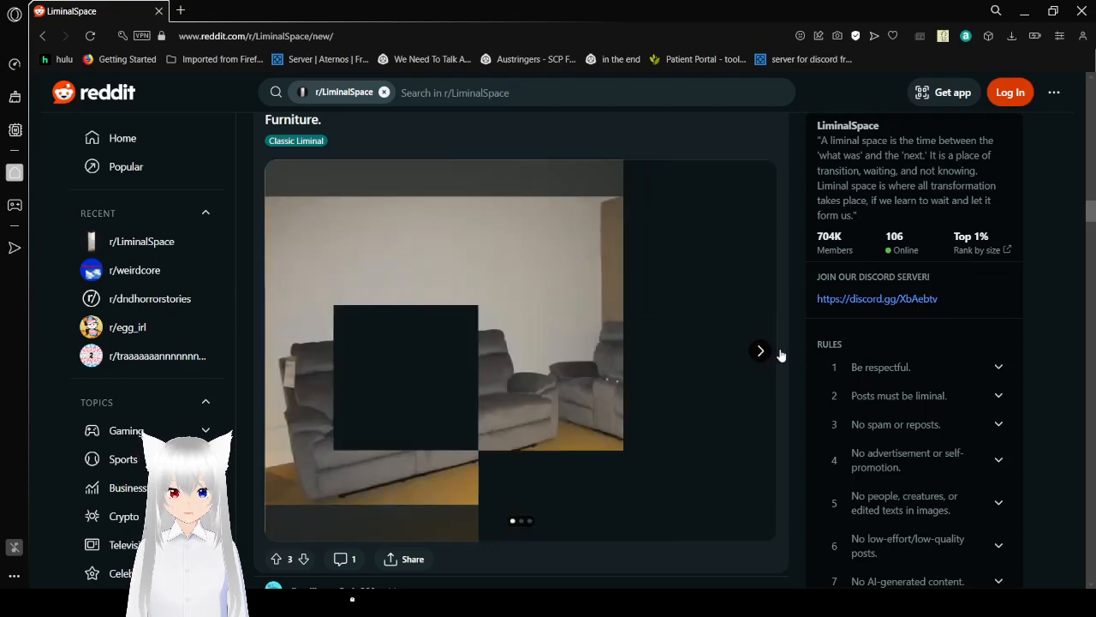
click(760, 350)
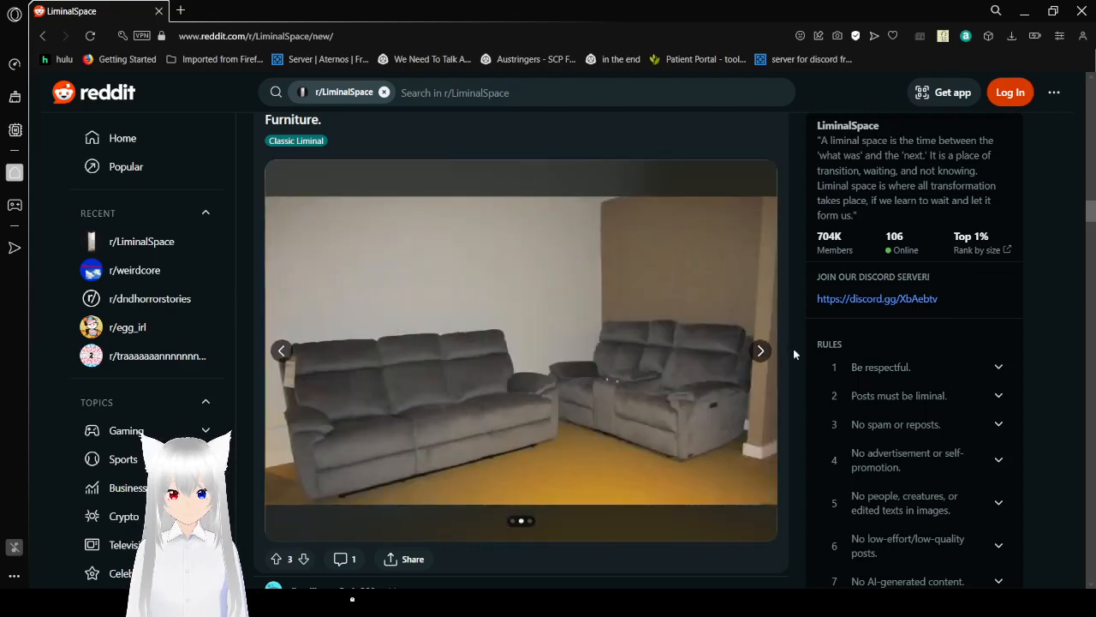
mouse_move(779, 351)
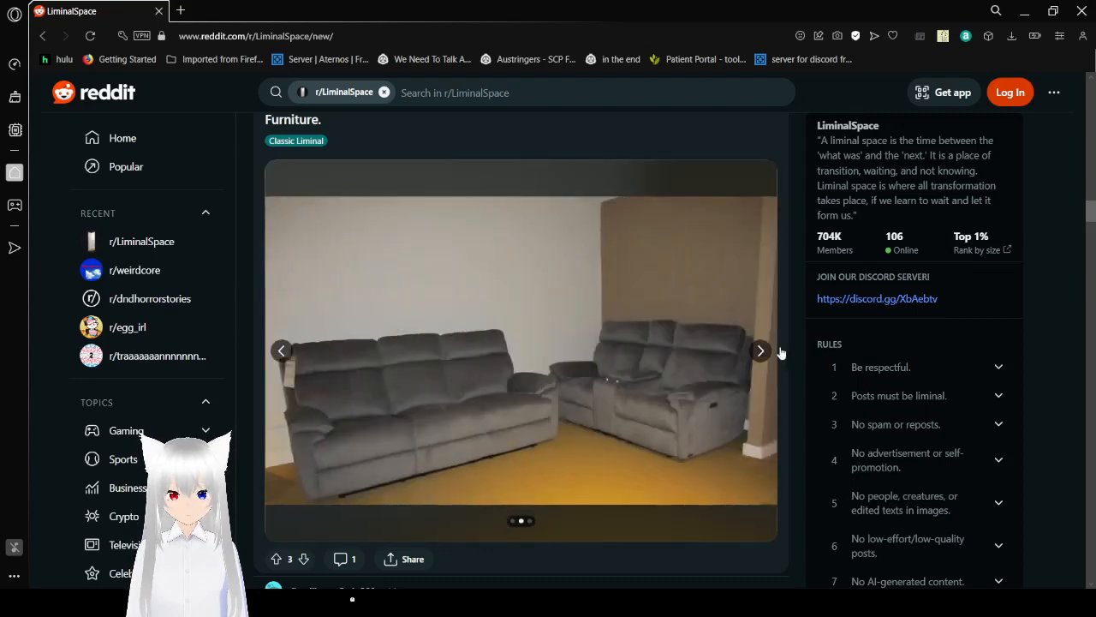
click(761, 349)
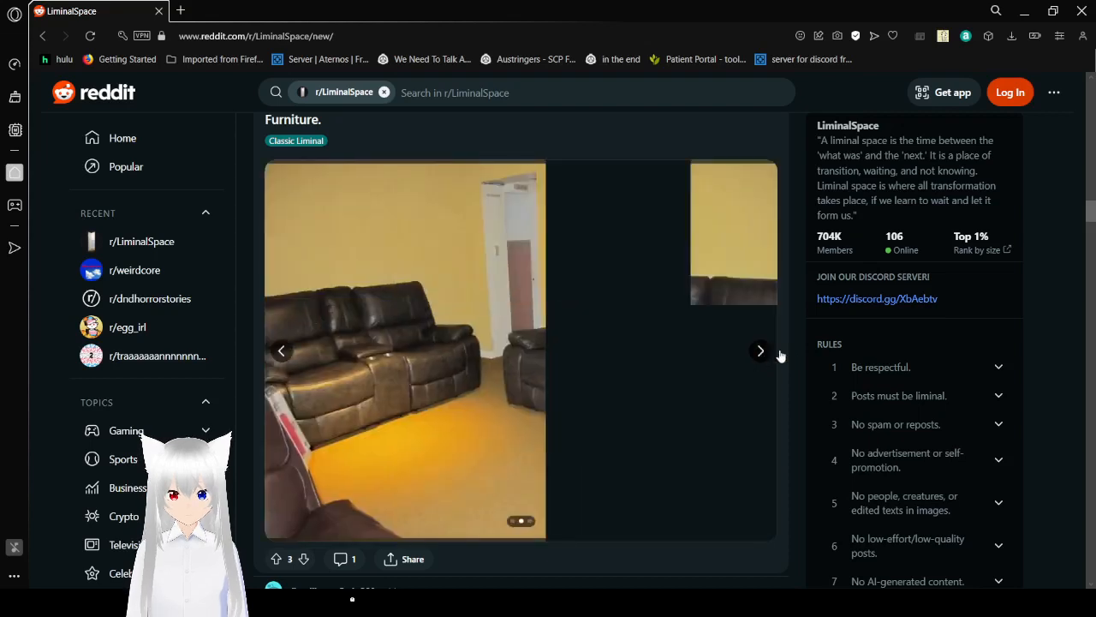
click(760, 350)
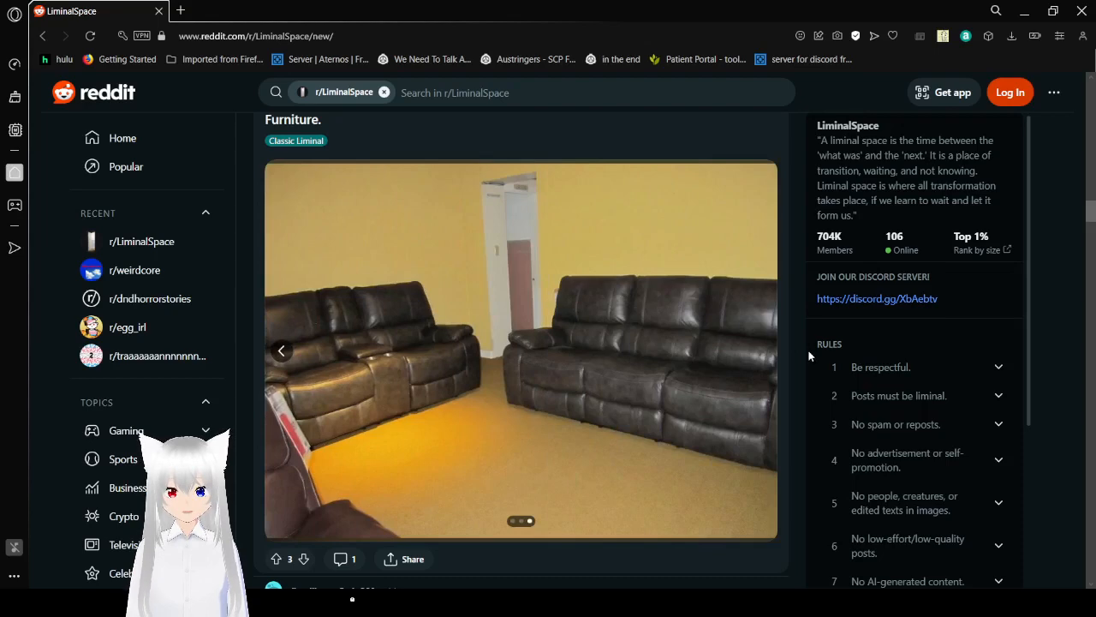
Scroll past Backrooms and Sweet dreams to Bus will be leaving soon... and advance to its third, corridor photo.
scroll(down, 3)
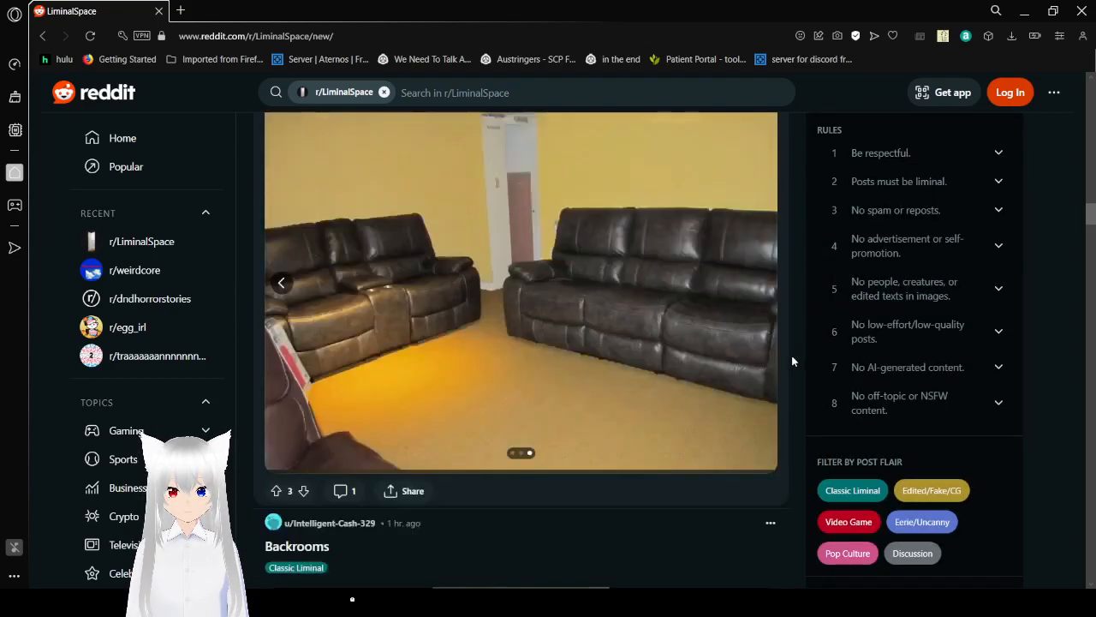
scroll(down, 3)
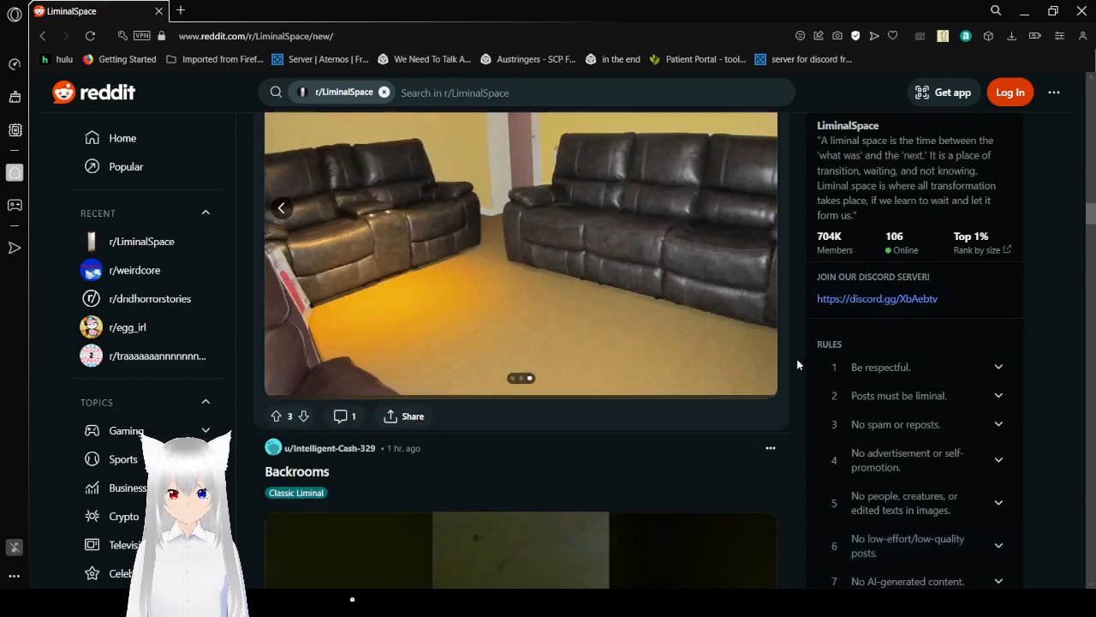
scroll(down, 3)
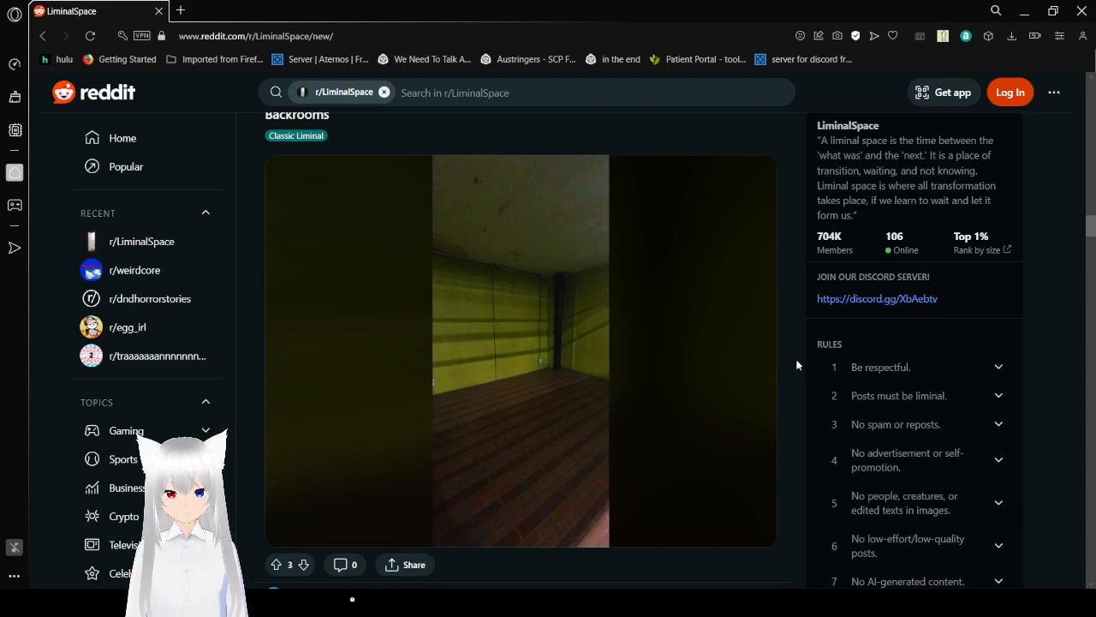
scroll(down, 3)
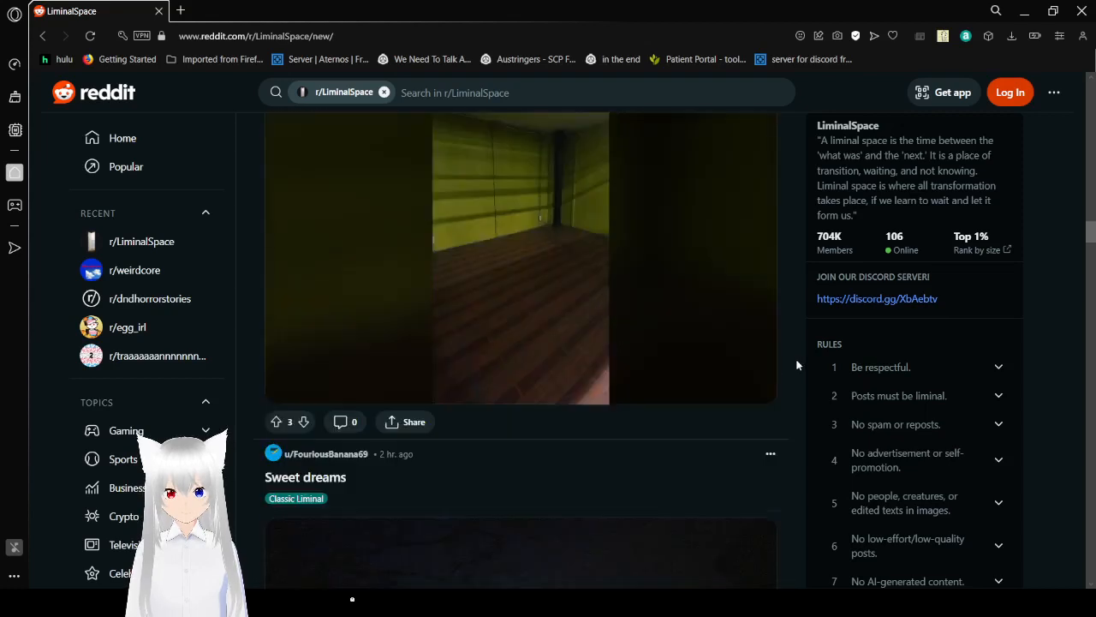
scroll(down, 3)
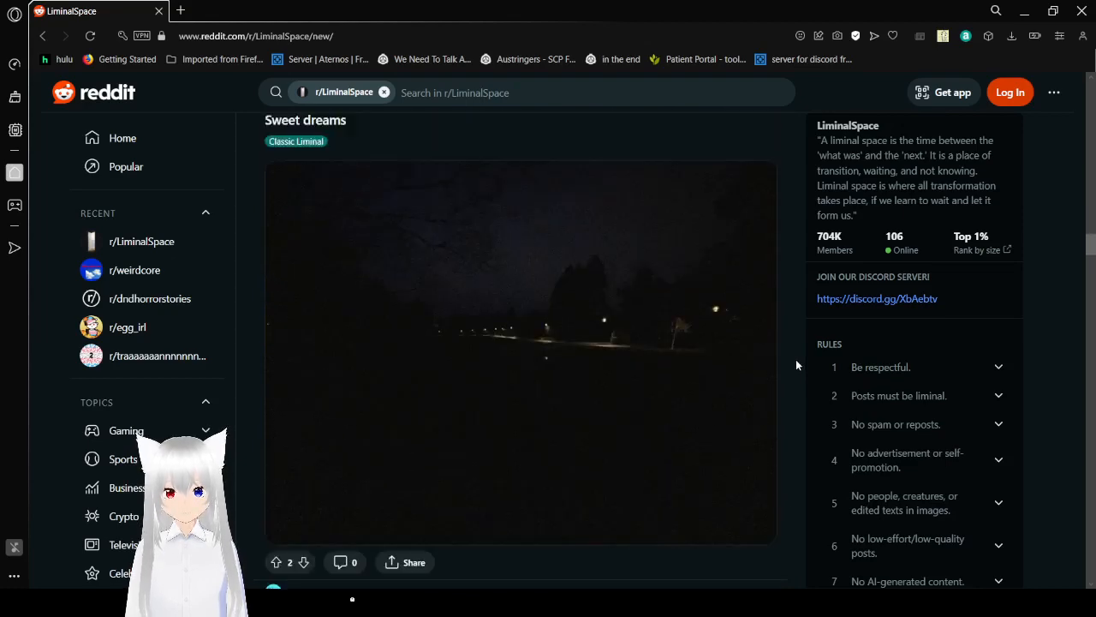
scroll(down, 3)
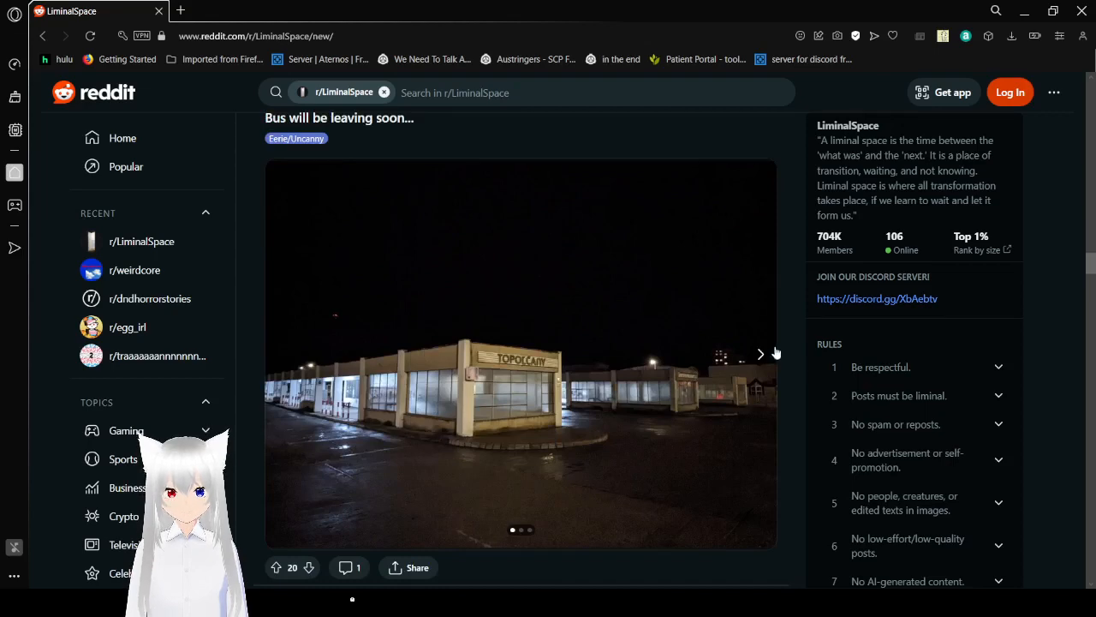
click(761, 355)
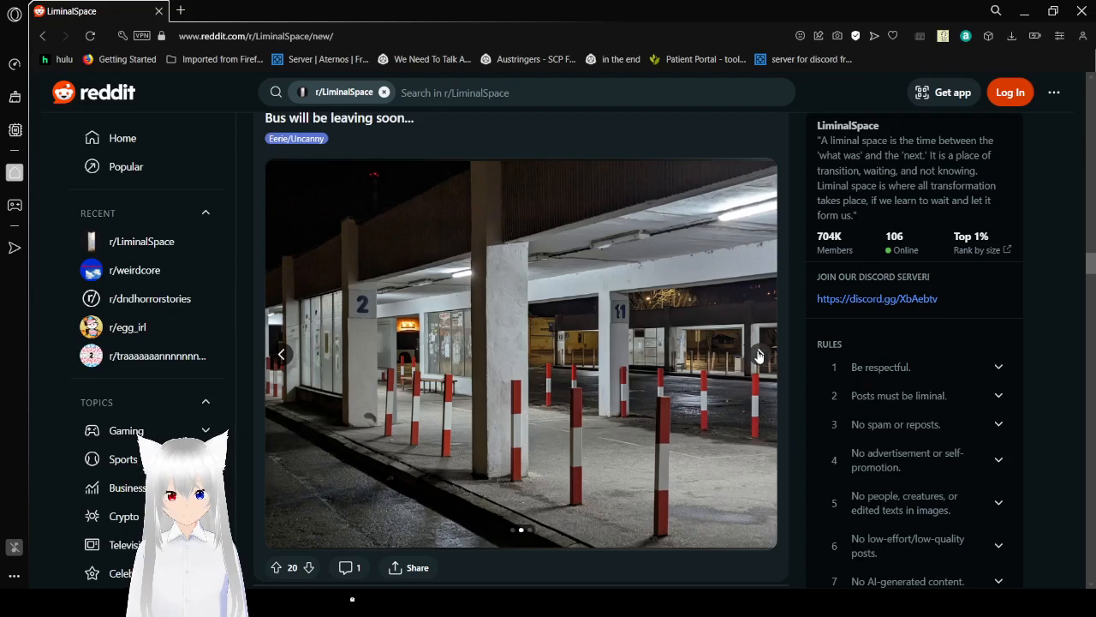
click(761, 353)
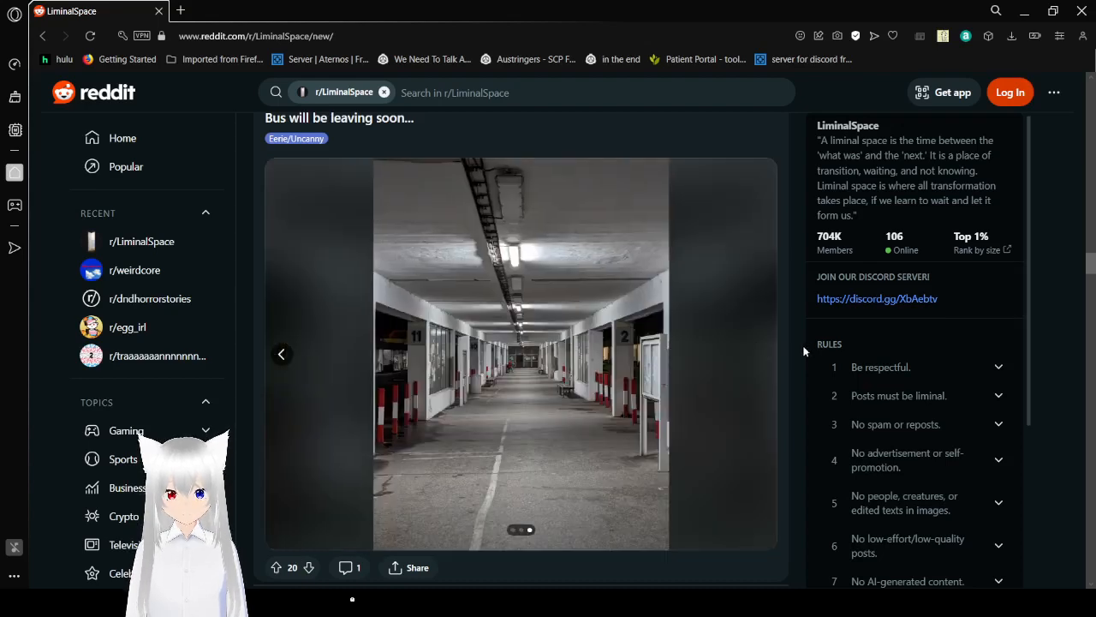
Scroll past the apartment hallway and Foggy posts until the Liminal Office post is in view.
scroll(down, 3)
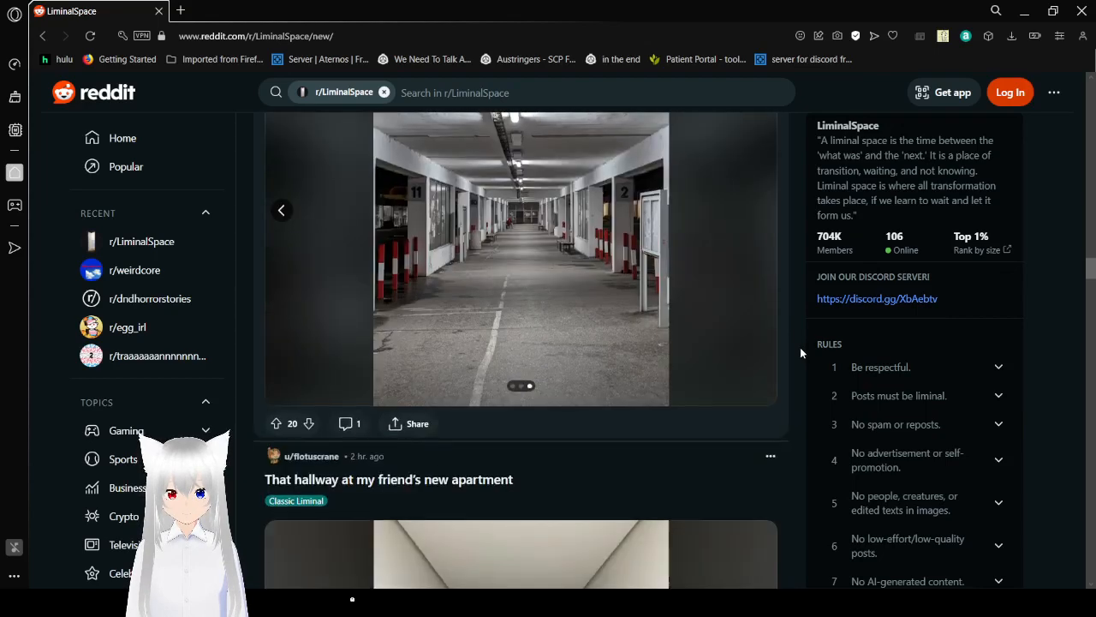
scroll(down, 3)
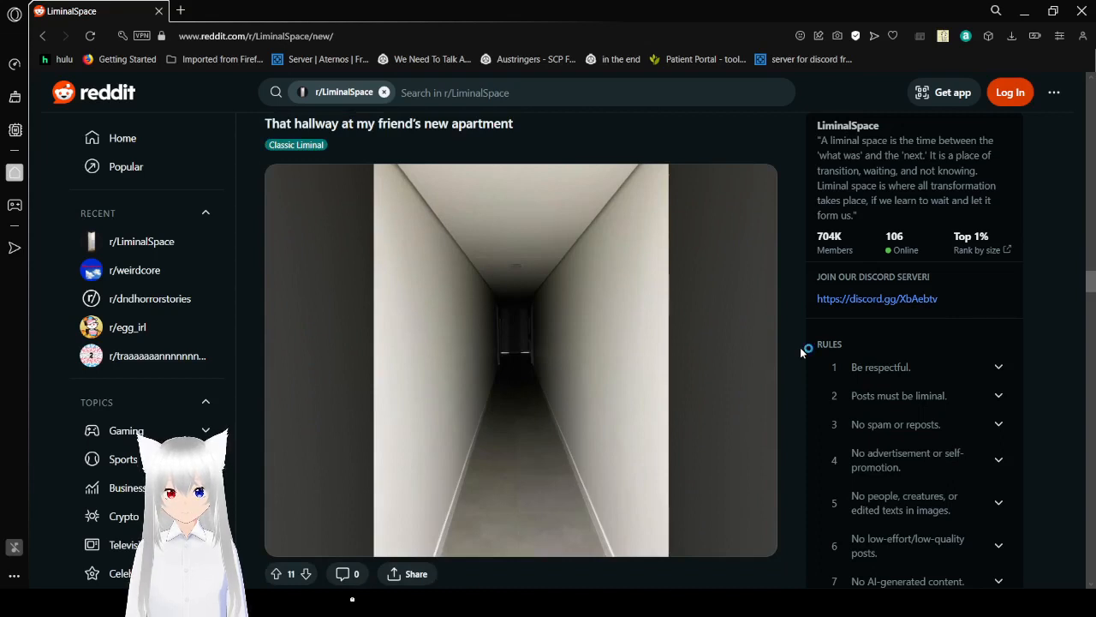
scroll(down, 3)
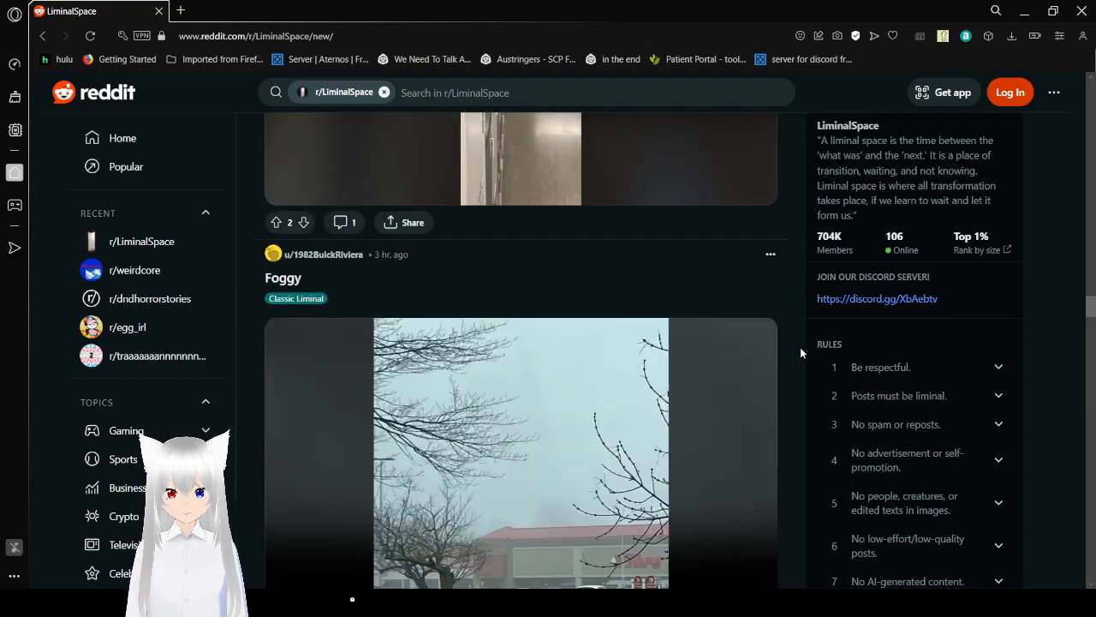
scroll(down, 3)
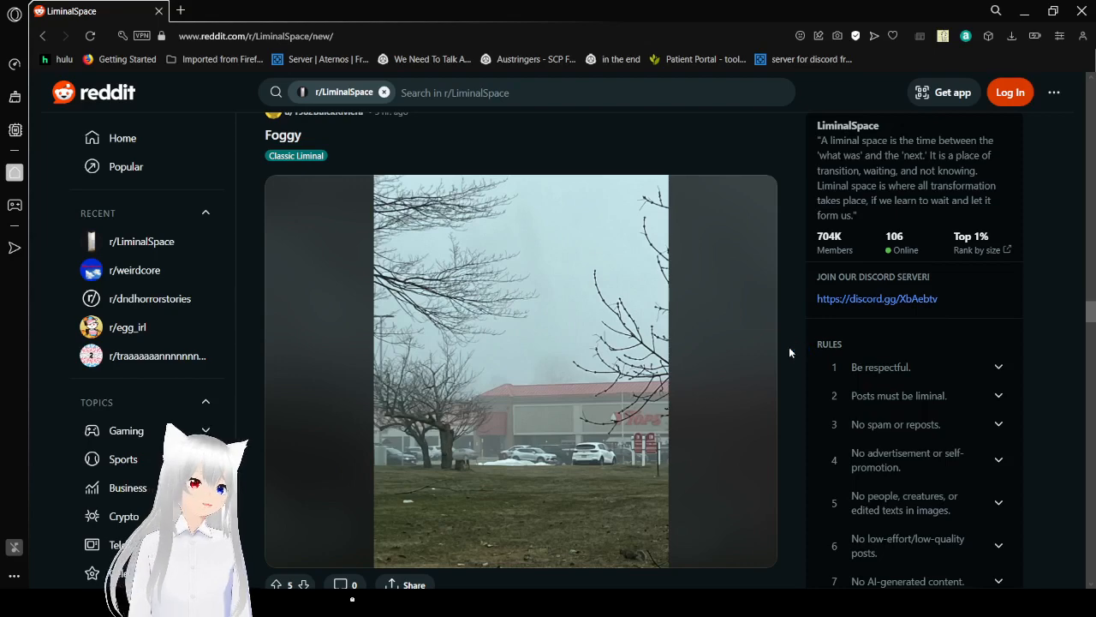
scroll(down, 3)
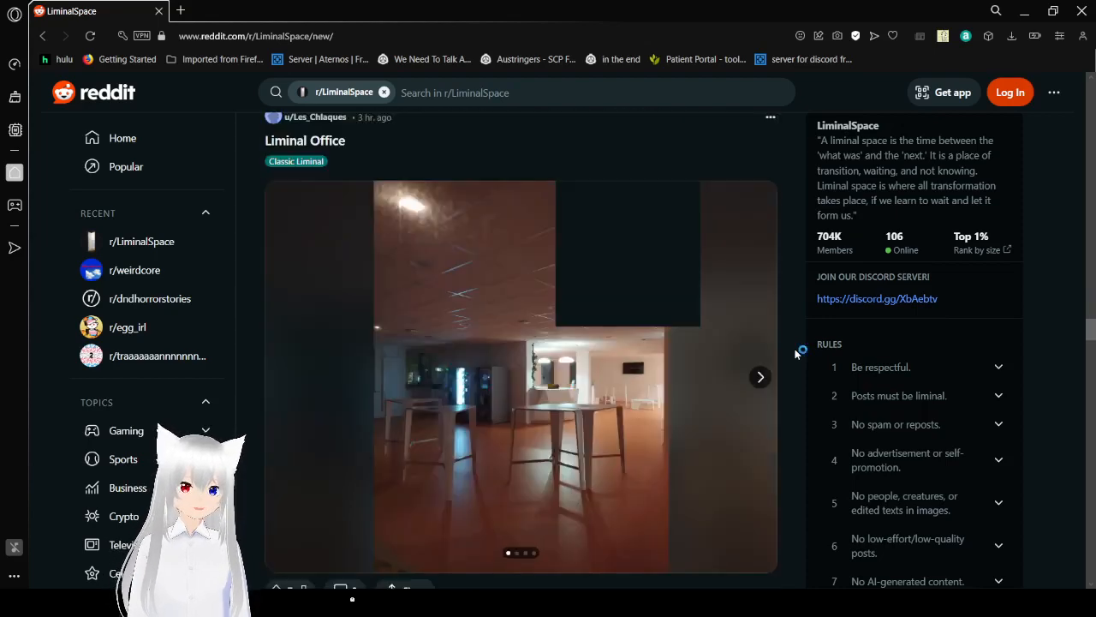
Page the Liminal Office carousel past the meeting room and red chairs photos to its last image.
scroll(down, 3)
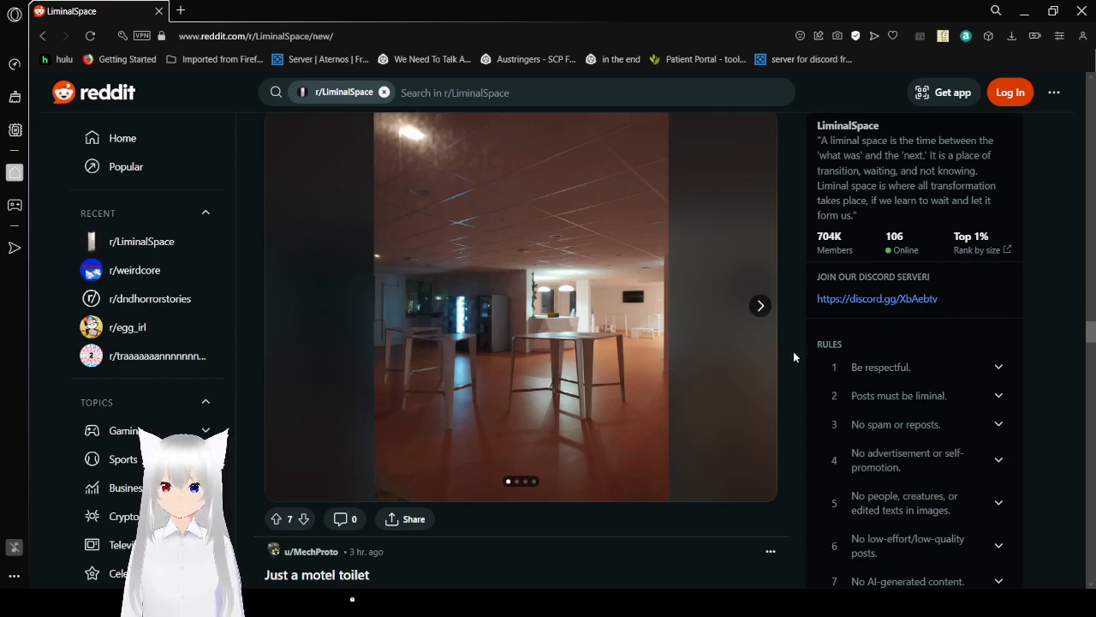
mouse_move(761, 307)
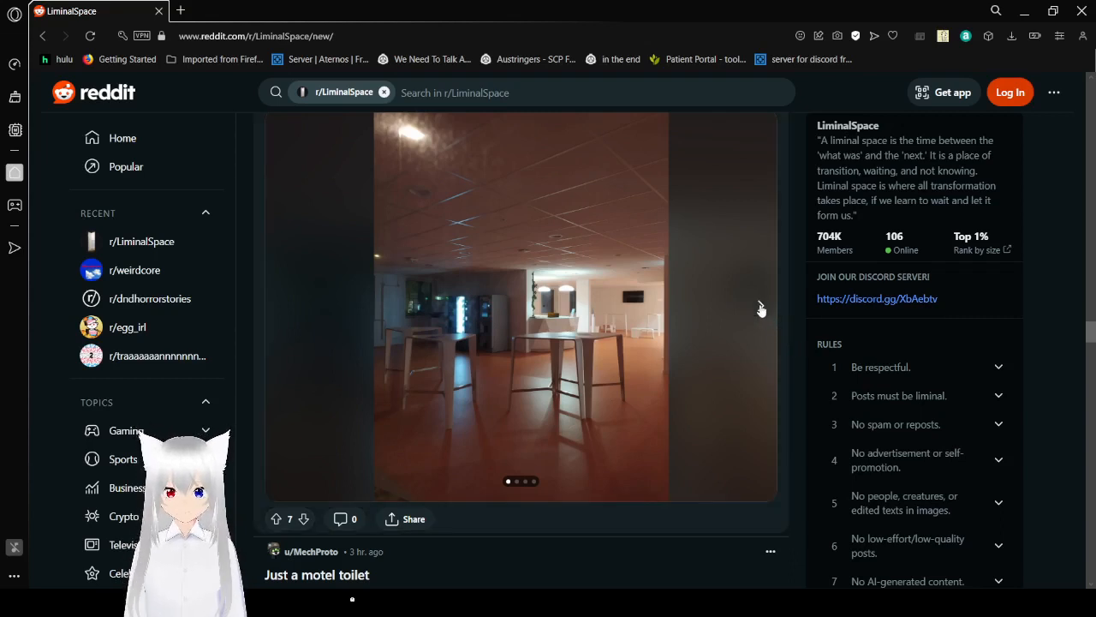
click(759, 305)
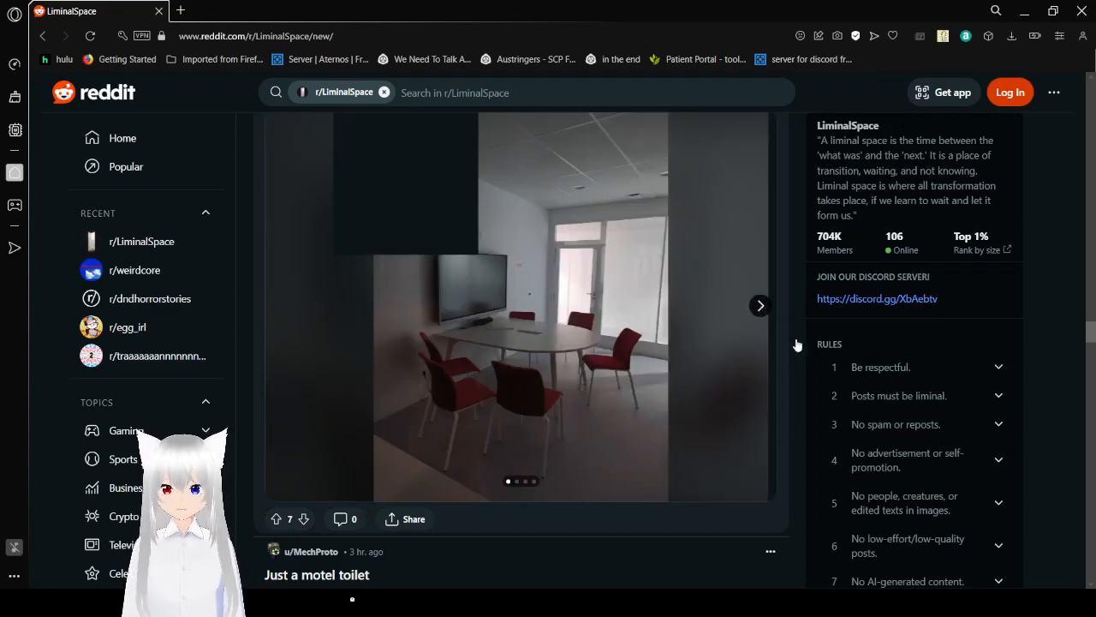
click(760, 305)
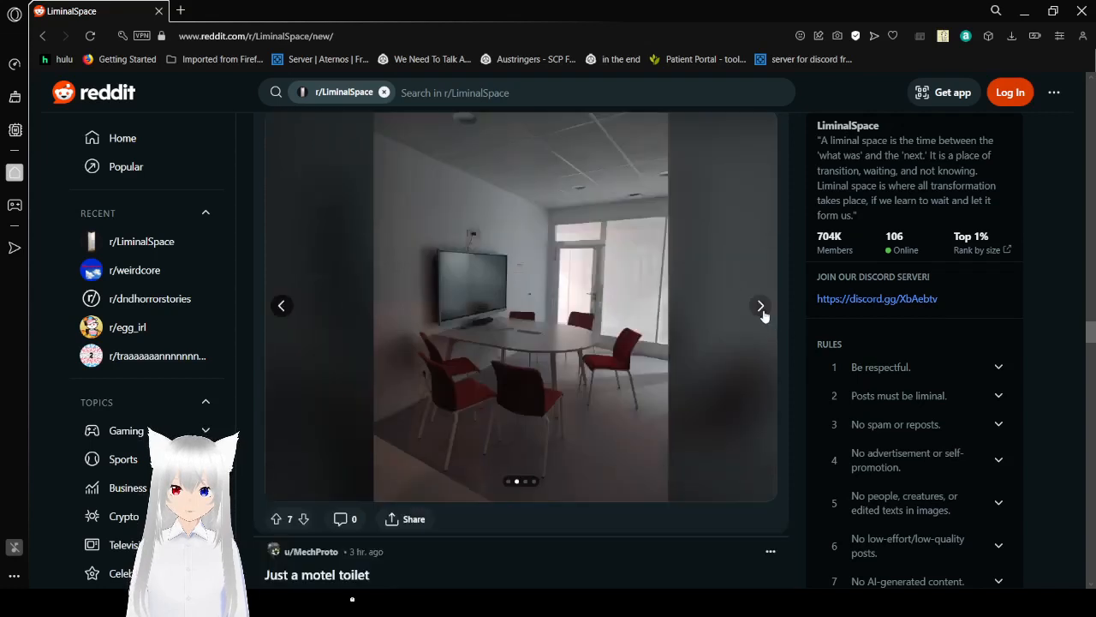
click(760, 305)
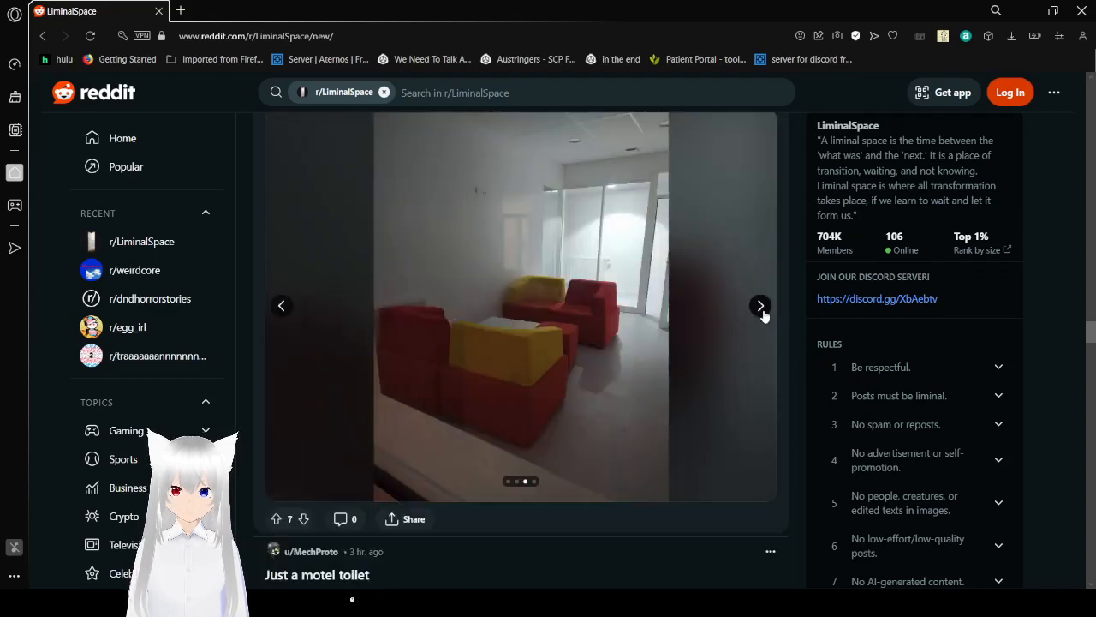
click(761, 305)
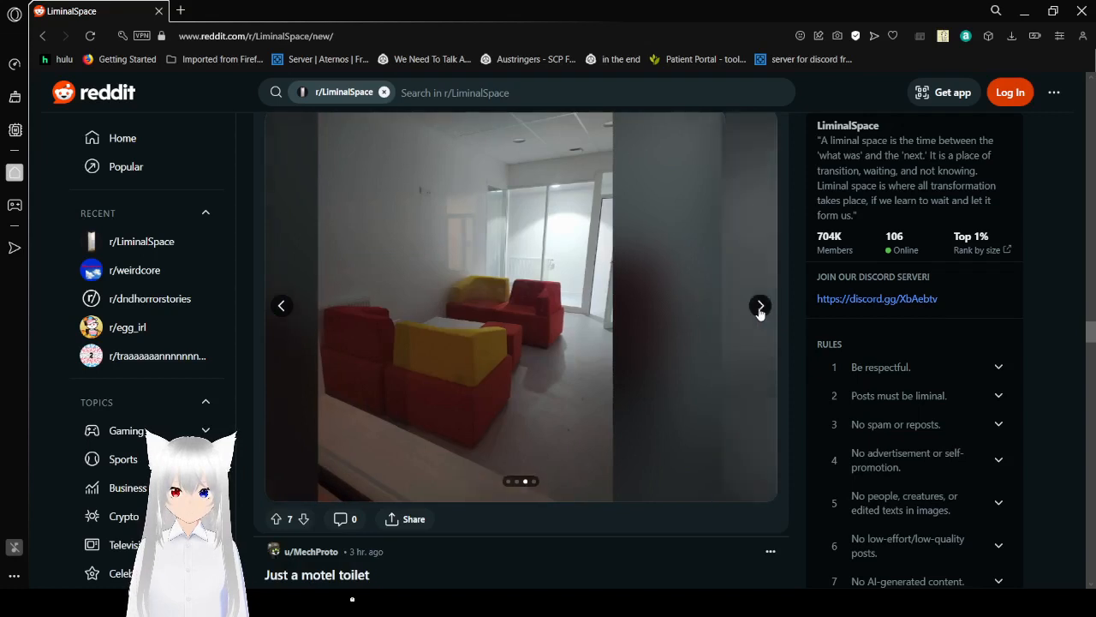
click(761, 305)
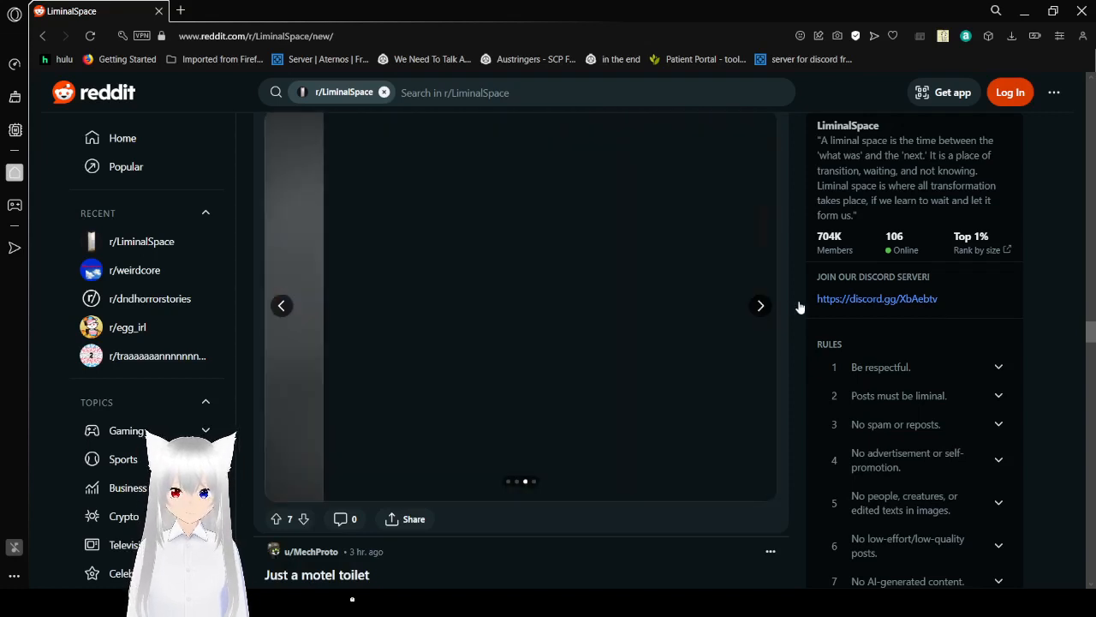
click(760, 305)
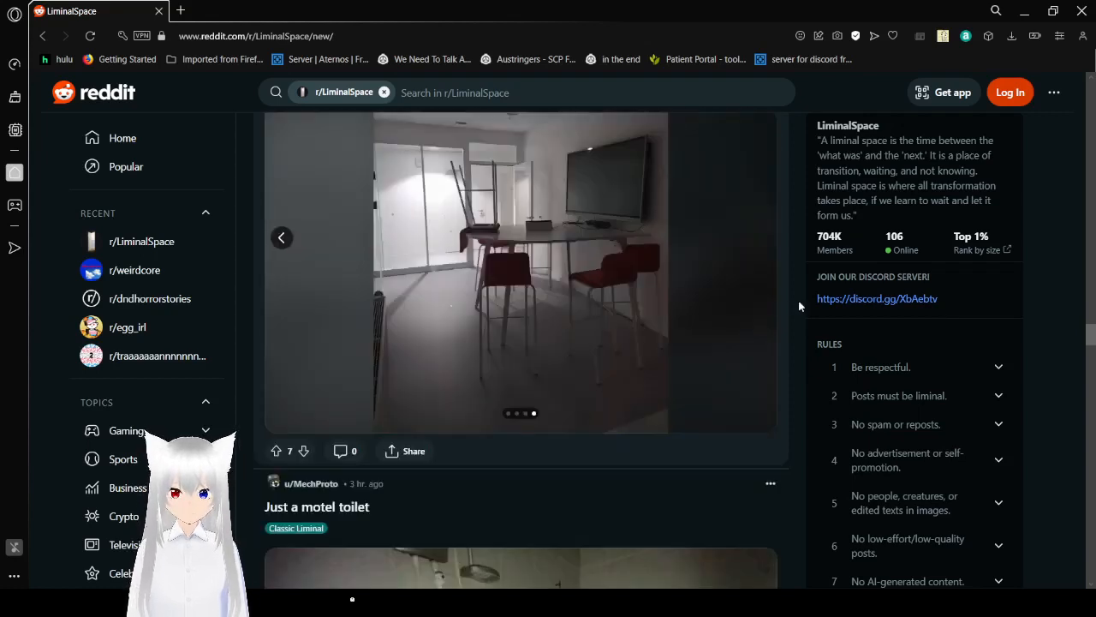
Scroll past Just a motel toilet, anybody home? and Pizza time! to Found a way to make tennis liminal.
scroll(down, 3)
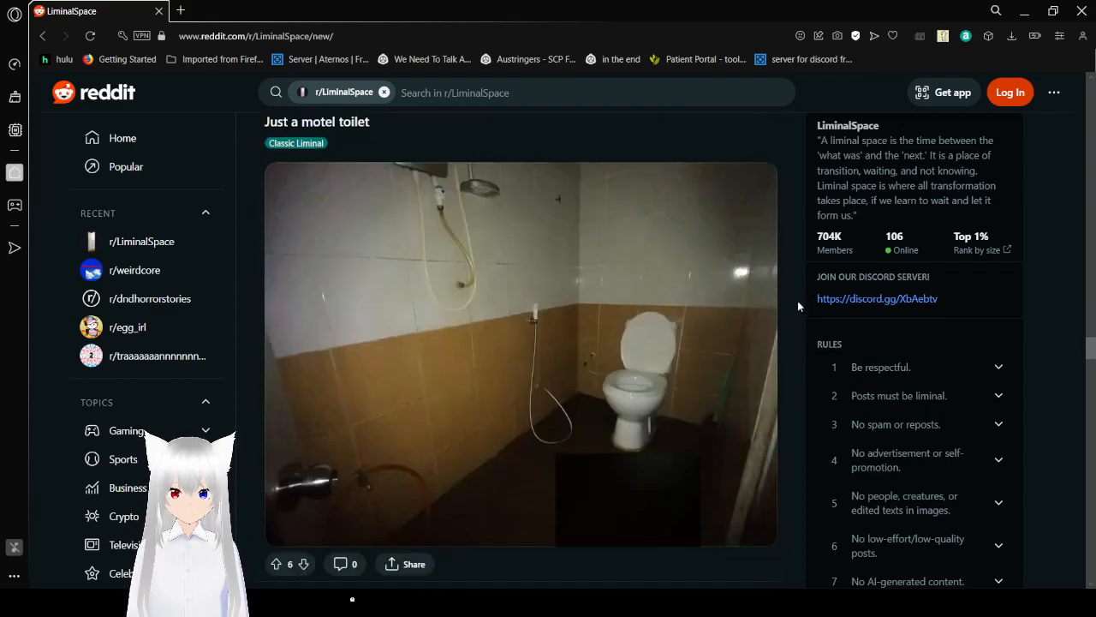
scroll(down, 3)
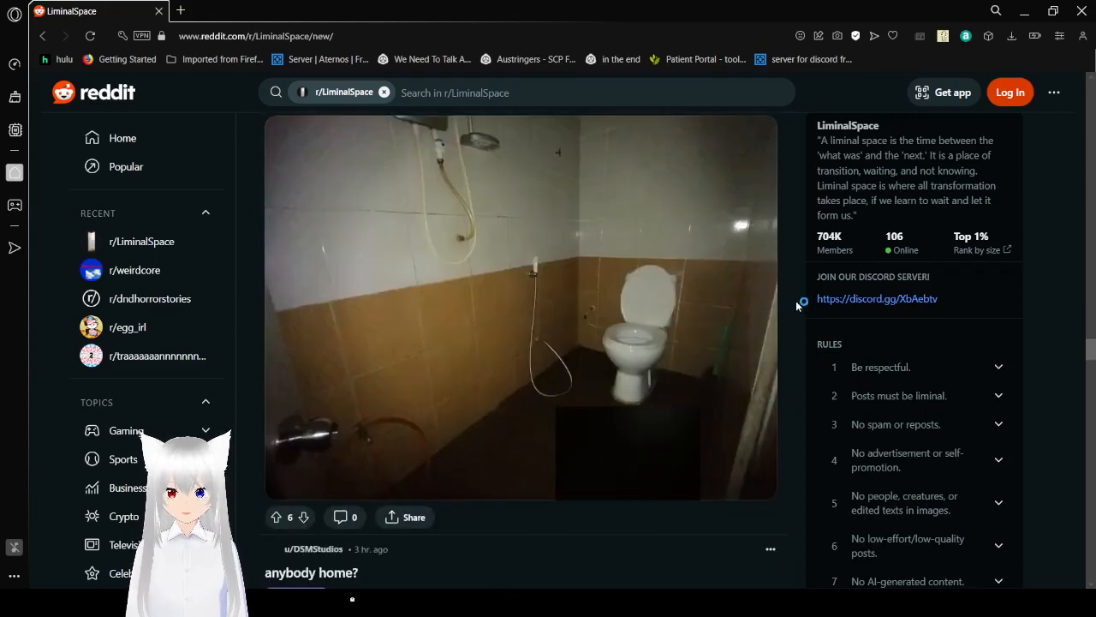
scroll(down, 3)
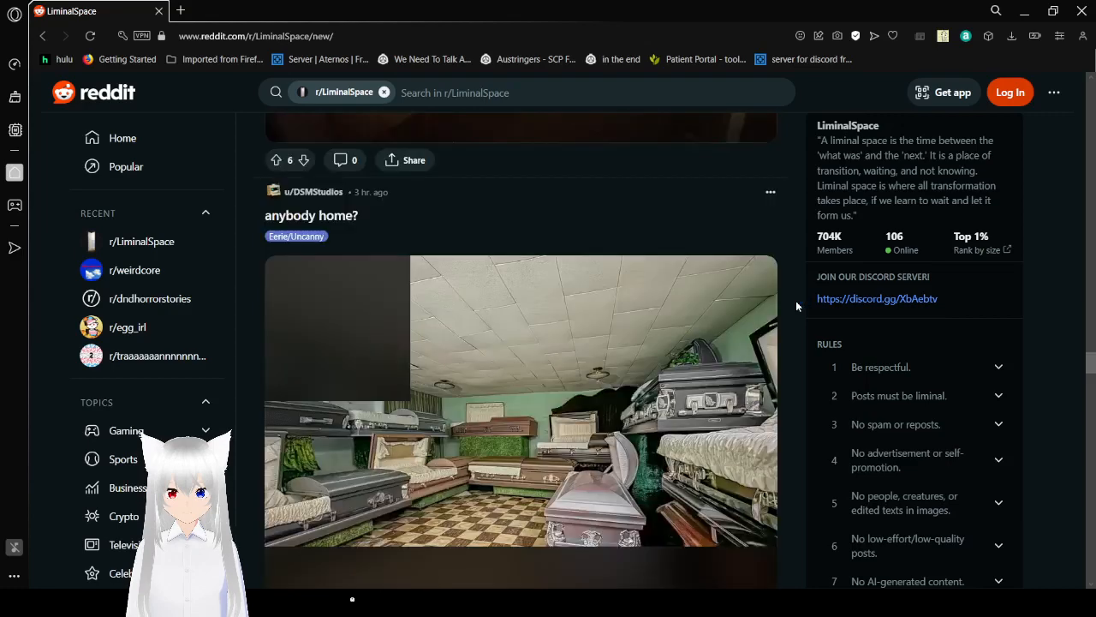
scroll(down, 3)
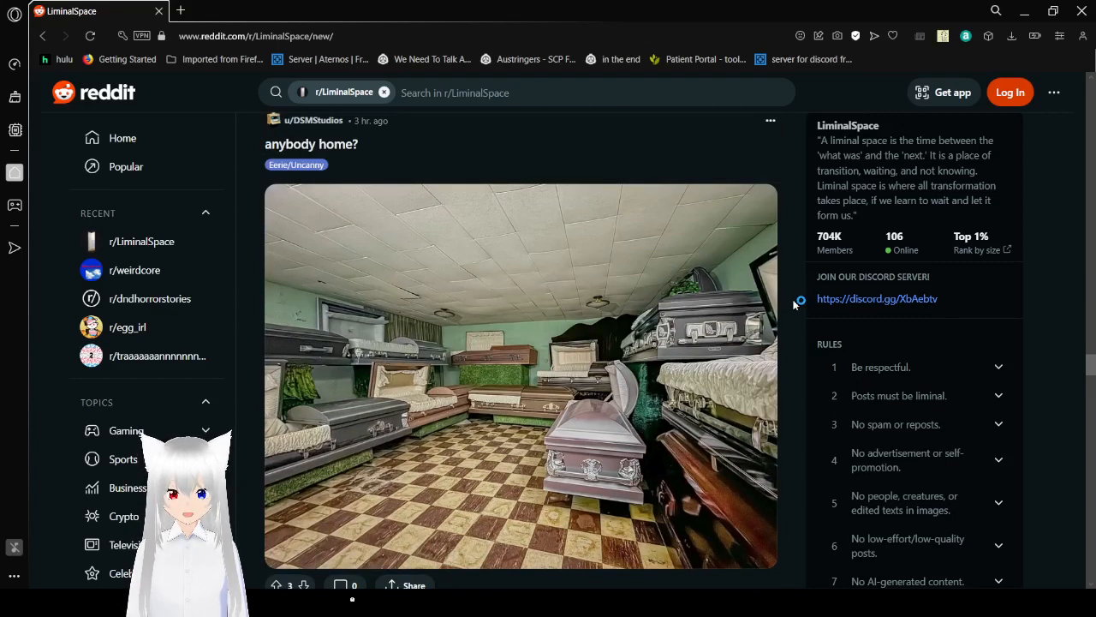
scroll(down, 3)
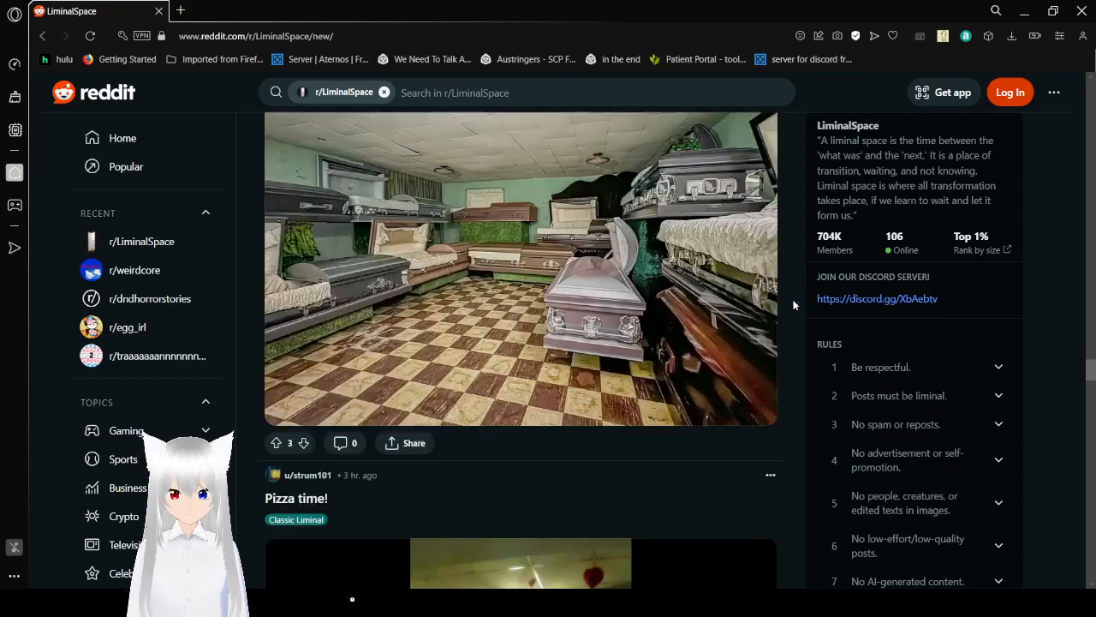
scroll(down, 3)
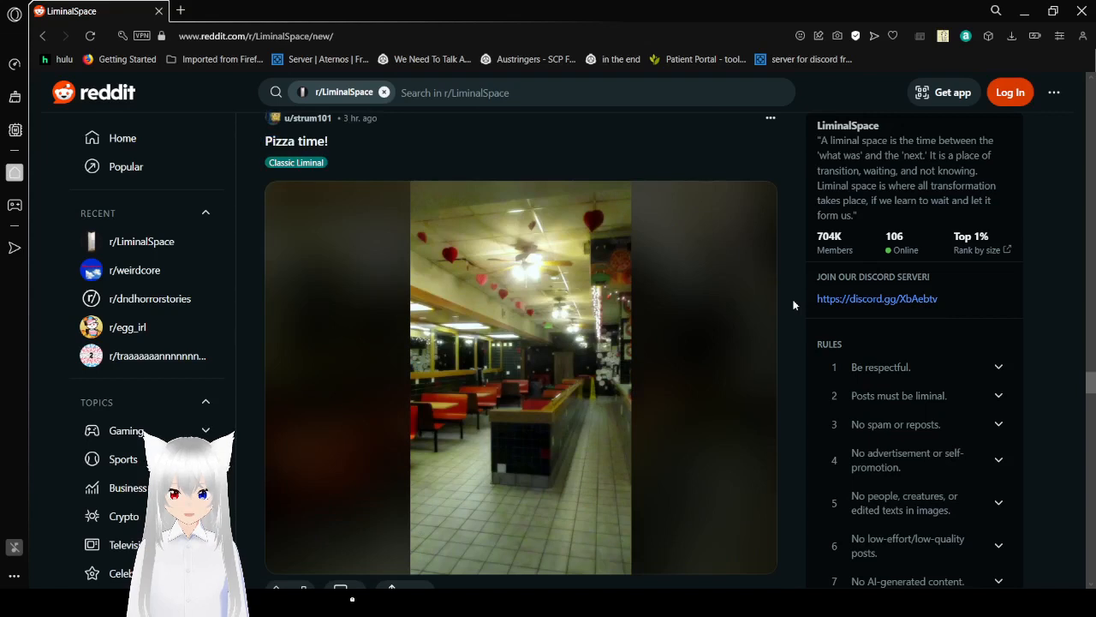
scroll(down, 3)
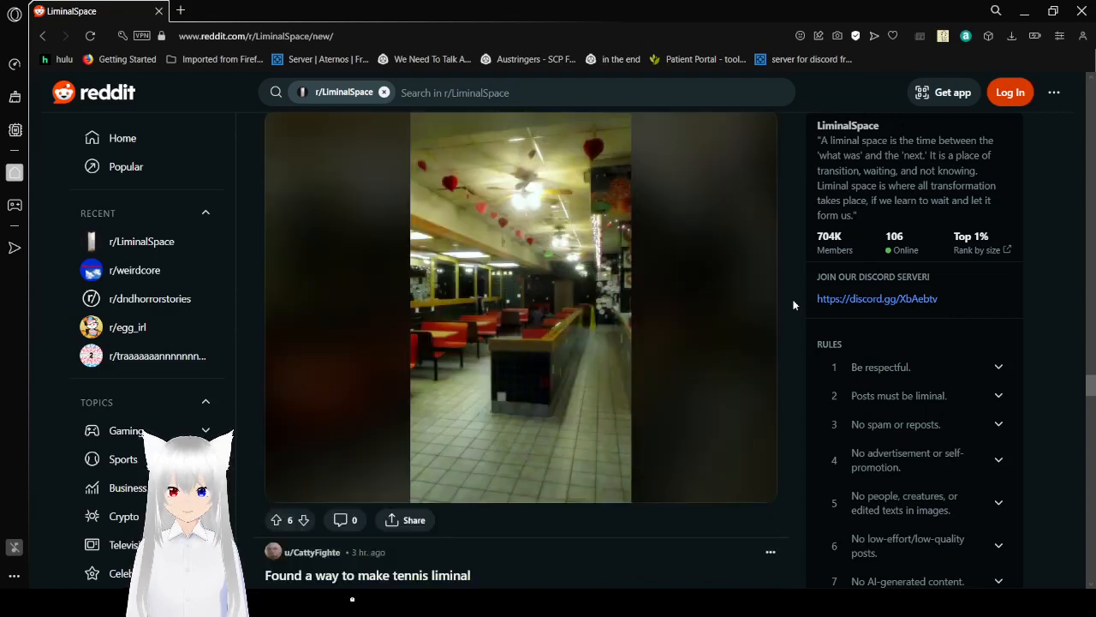
scroll(down, 3)
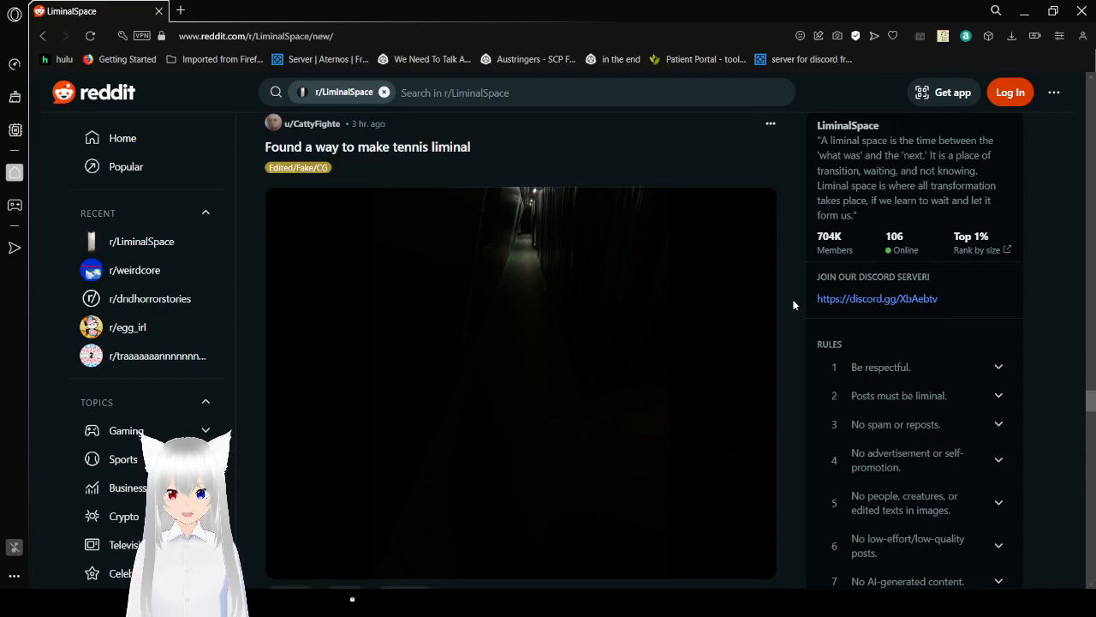
Scroll past Foggy parking lot and Echoes in an empty hallway until the Vending Machines image fills the view.
scroll(down, 3)
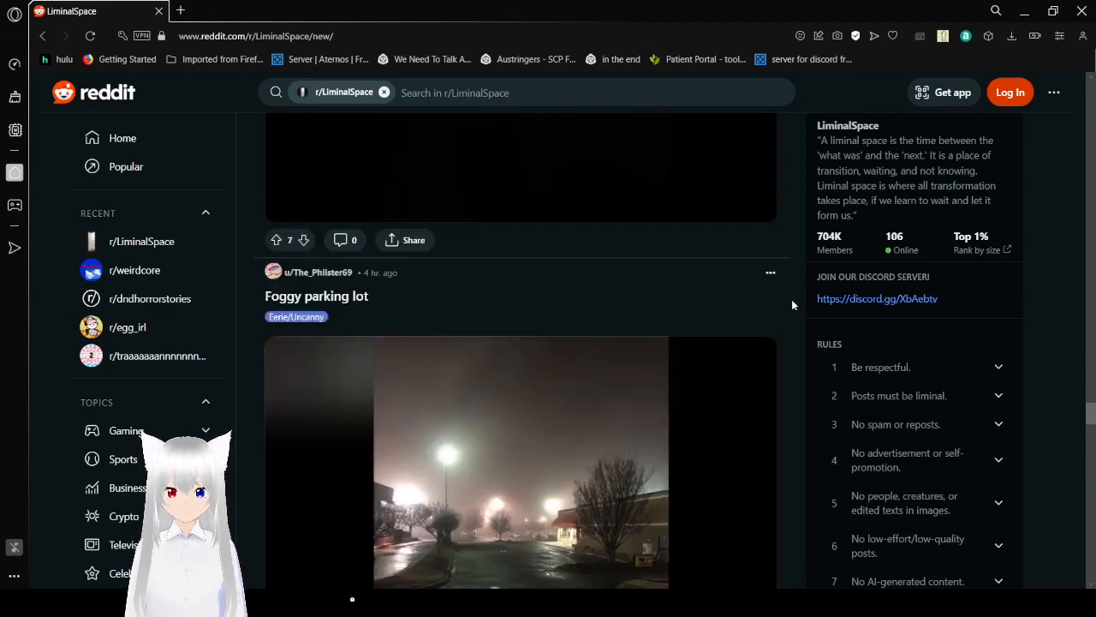
scroll(down, 3)
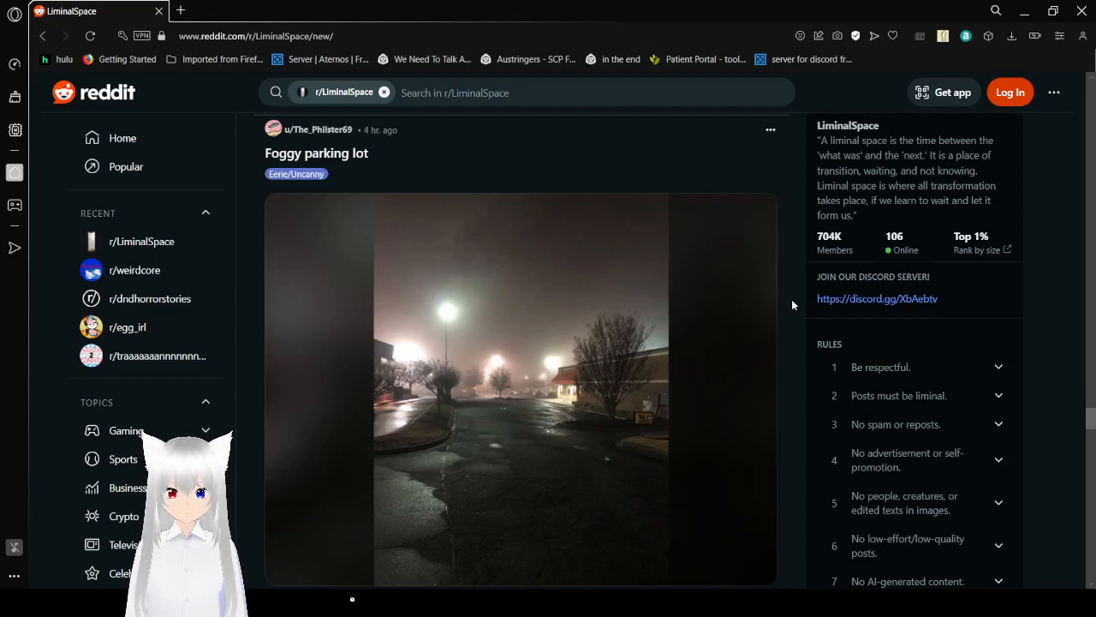
scroll(down, 3)
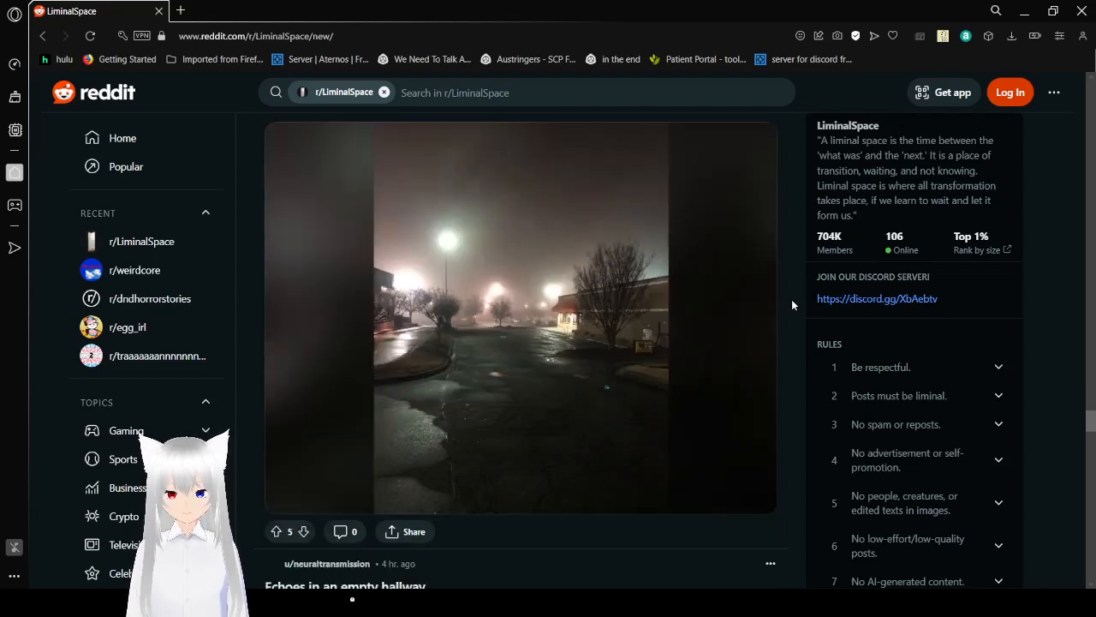
scroll(down, 3)
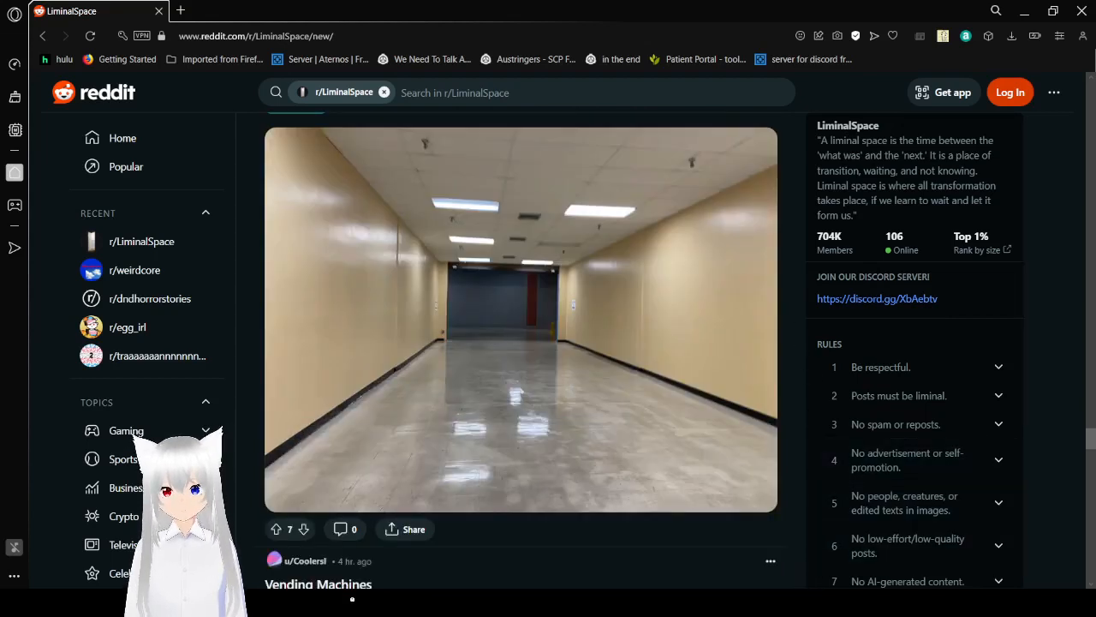
mouse_move(796, 557)
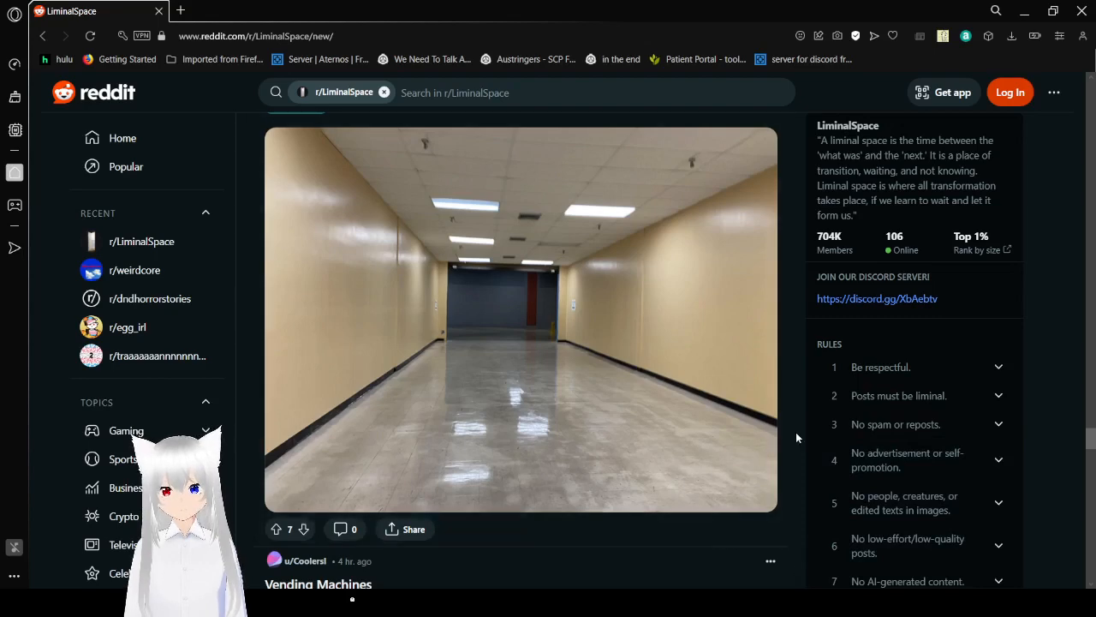
scroll(down, 3)
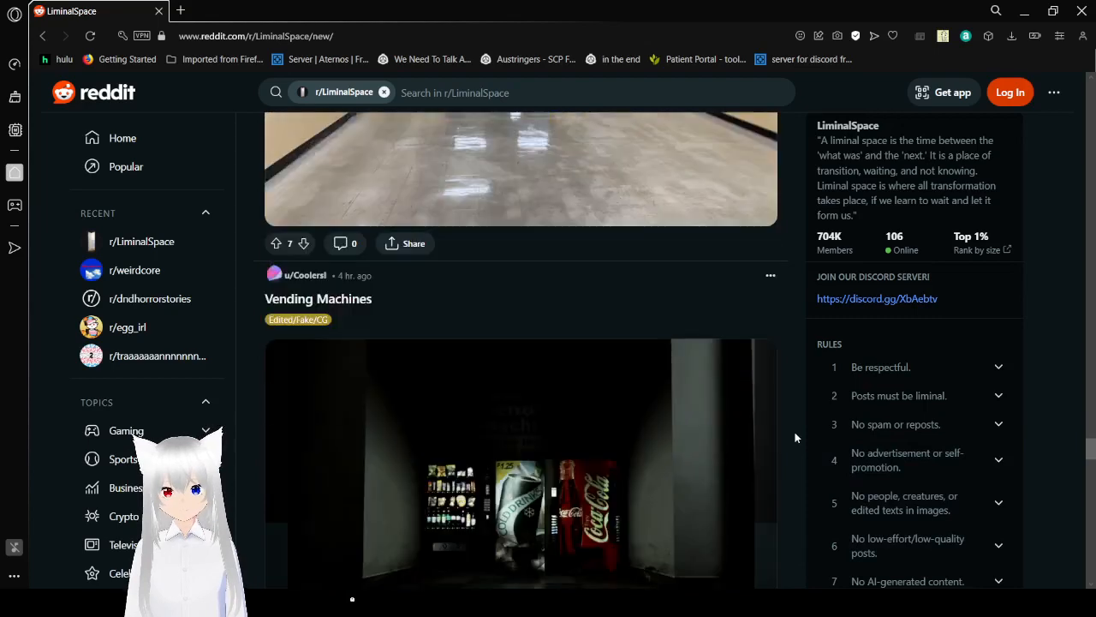
scroll(down, 3)
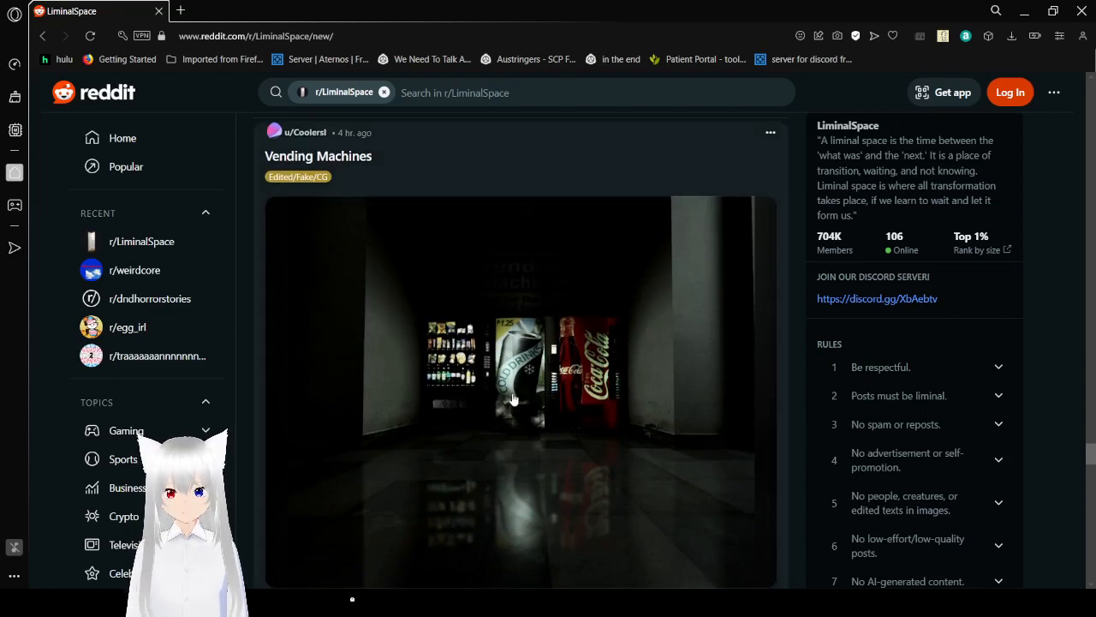
mouse_move(661, 392)
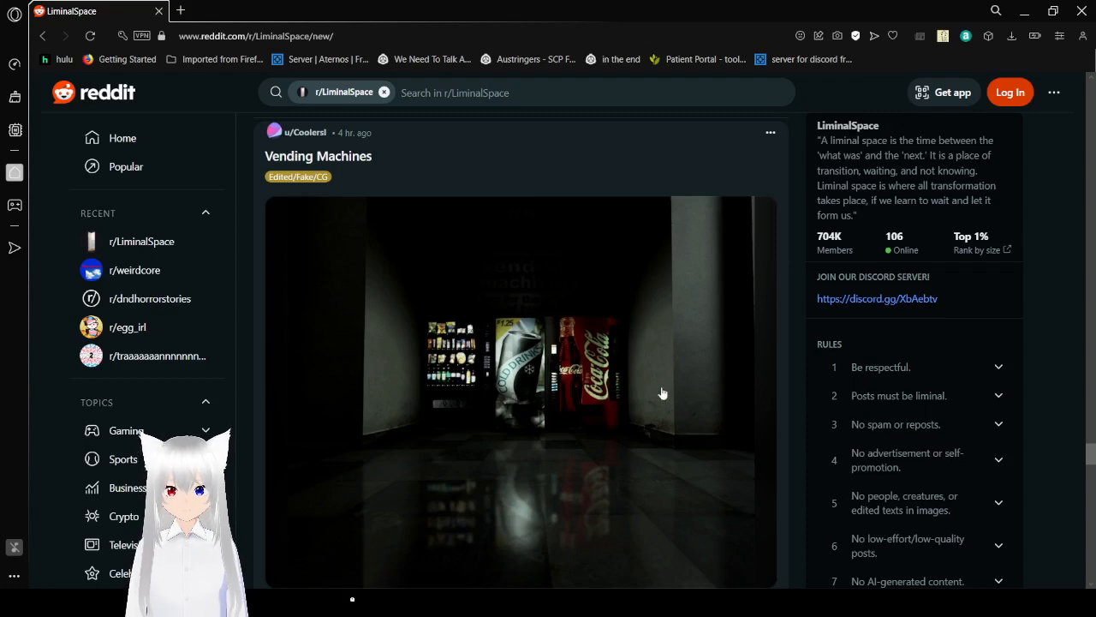
mouse_move(799, 359)
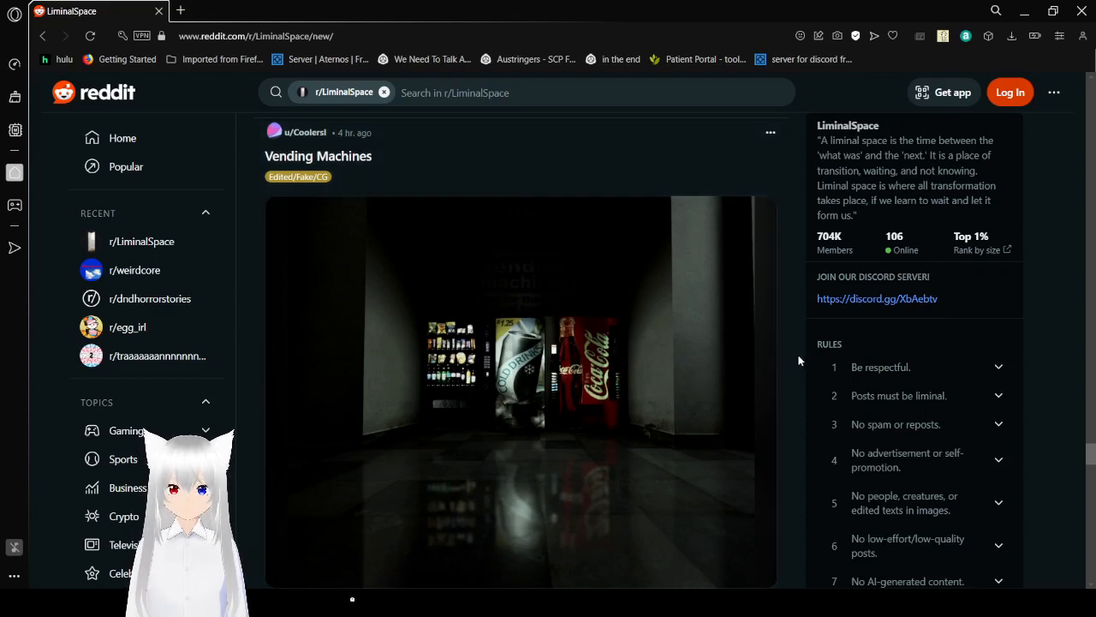
Scroll past the mirrored restroom and Weirdest Building Ever posts to the night photo of a lit shed with patio chairs.
scroll(down, 3)
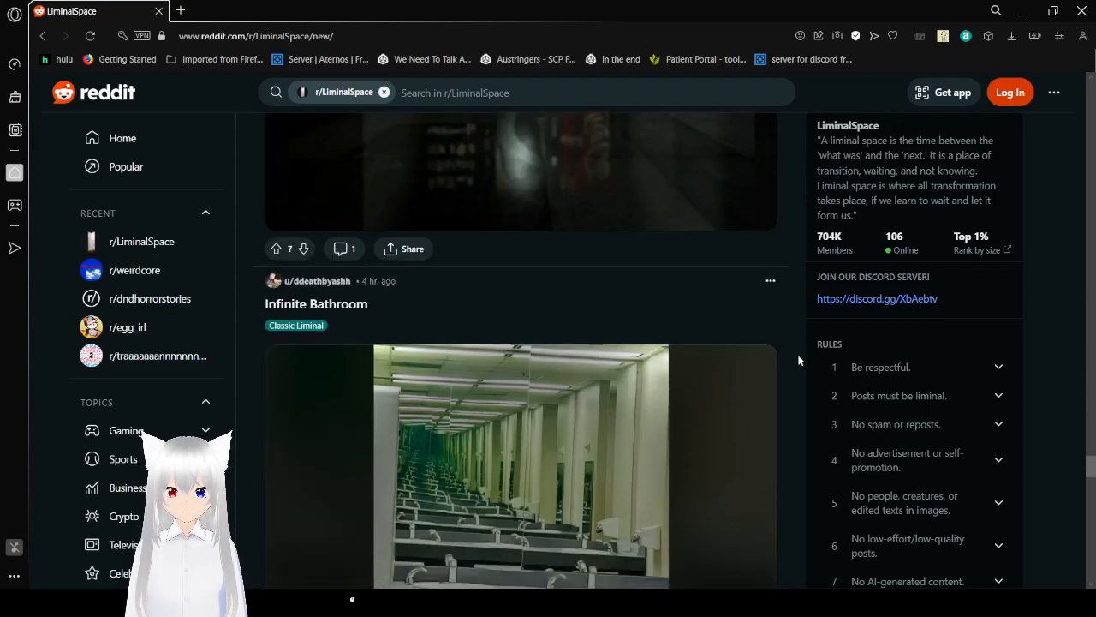
scroll(down, 3)
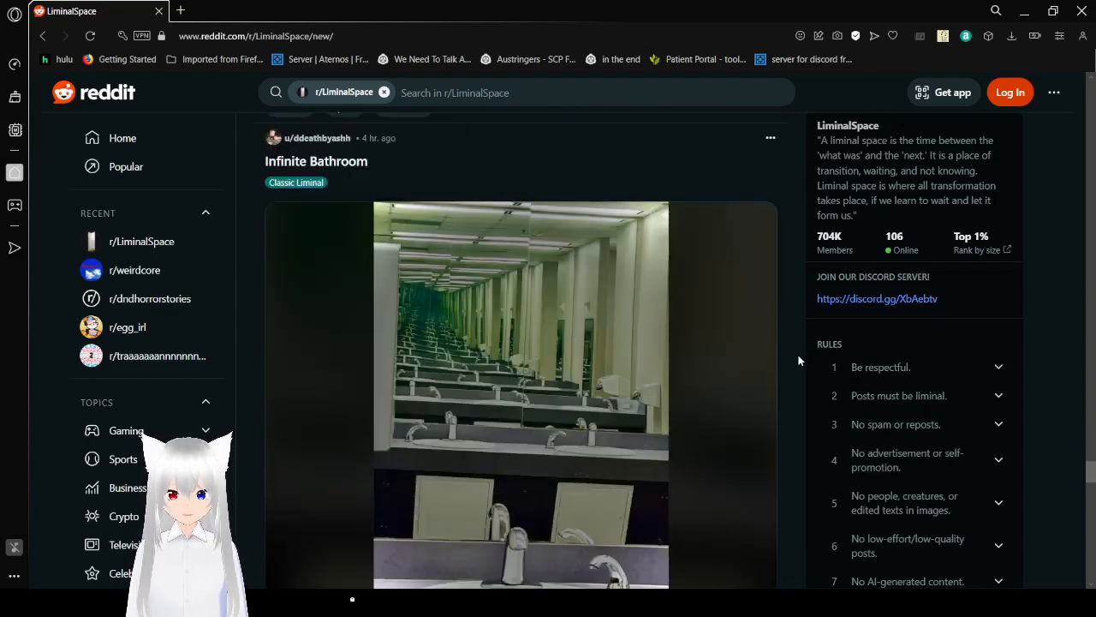
scroll(down, 3)
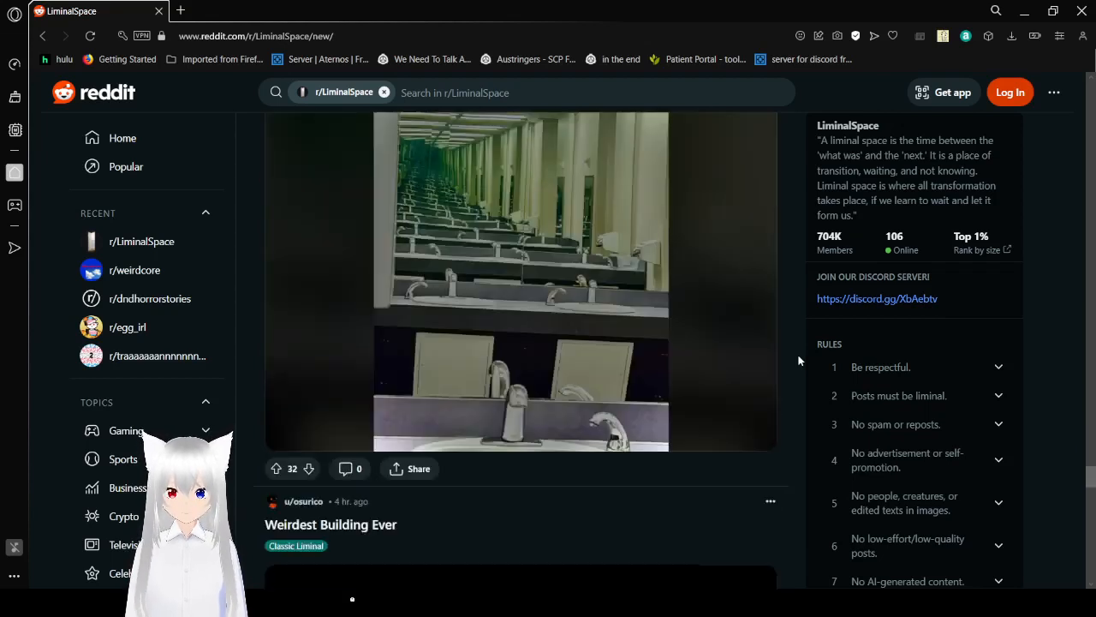
scroll(down, 3)
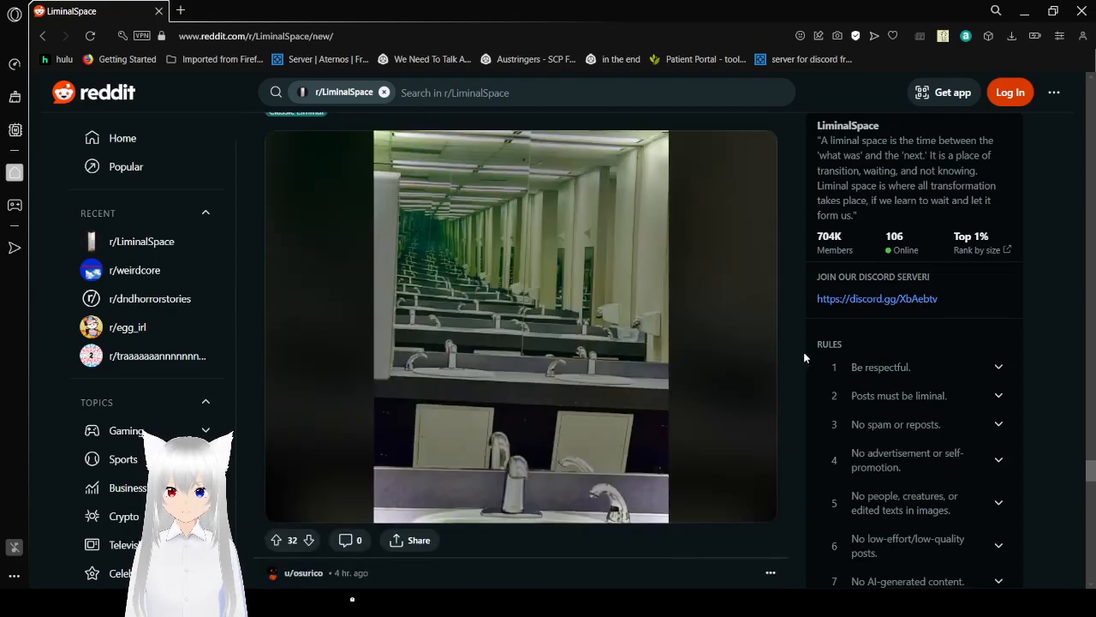
scroll(down, 3)
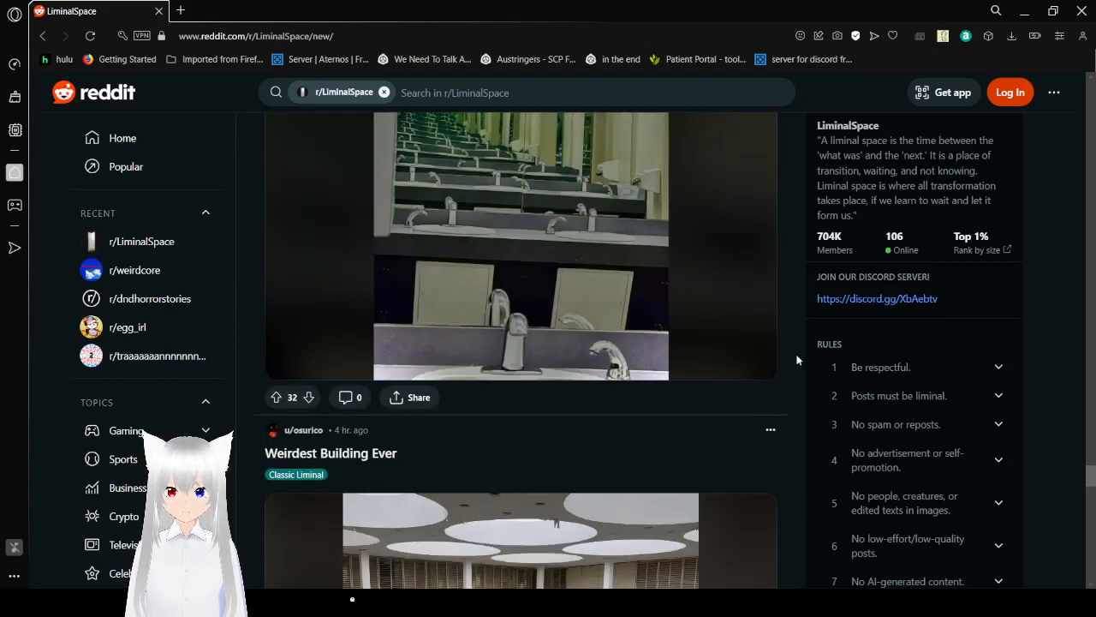
scroll(down, 3)
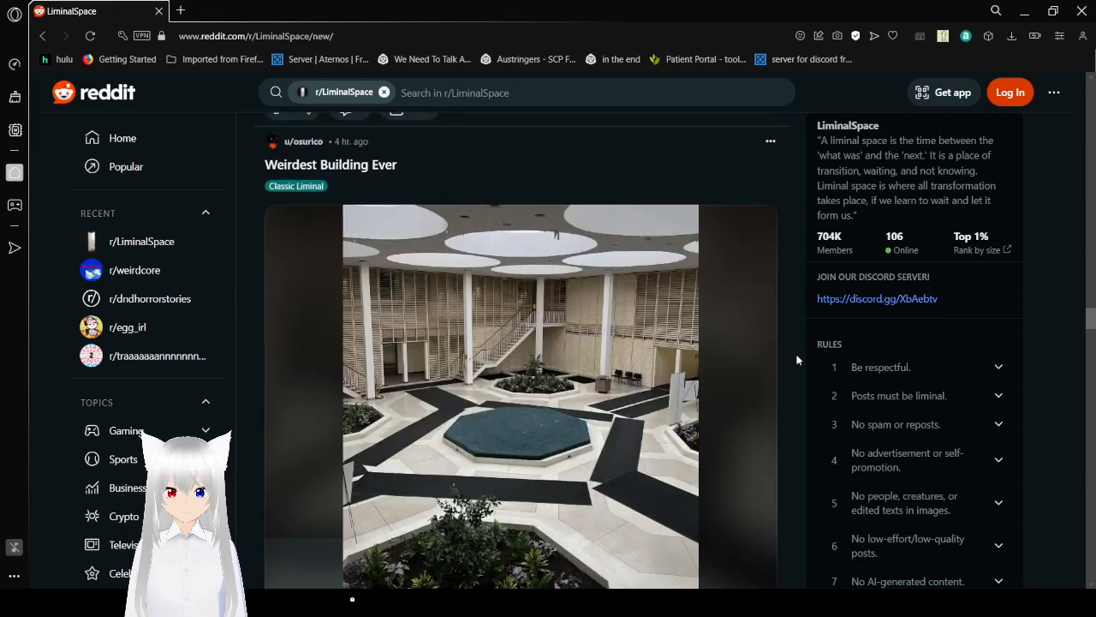
scroll(down, 3)
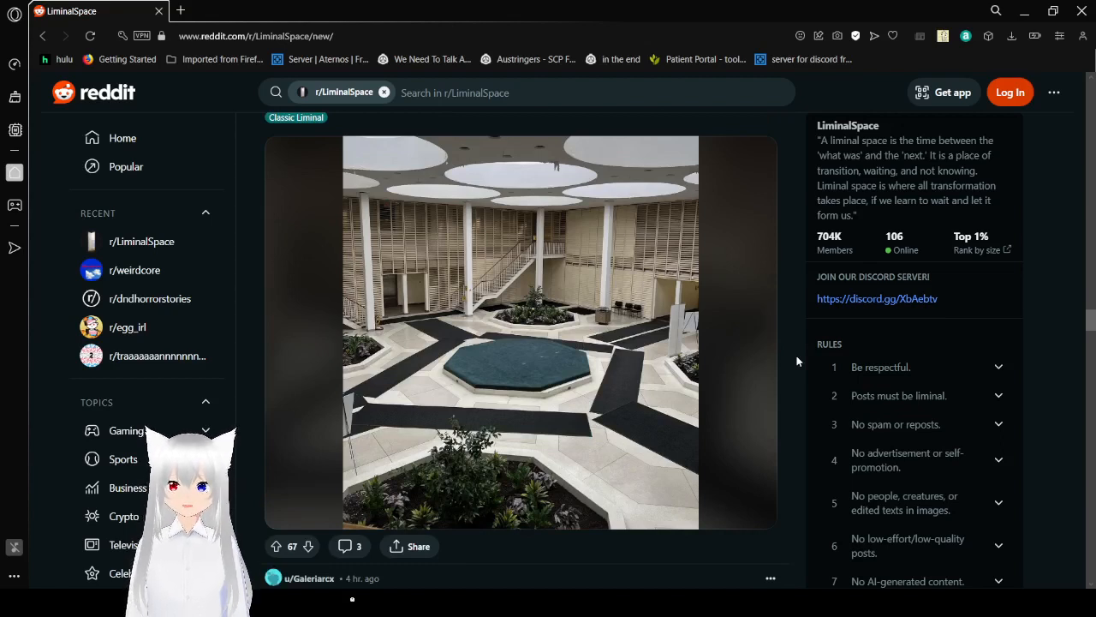
scroll(down, 3)
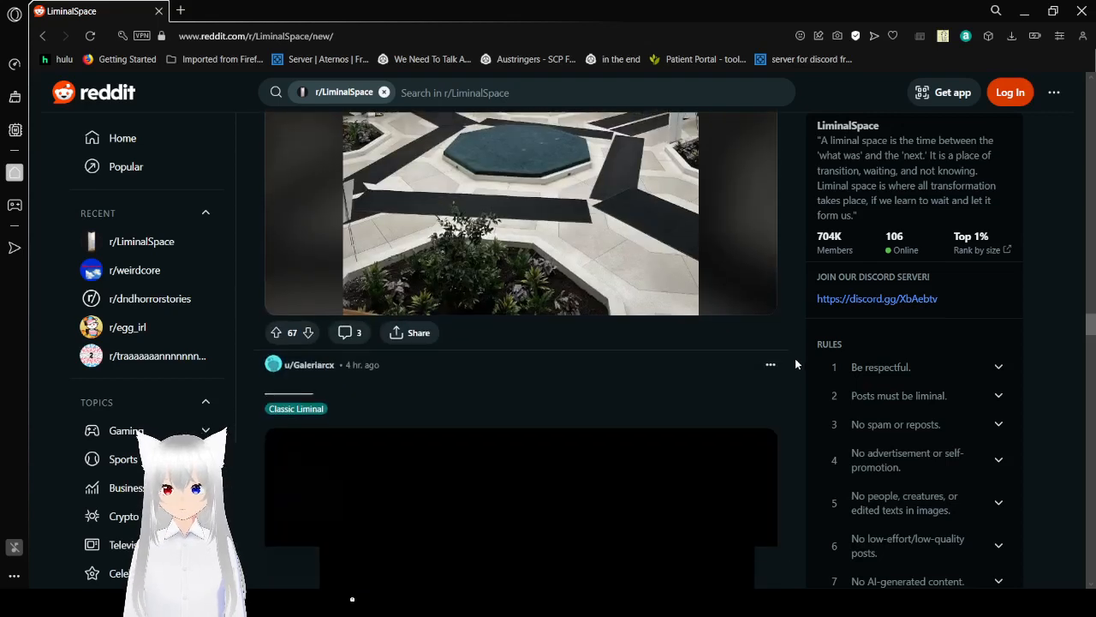
scroll(down, 3)
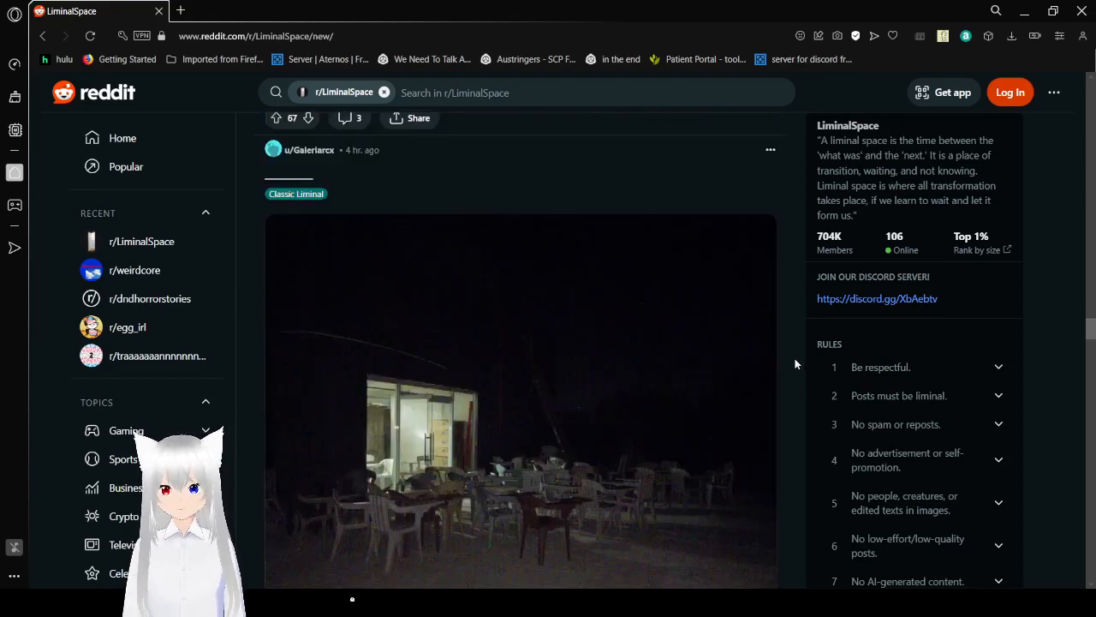
scroll(down, 3)
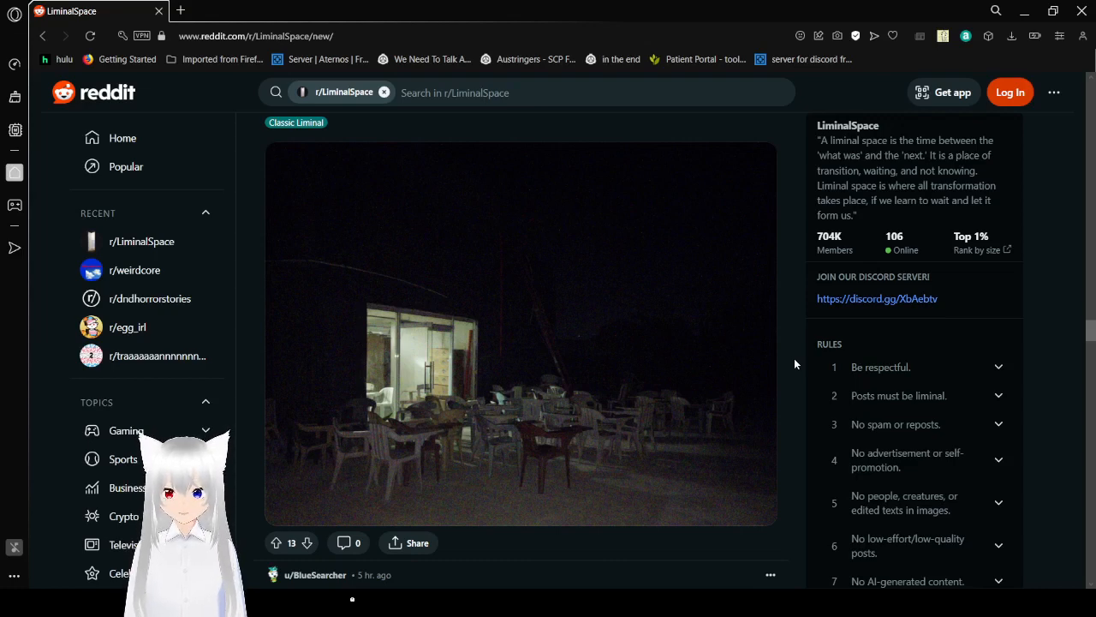
scroll(down, 3)
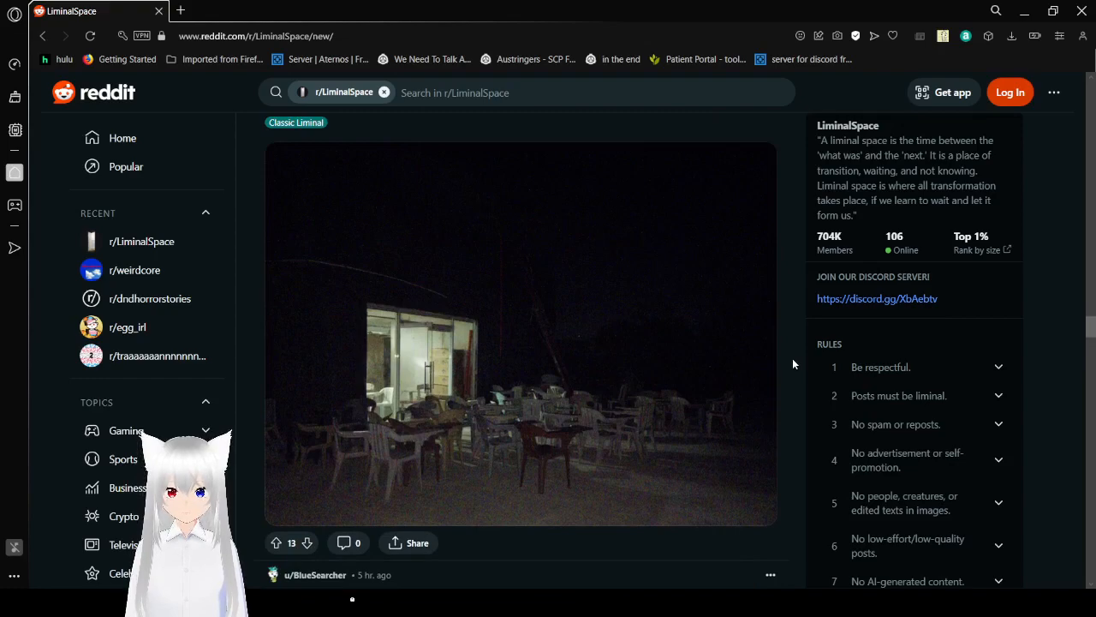
Scroll past the So sweet graffiti tunnel post toward the kids' daycare classroom post.
scroll(down, 3)
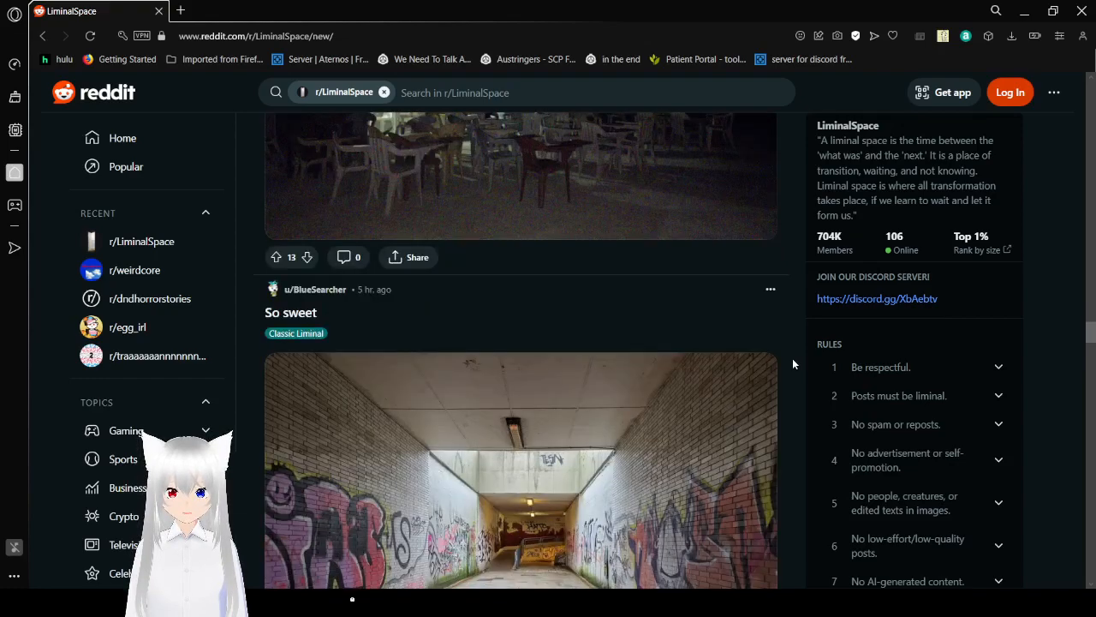
scroll(down, 3)
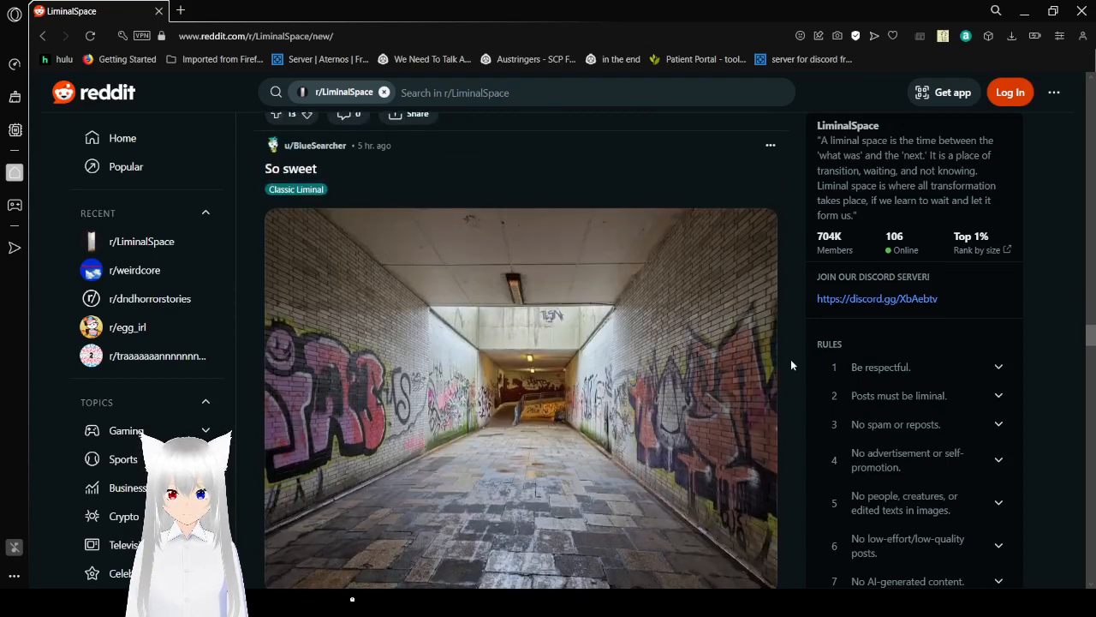
scroll(down, 3)
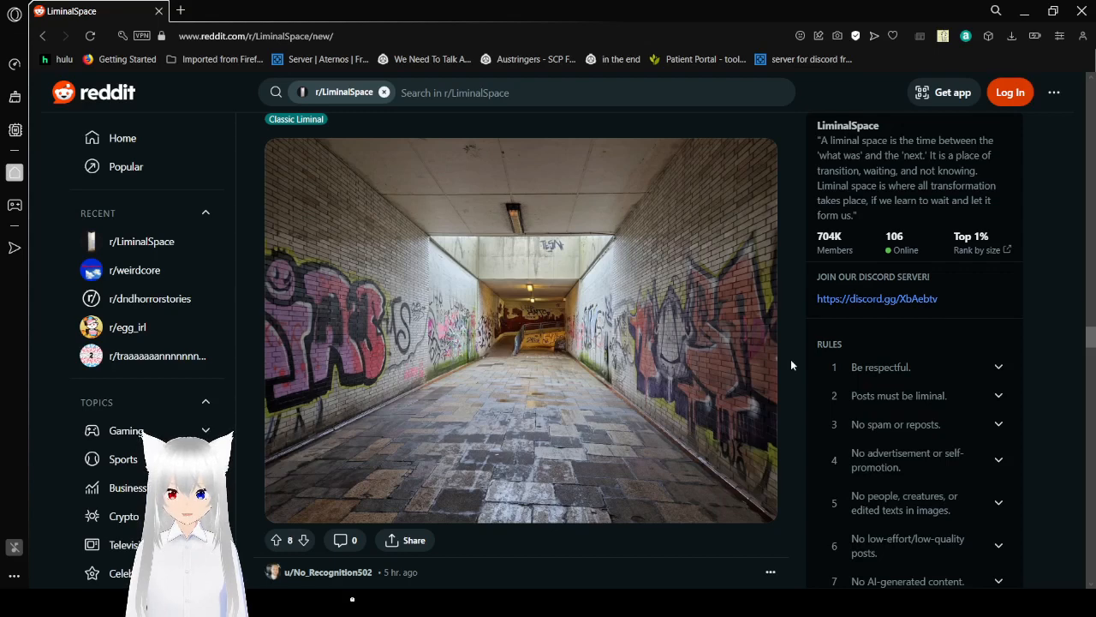
mouse_move(744, 363)
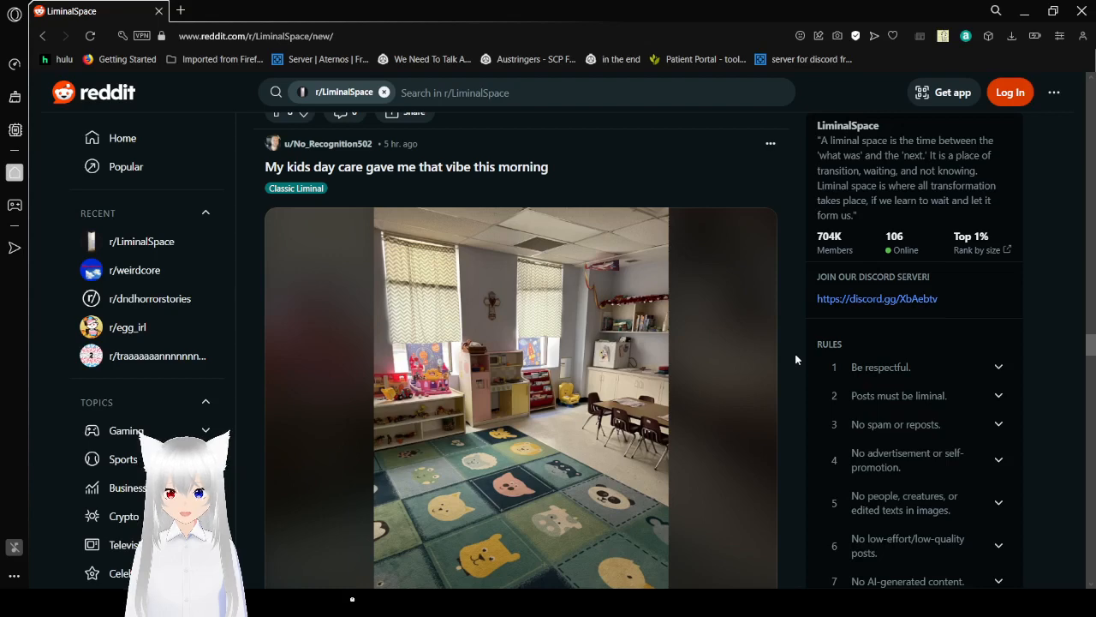
Scroll the feed past the day care classroom post to the 'A glimpse to what we lost' sunset post.
scroll(down, 3)
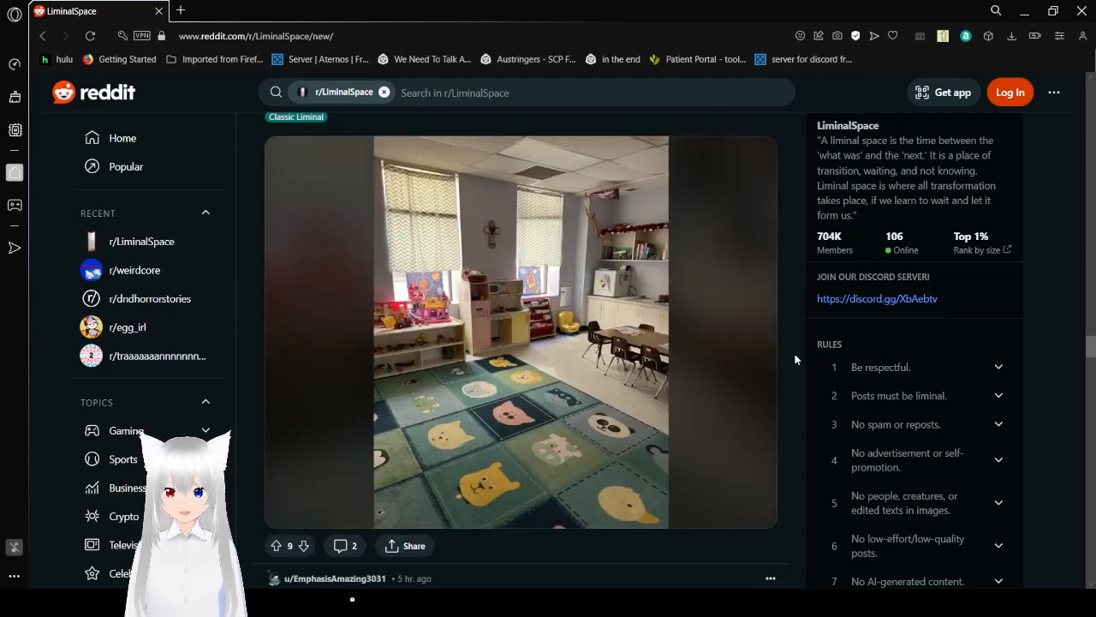
scroll(down, 3)
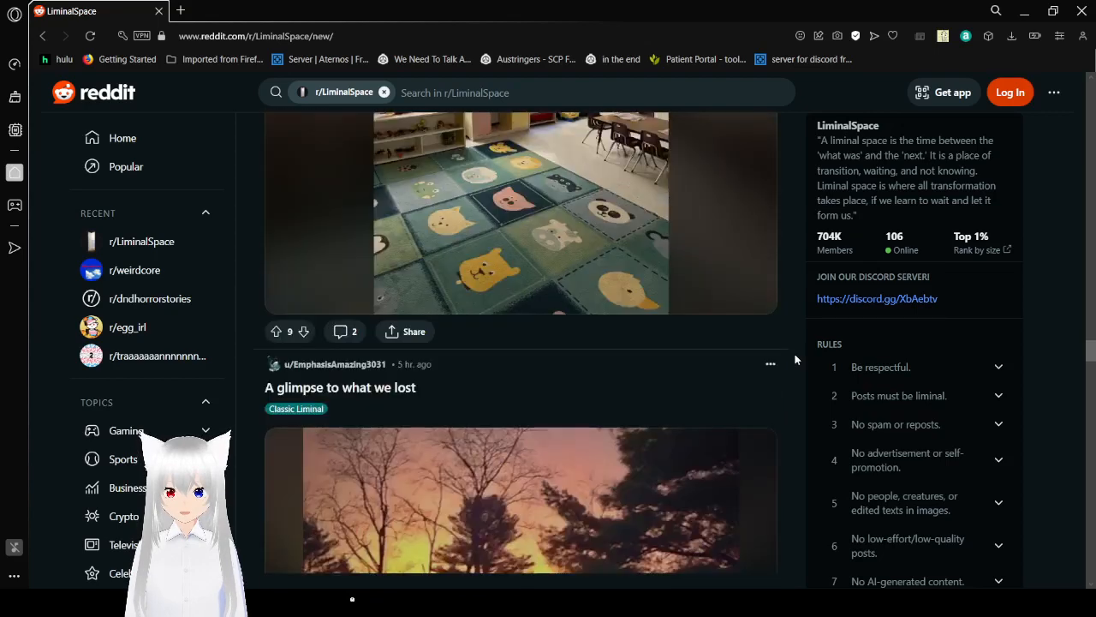
scroll(down, 3)
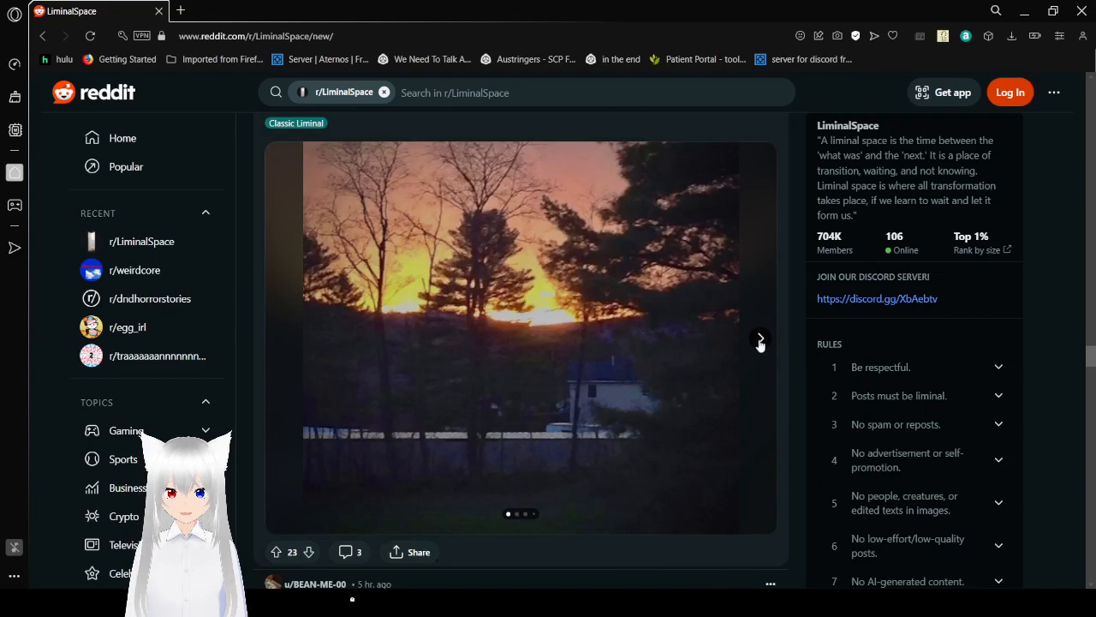
Step through the sunset gallery's photos past the cabin to the snowy forest picture.
click(757, 339)
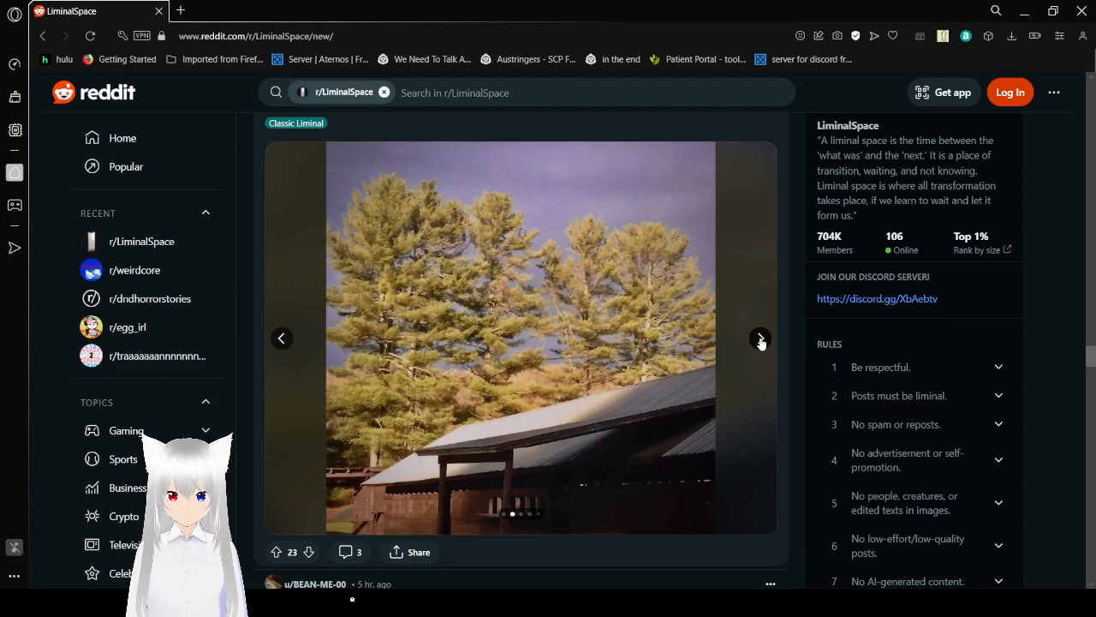
click(761, 337)
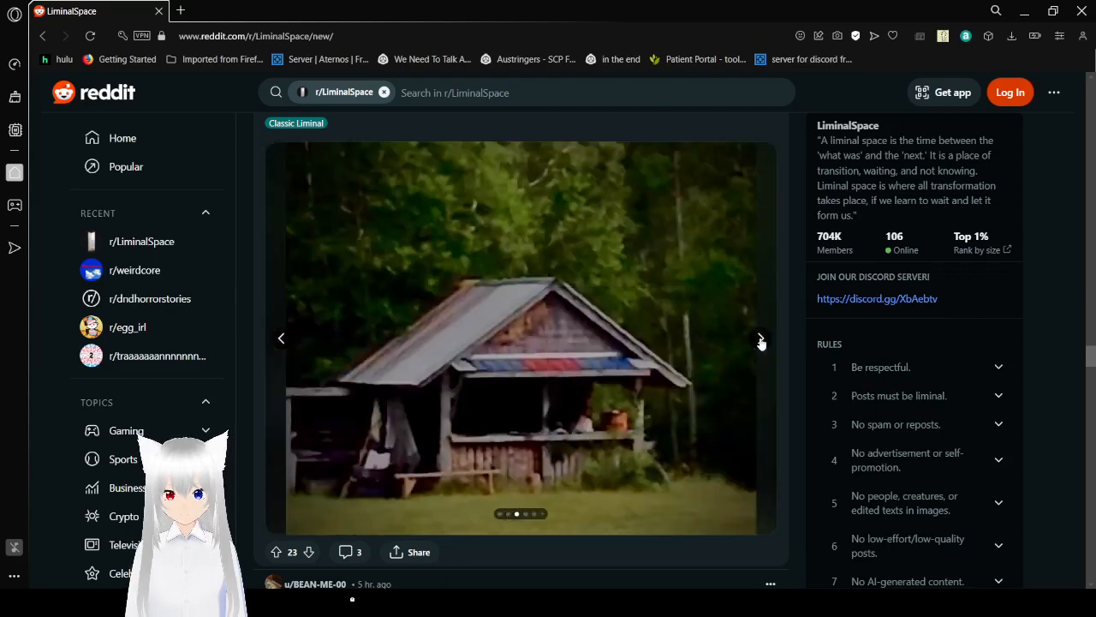
click(760, 338)
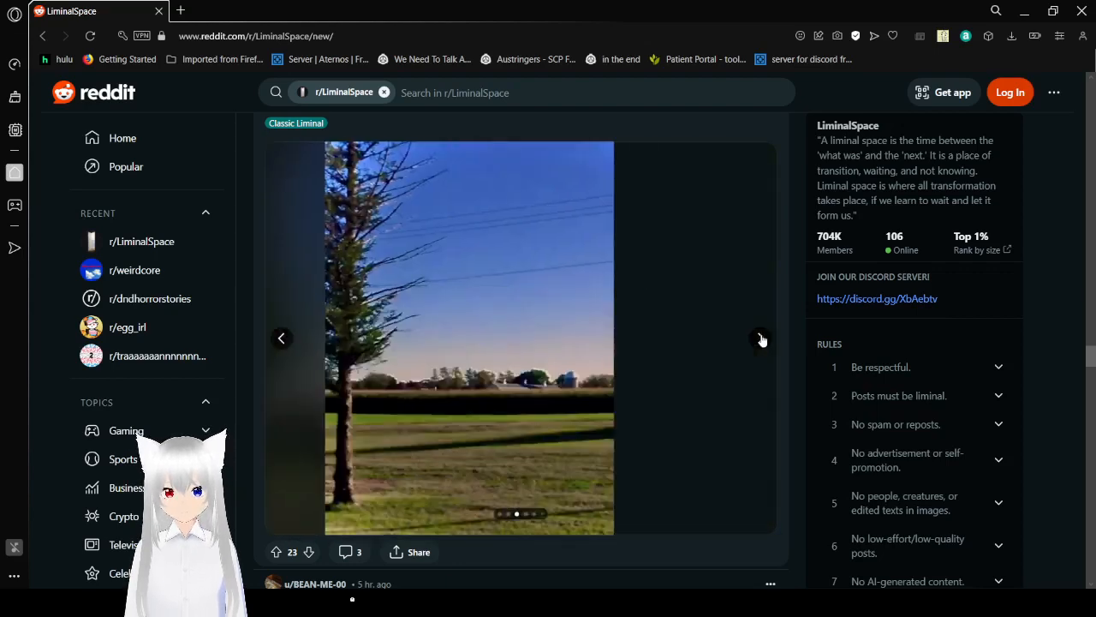
click(760, 338)
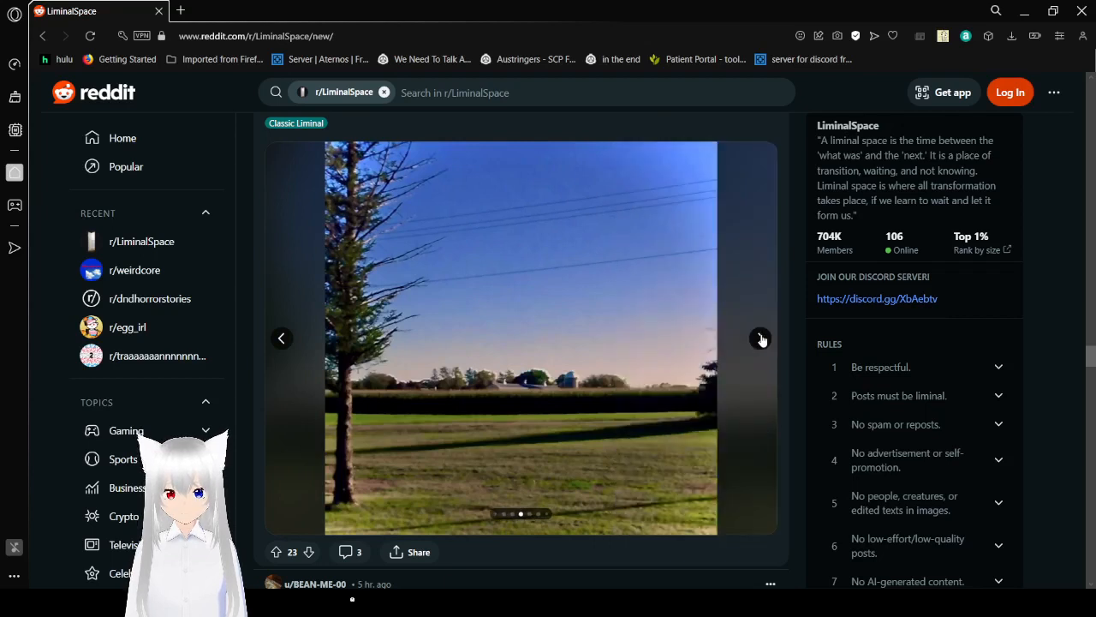
click(760, 337)
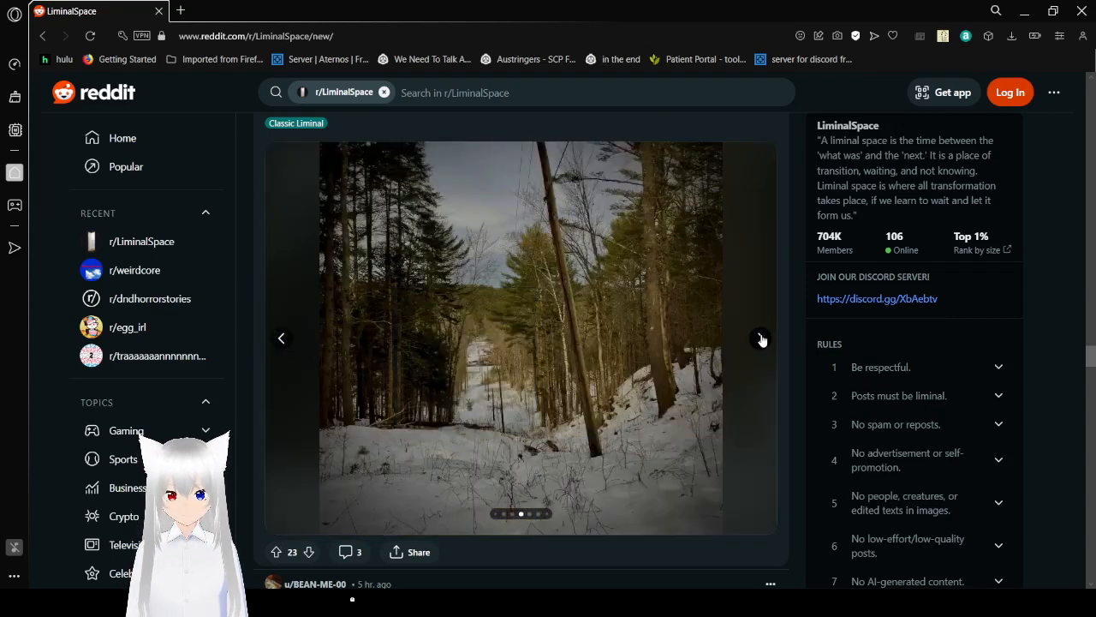
Continue through the hotel hallway and dining room photos to the covered wooden bridge picture.
click(760, 337)
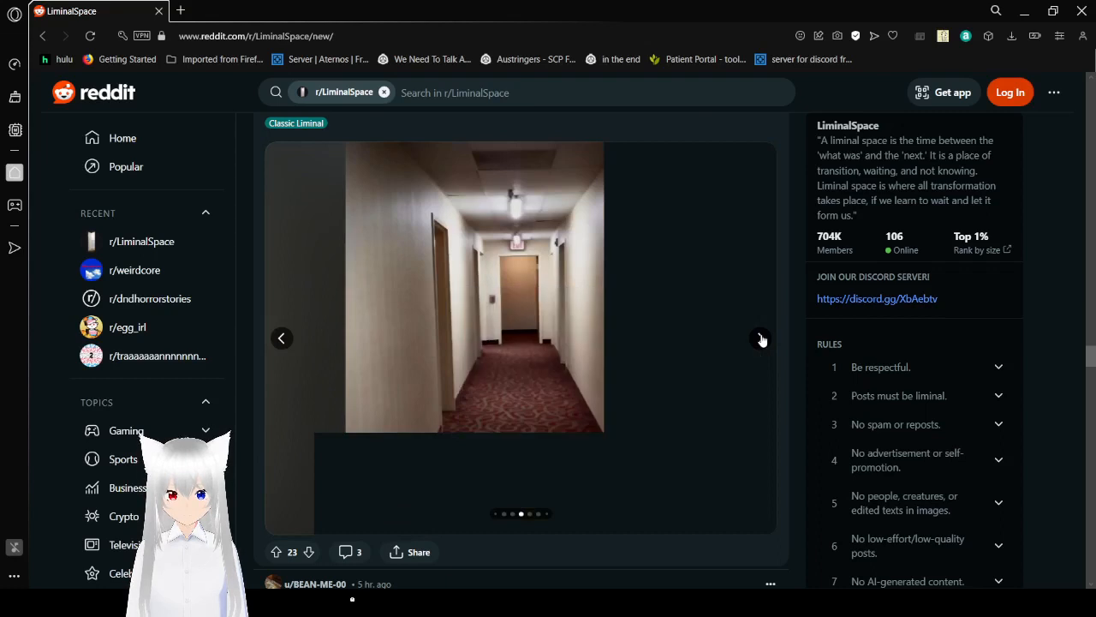
click(760, 337)
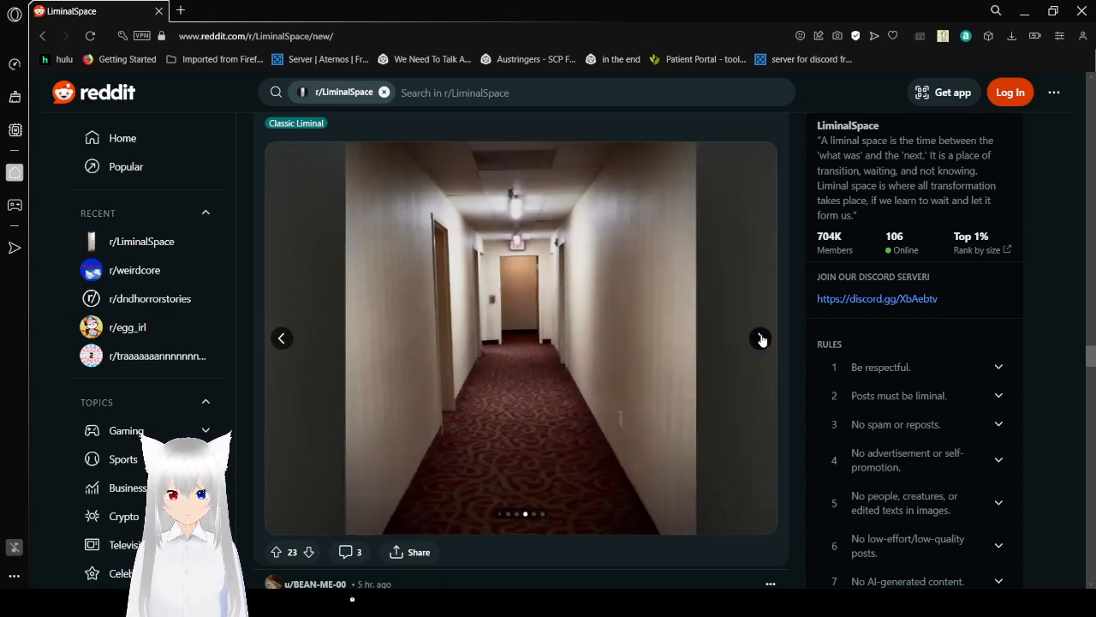
click(761, 337)
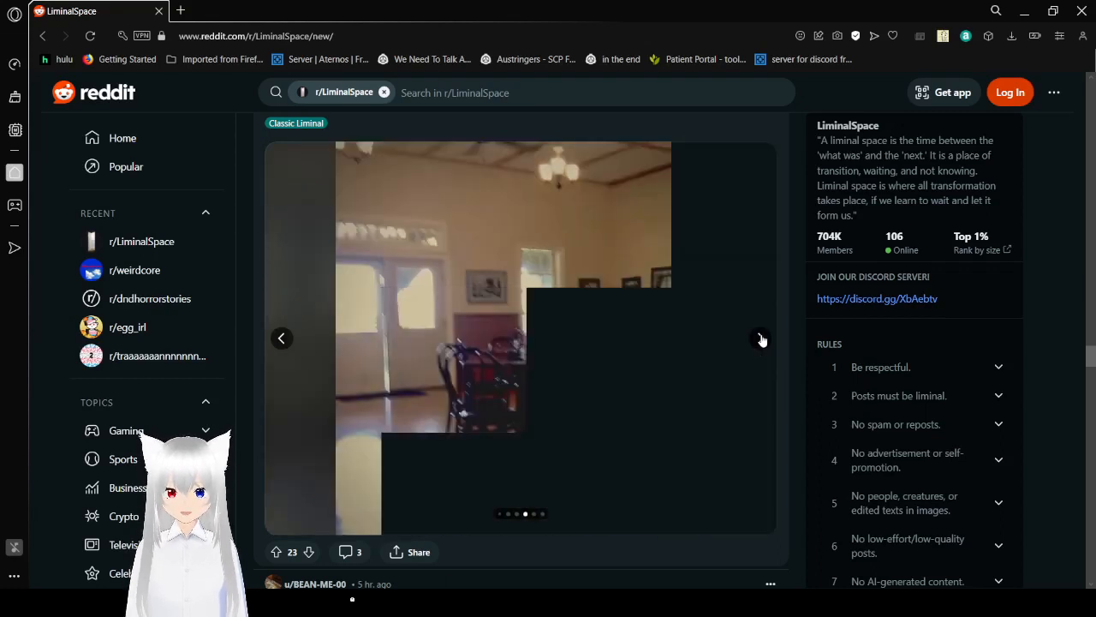
click(761, 338)
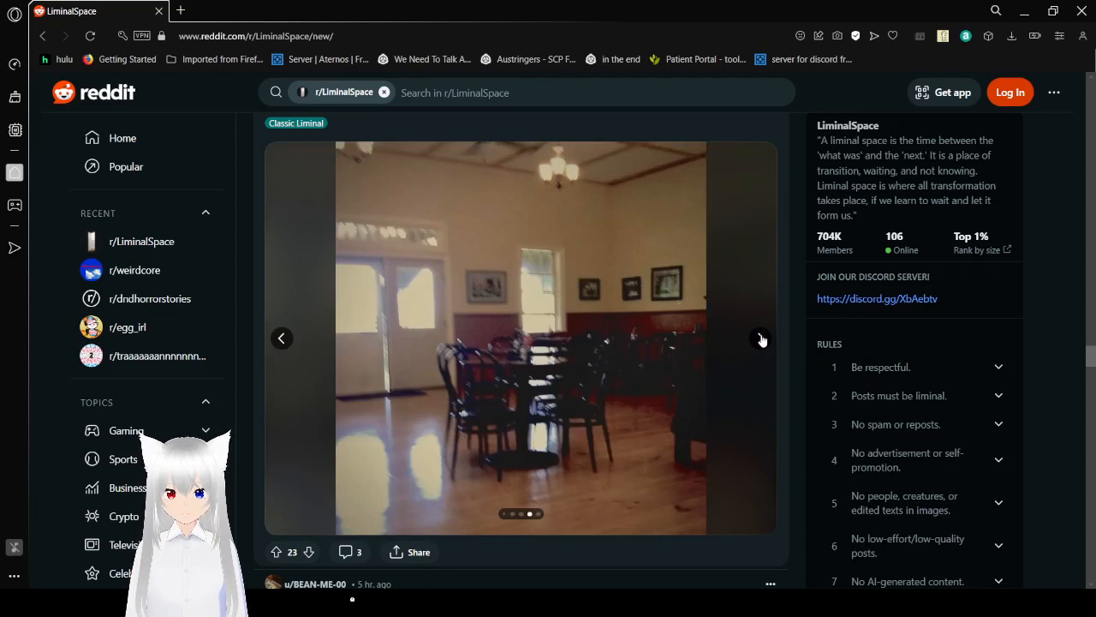
click(760, 339)
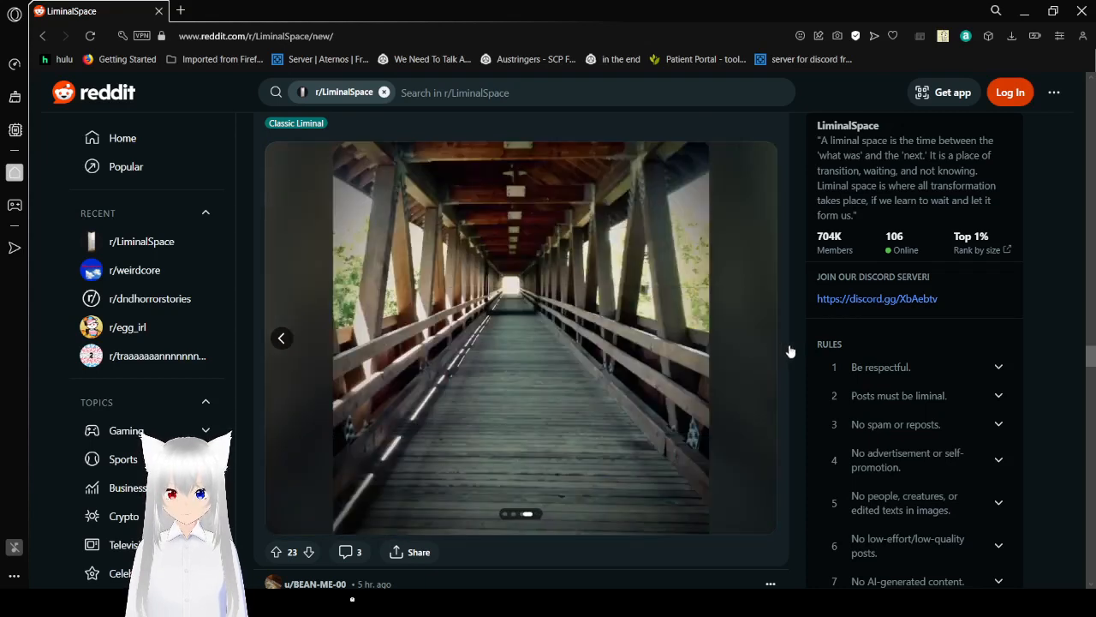
Scroll past the 'Street' road post to the 'Everything is just down the hall' arched hallway photo.
scroll(down, 3)
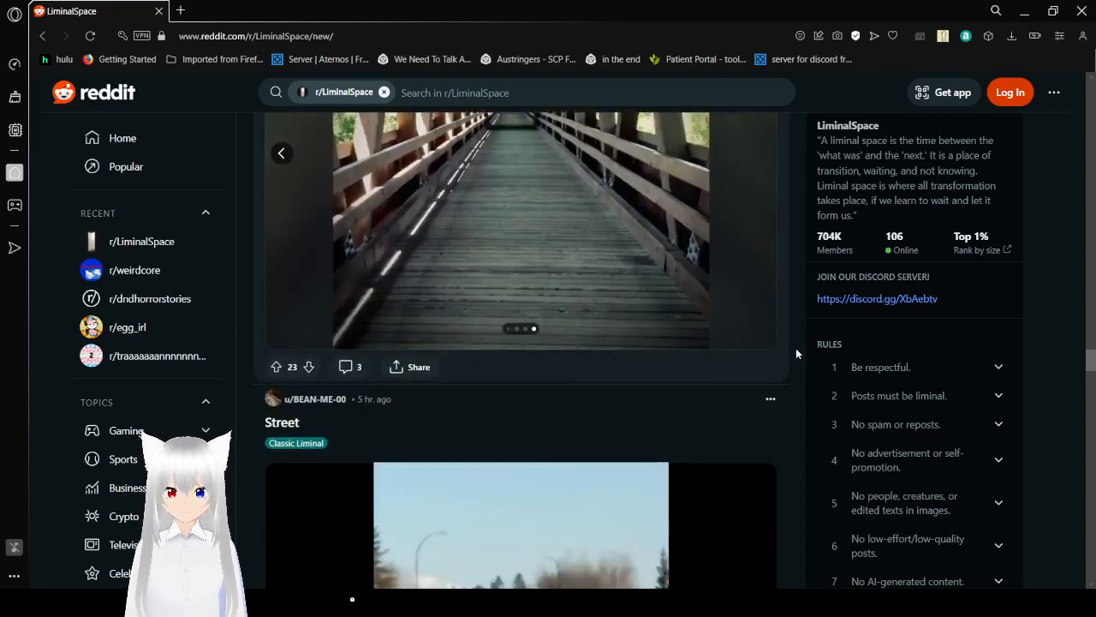
scroll(down, 3)
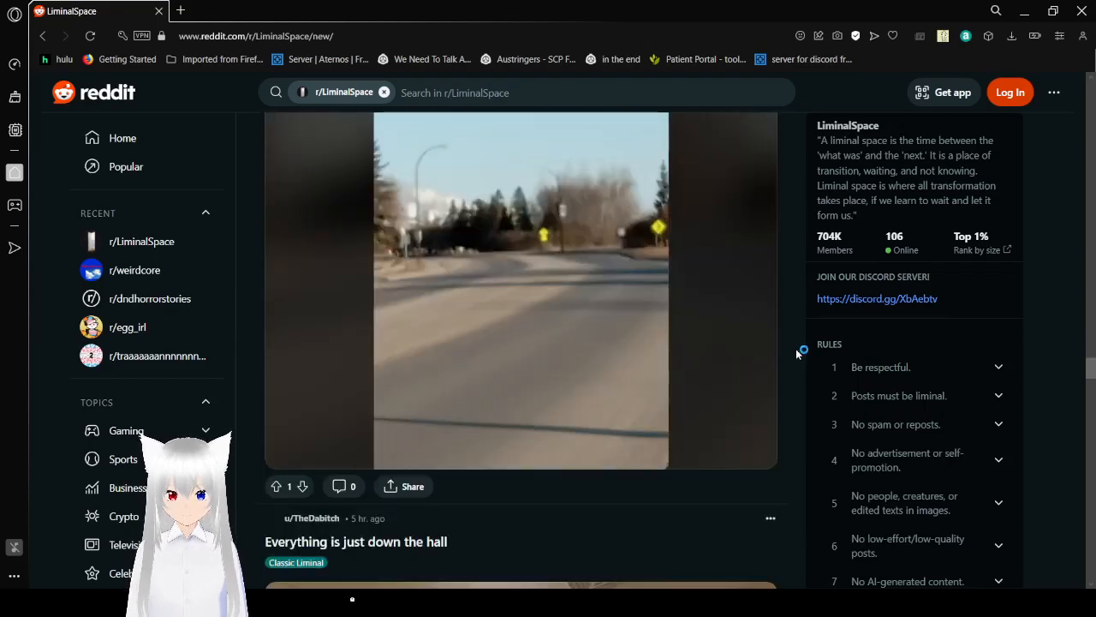
scroll(down, 3)
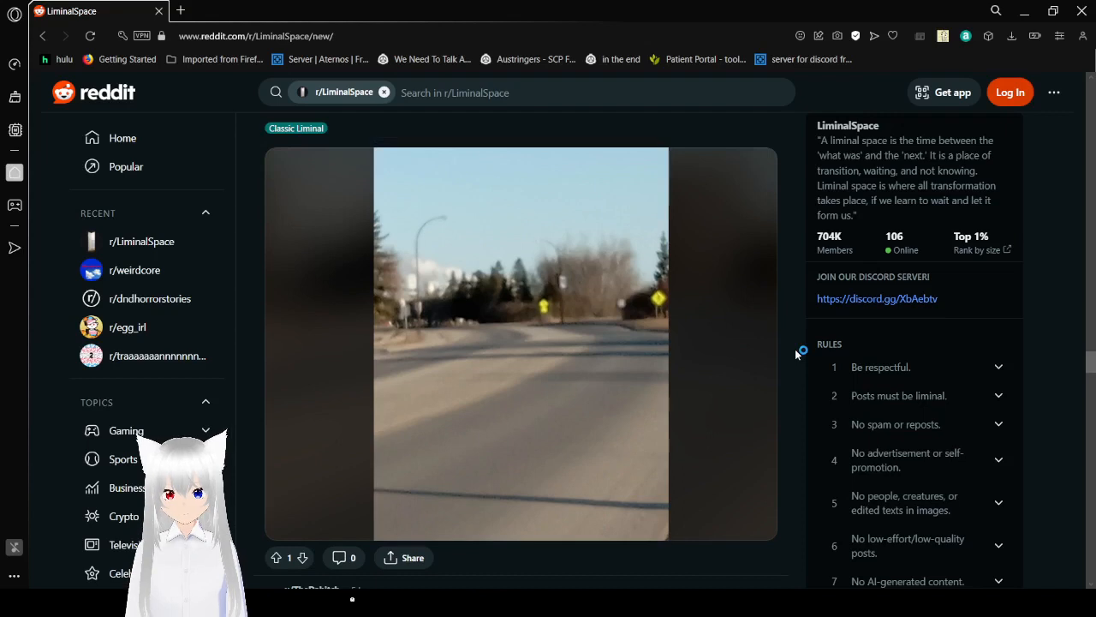
scroll(down, 3)
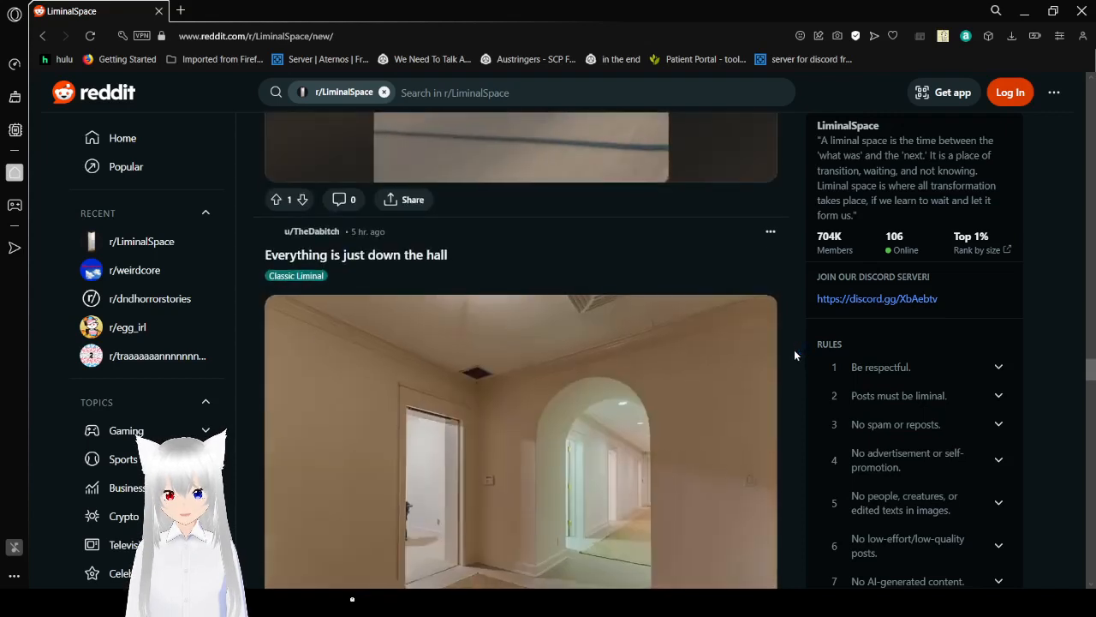
scroll(down, 3)
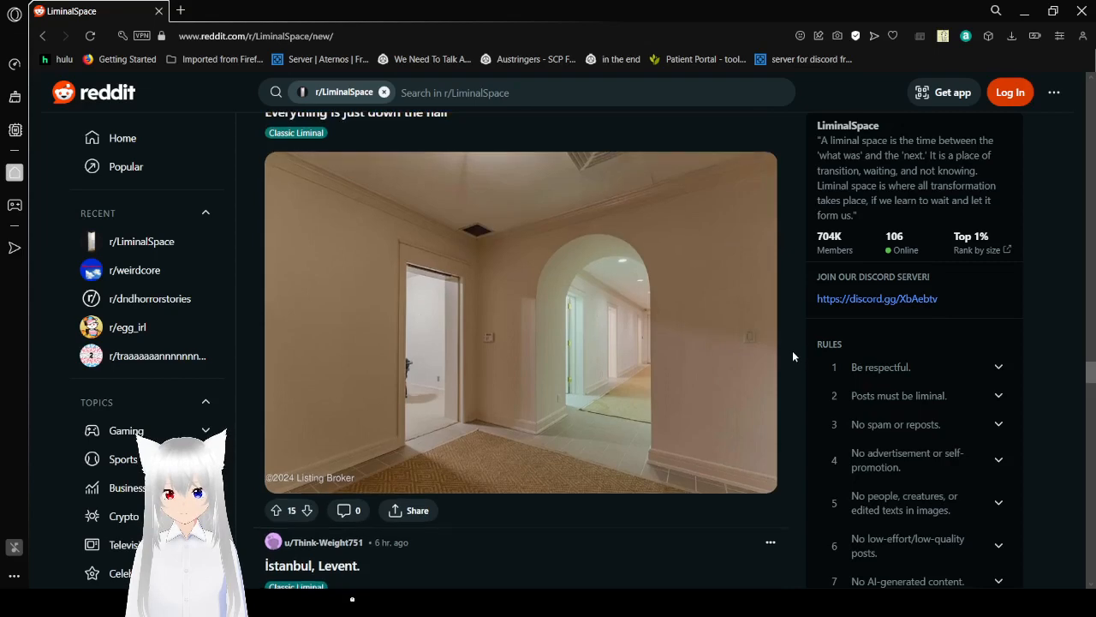
Reach the 'İstanbul, Levent.' post and flip through its two mall photos.
scroll(down, 3)
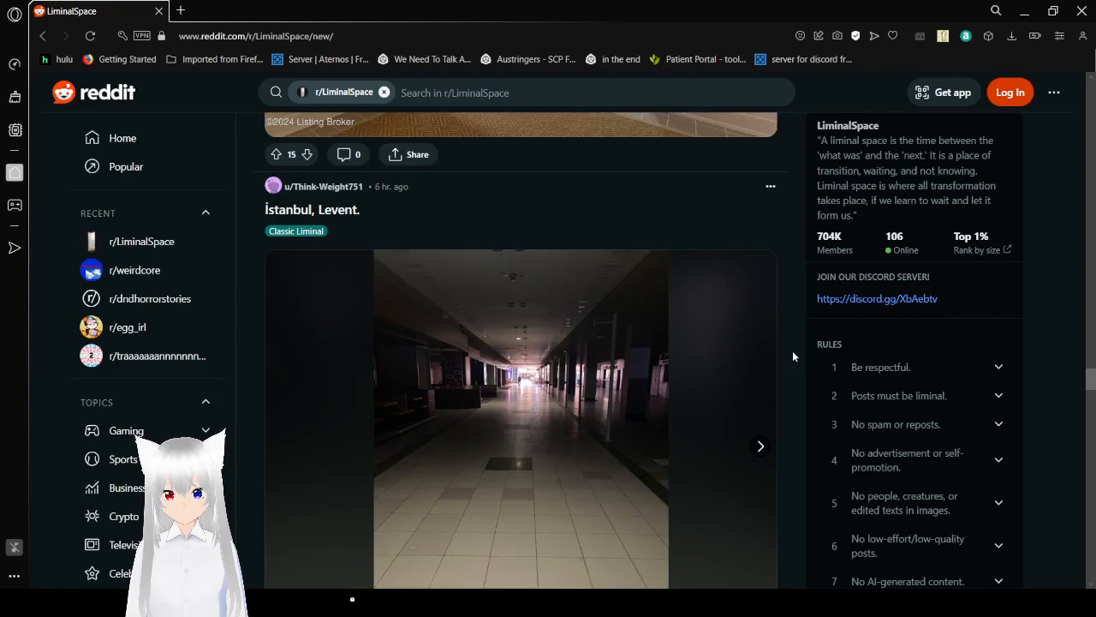
scroll(down, 3)
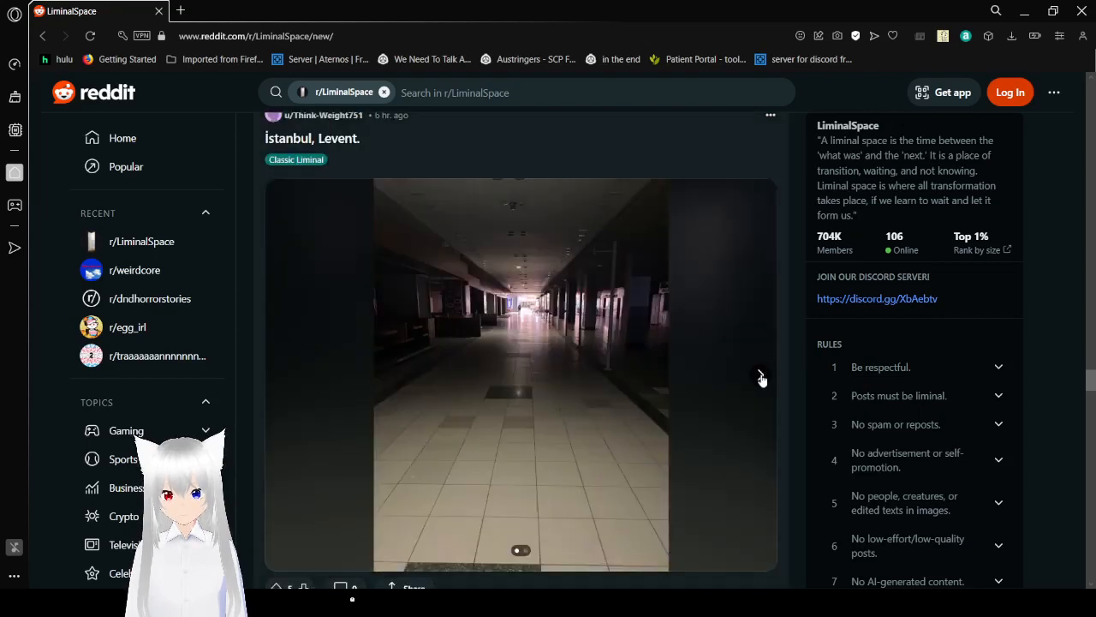
click(761, 373)
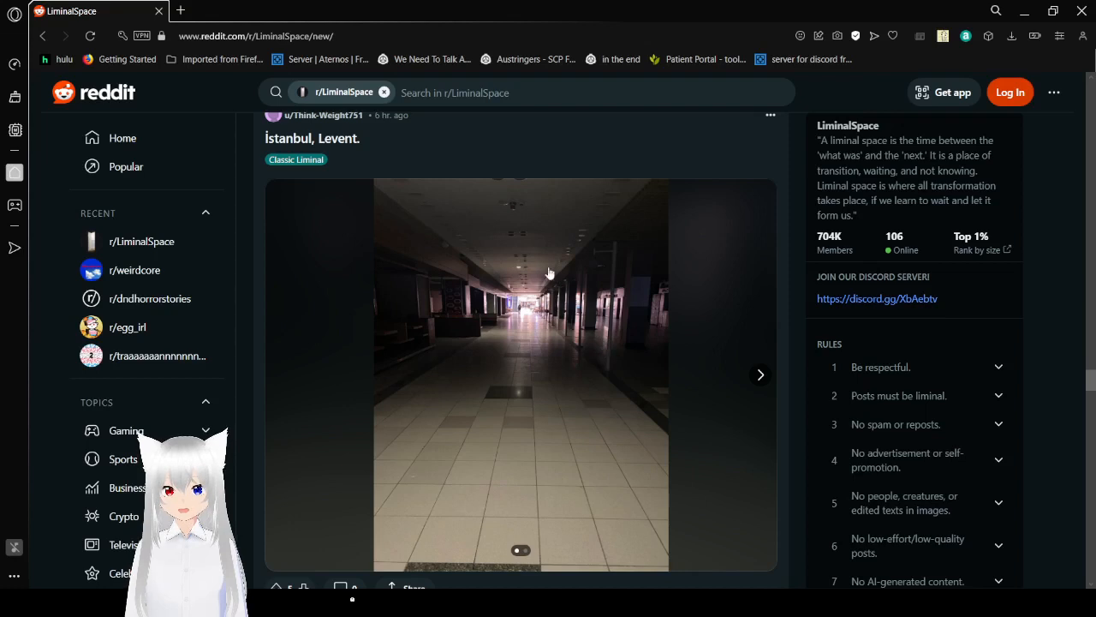
mouse_move(762, 384)
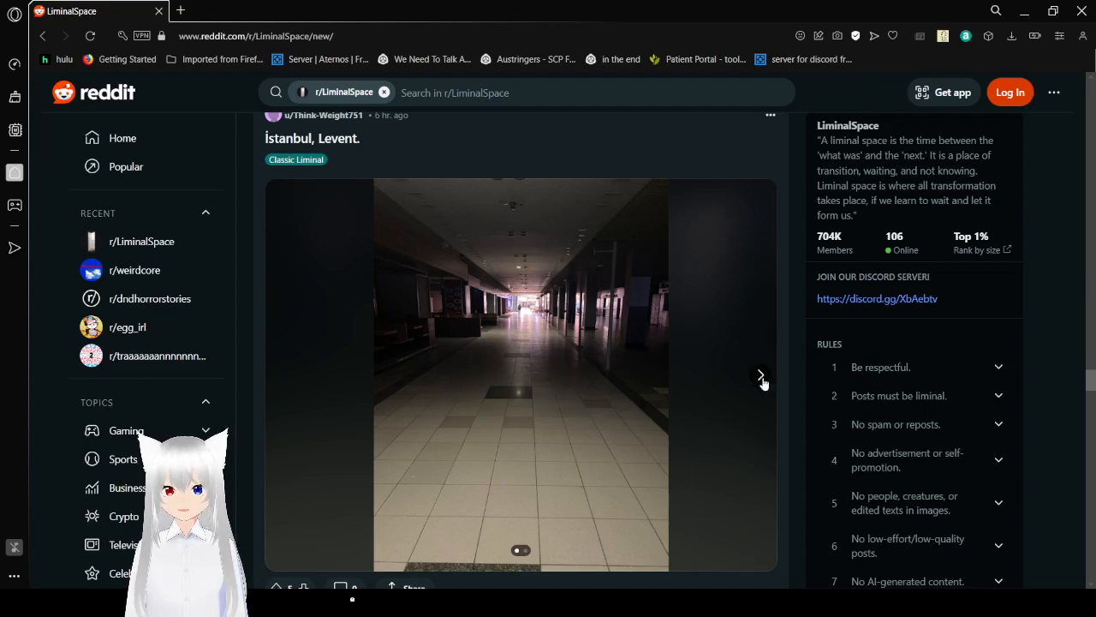
click(760, 375)
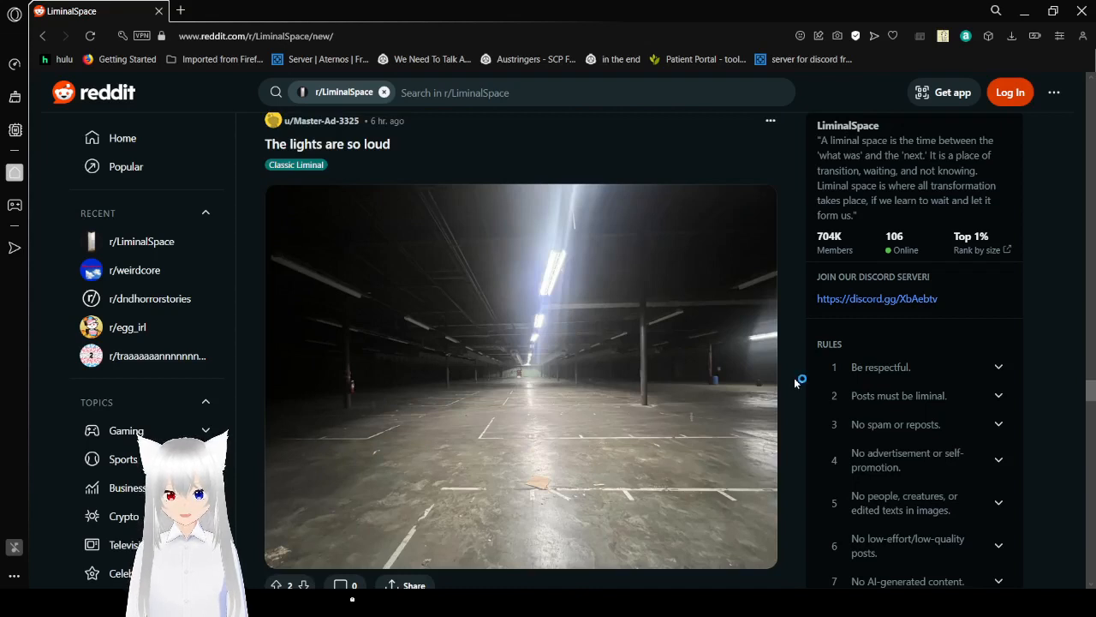
Scroll past 'The lights are so loud' warehouse photo to the 'Swamp' snowy pine forest post.
scroll(down, 3)
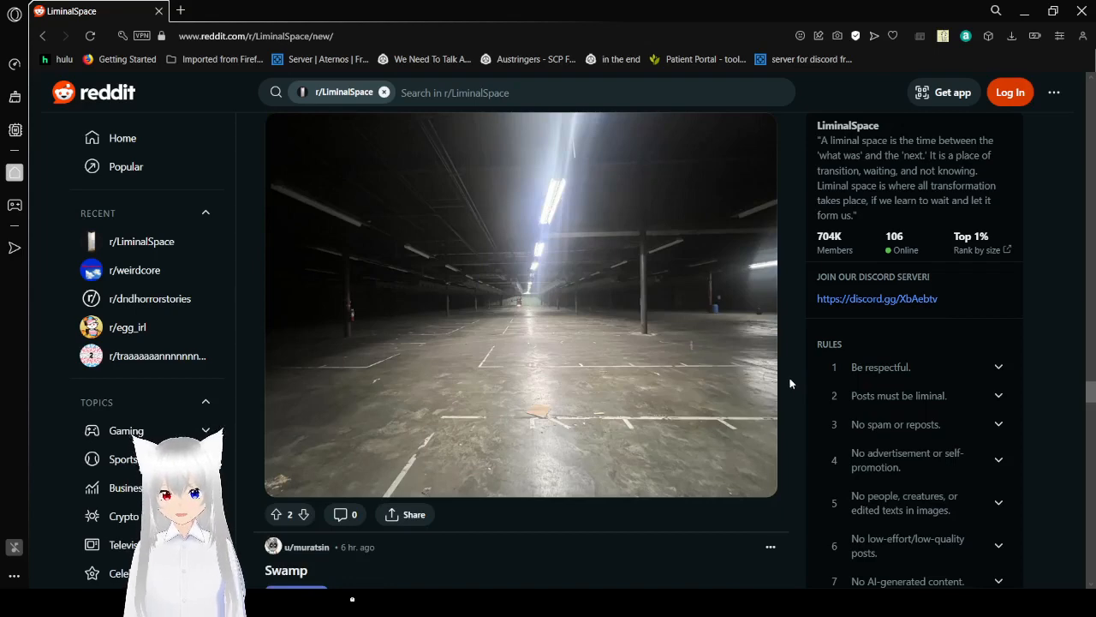
scroll(down, 3)
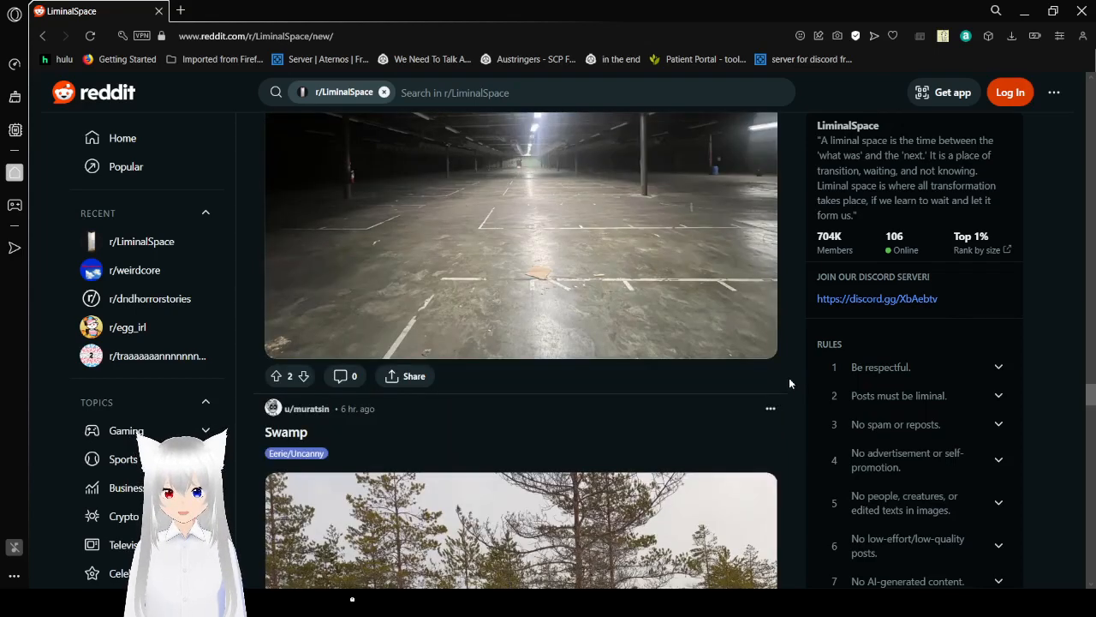
scroll(down, 3)
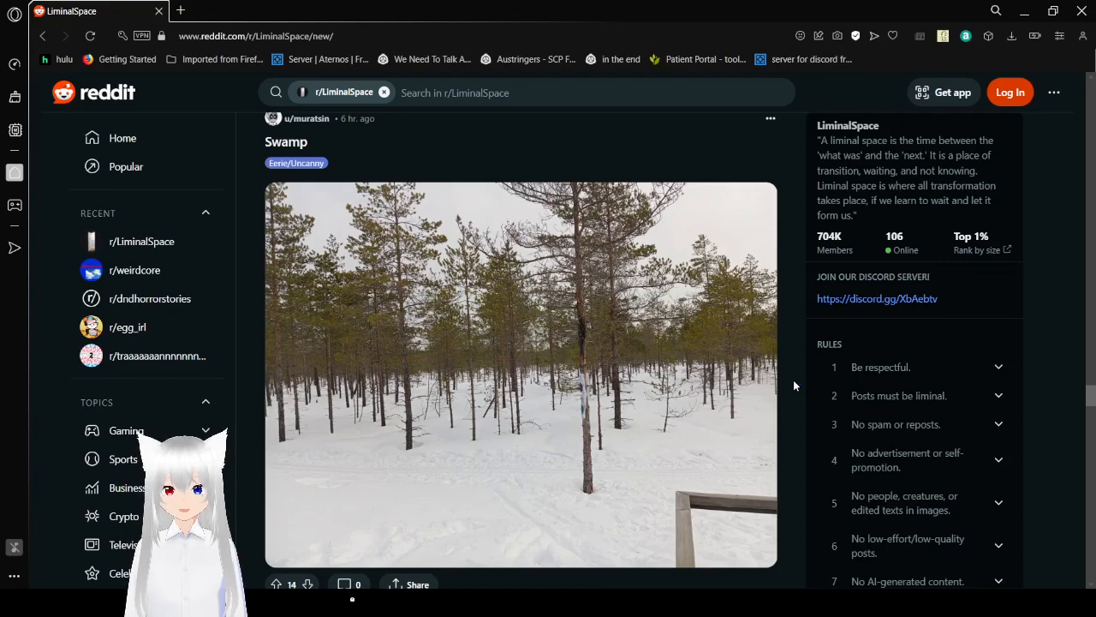
Scroll down the feed toward the Blue Ridge Mountains pink-clouded field post.
scroll(down, 3)
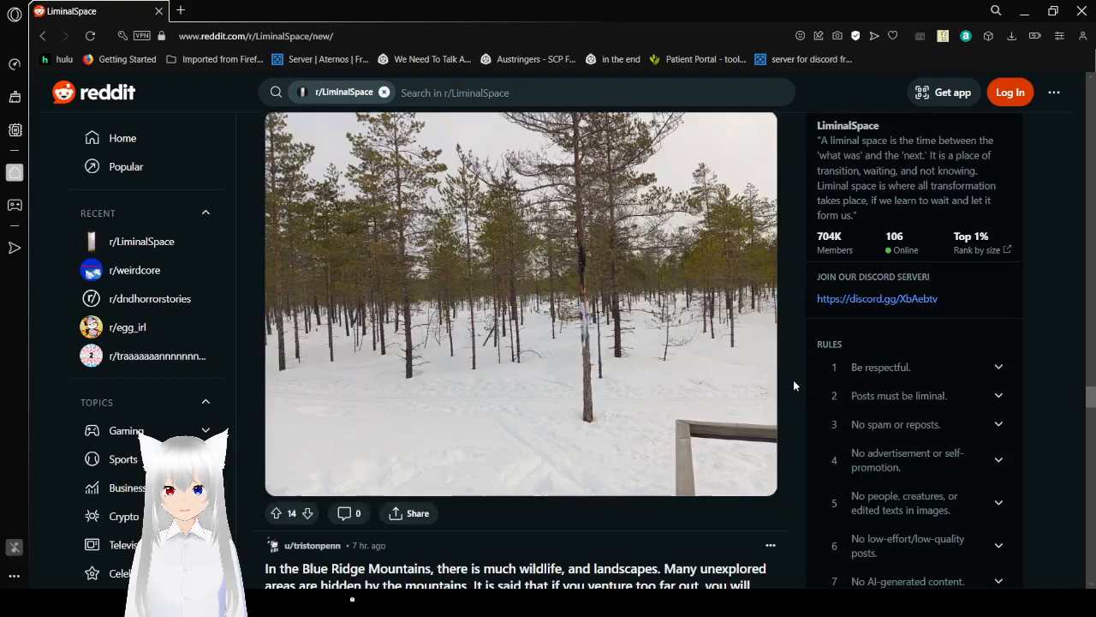
scroll(down, 3)
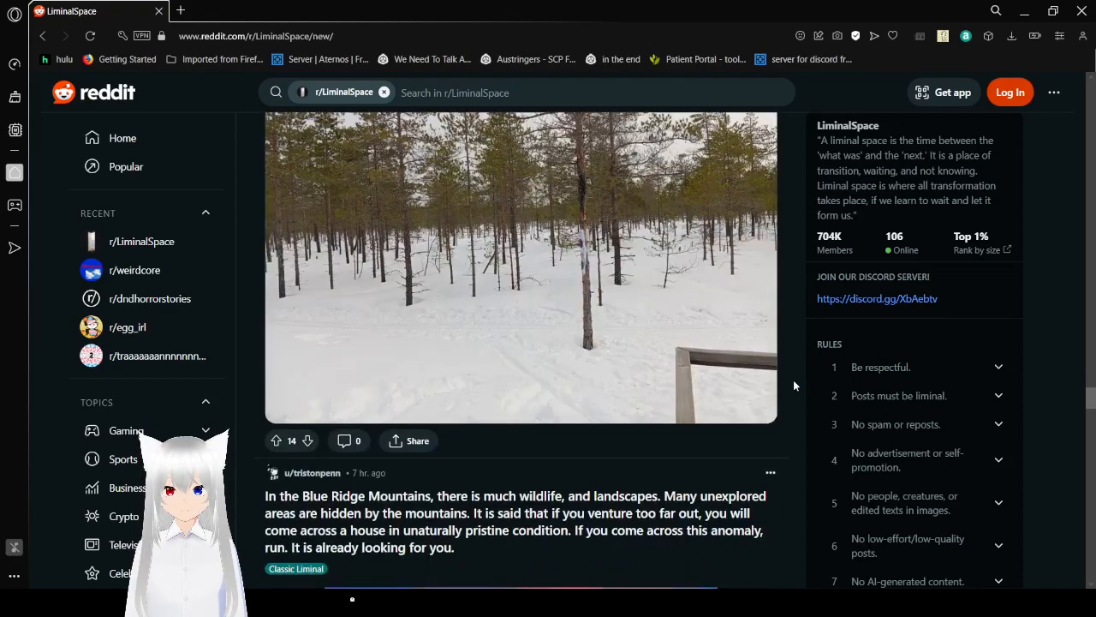
scroll(down, 3)
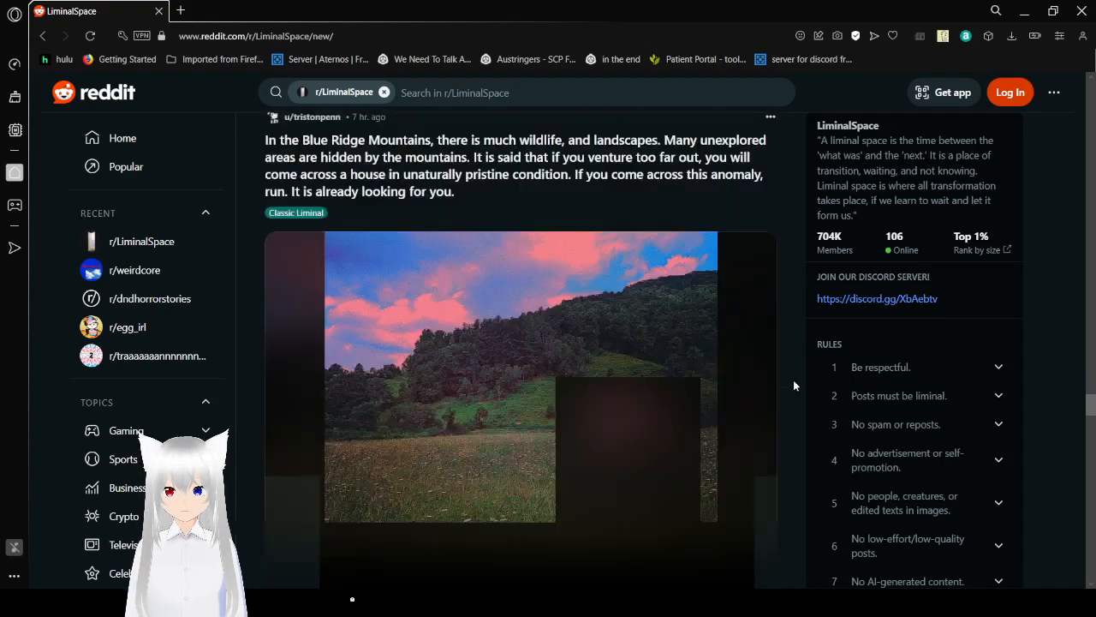
scroll(down, 3)
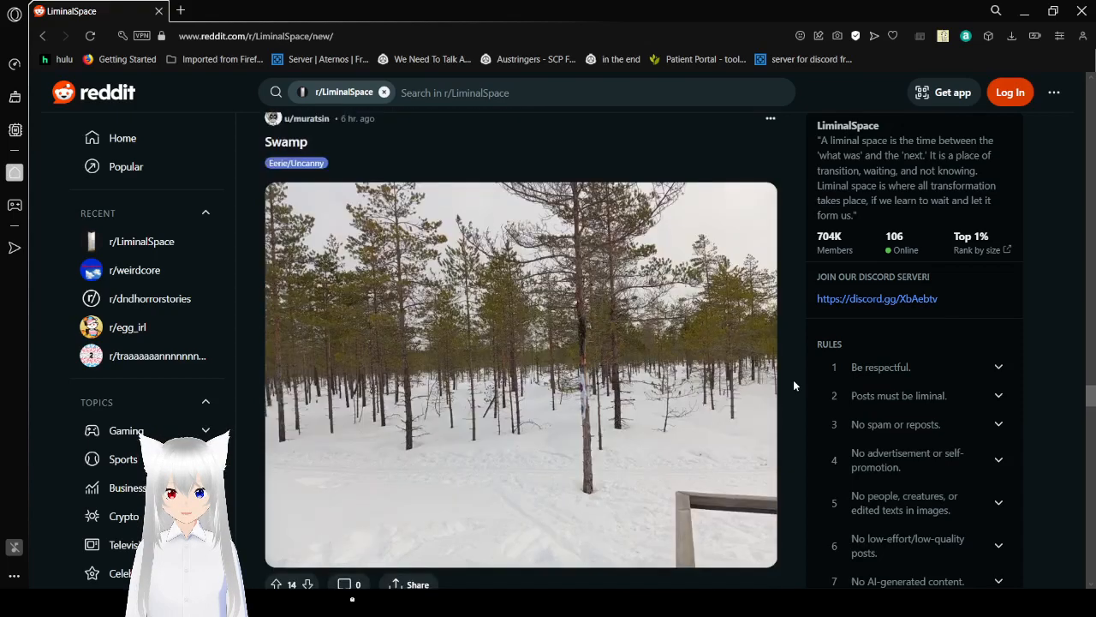
Continue past the Blue Ridge Mountains post to '(Possibly??) Liminal Shots of my School' gallery.
scroll(down, 3)
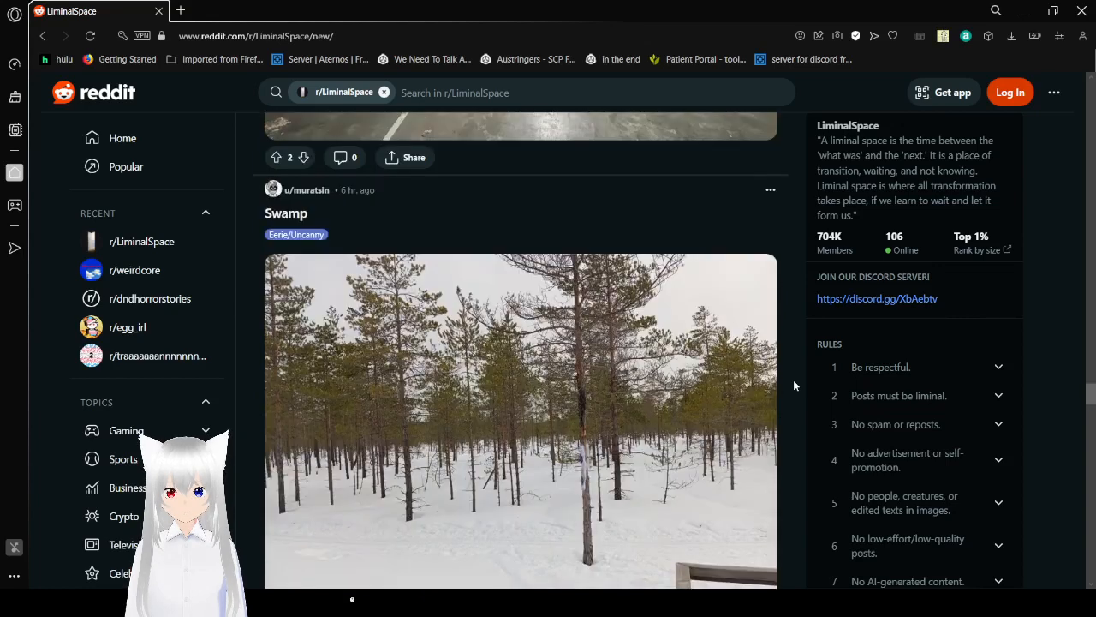
scroll(down, 3)
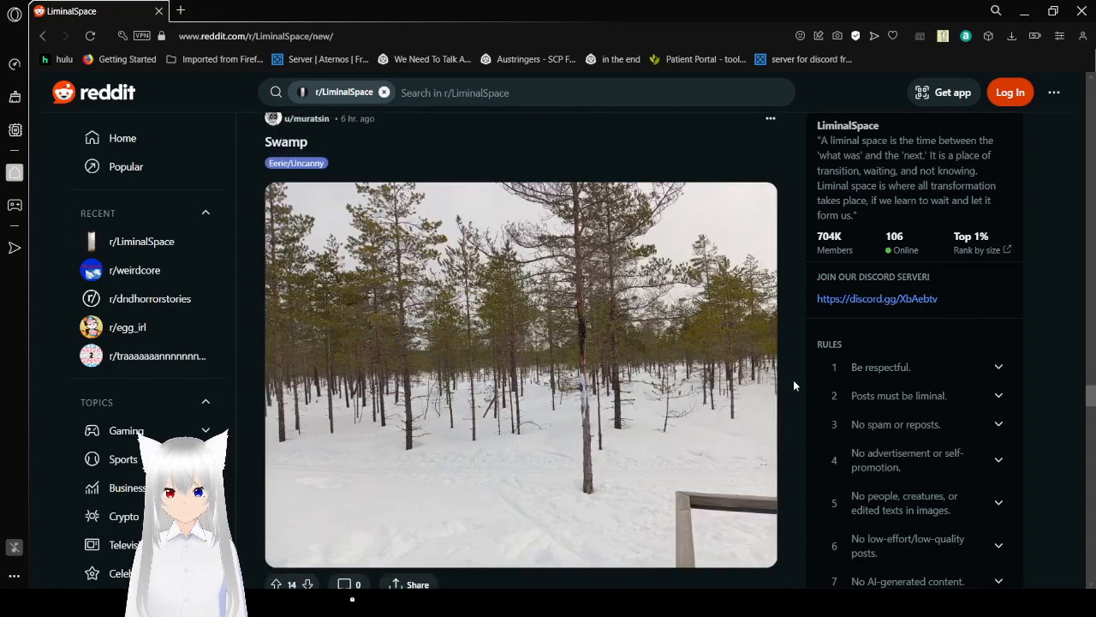
scroll(down, 3)
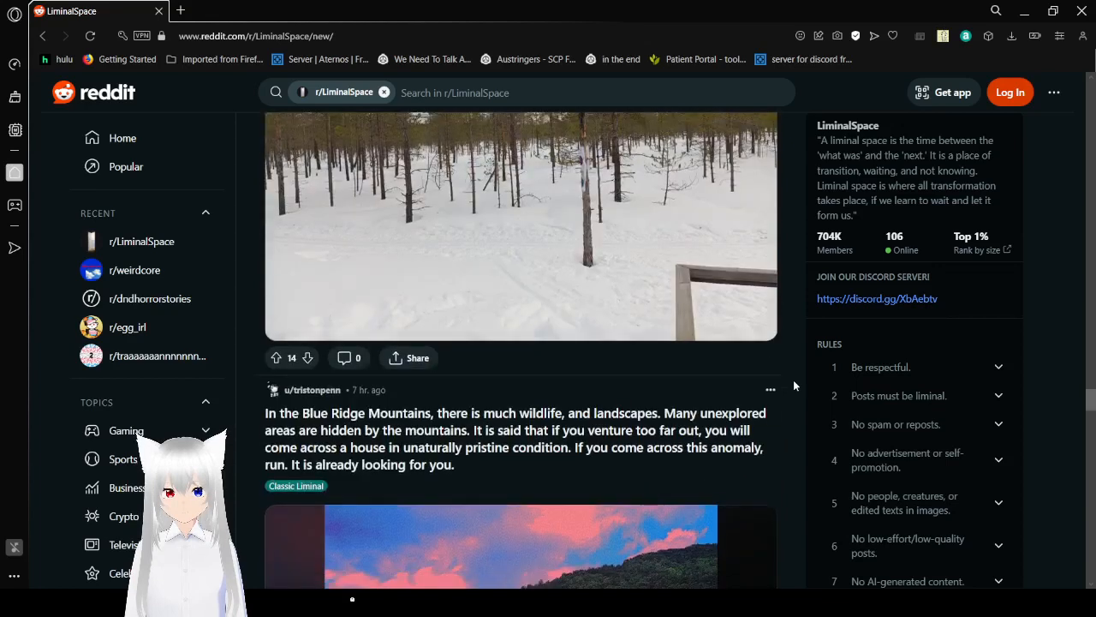
scroll(down, 3)
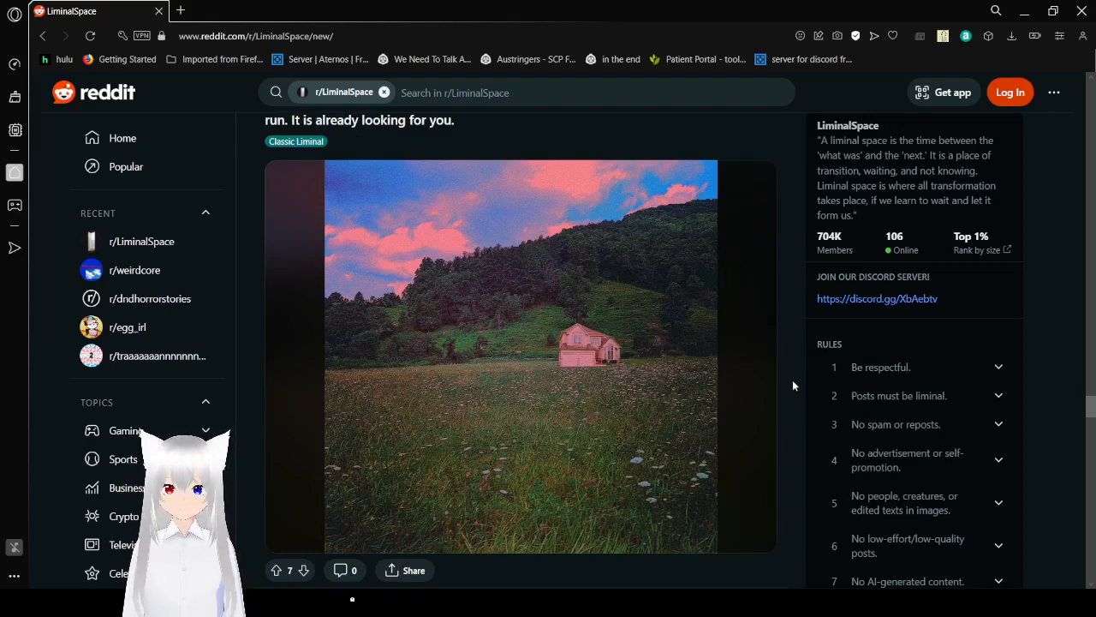
scroll(down, 3)
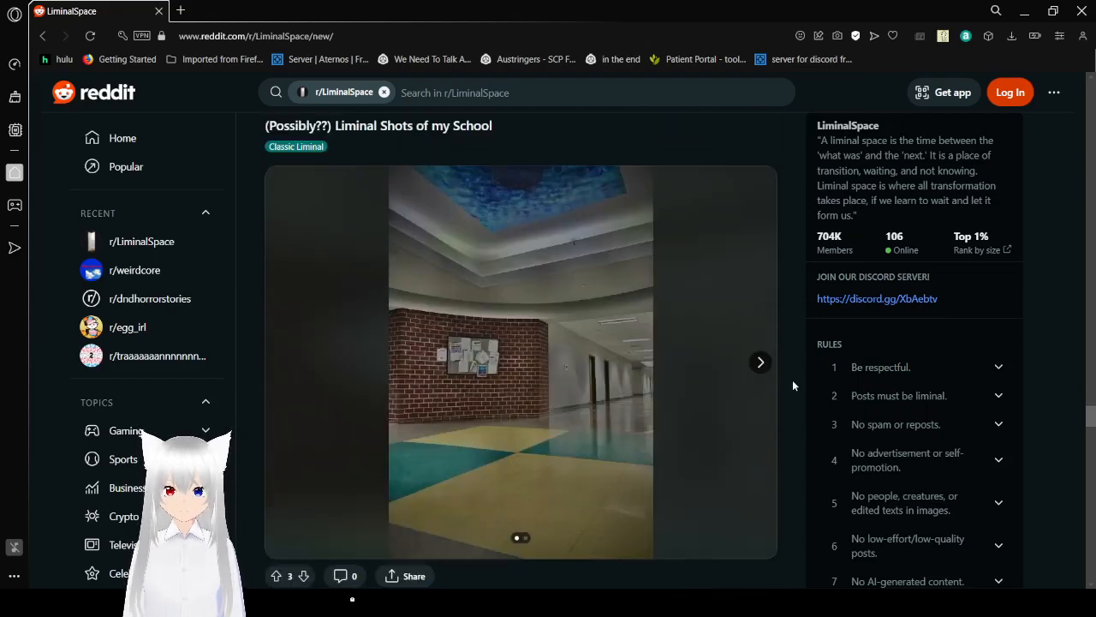
mouse_move(791, 384)
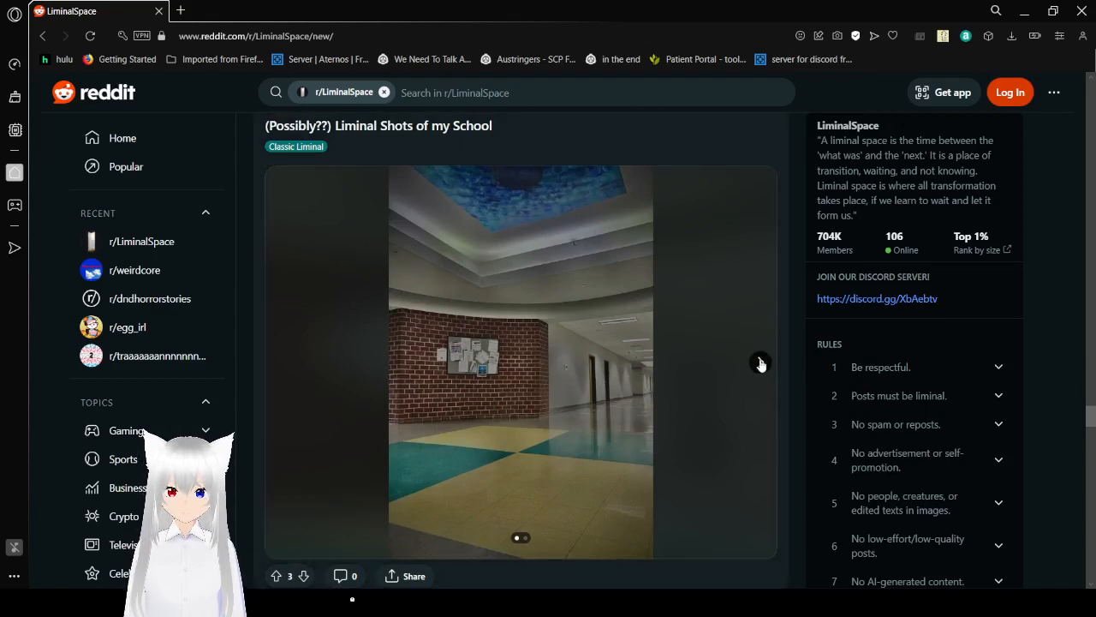
View the school gallery's second hallway photo, then scroll to 'Would this be considered liminal?'.
click(761, 364)
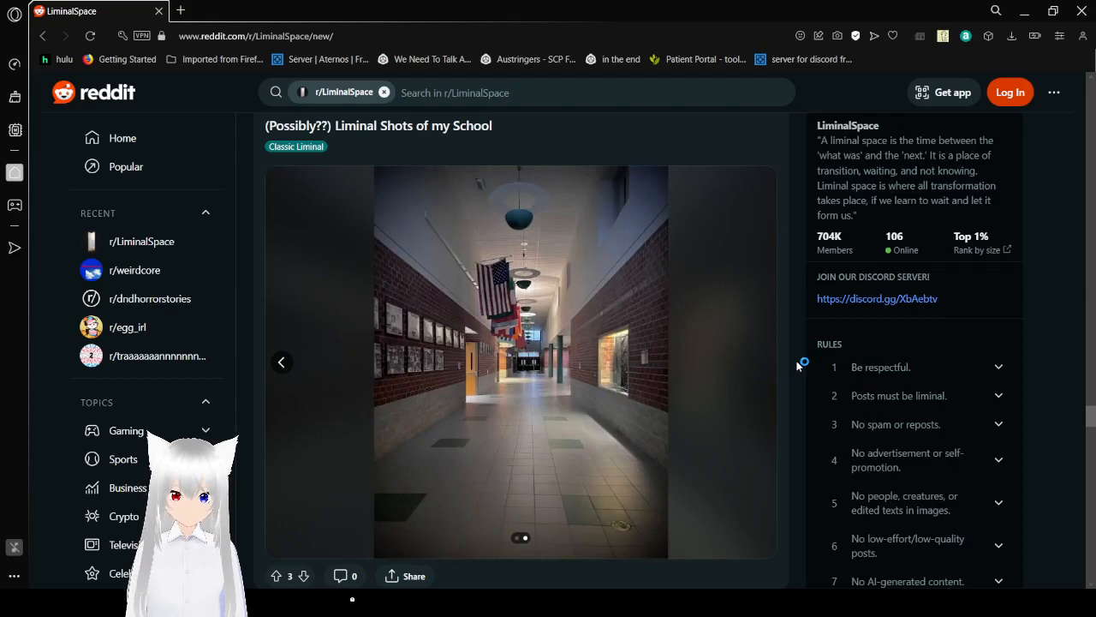
scroll(down, 3)
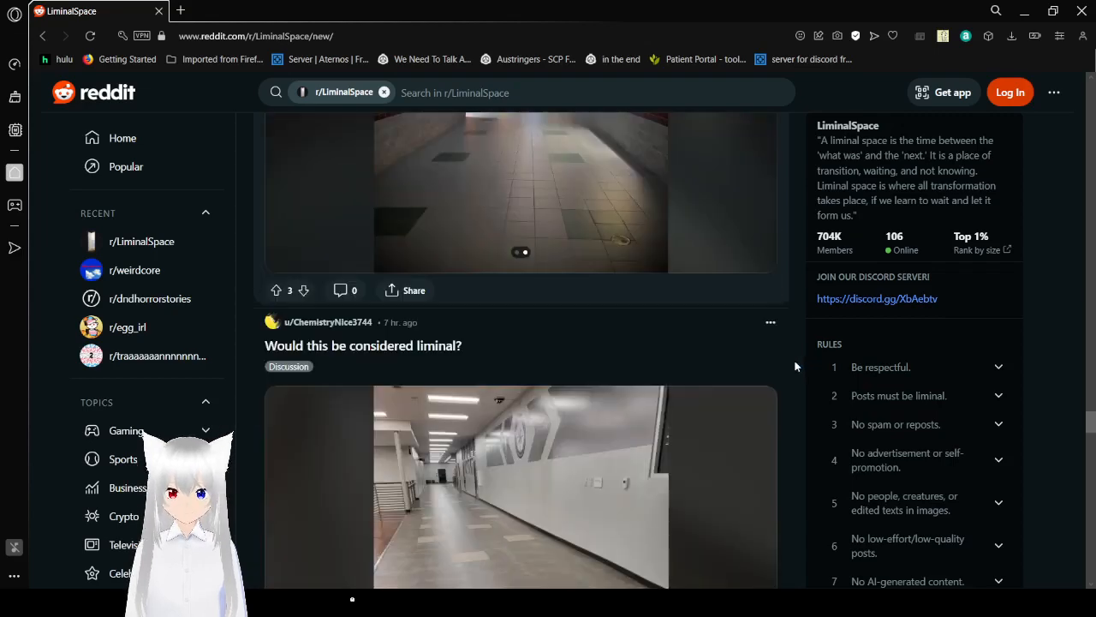
scroll(down, 3)
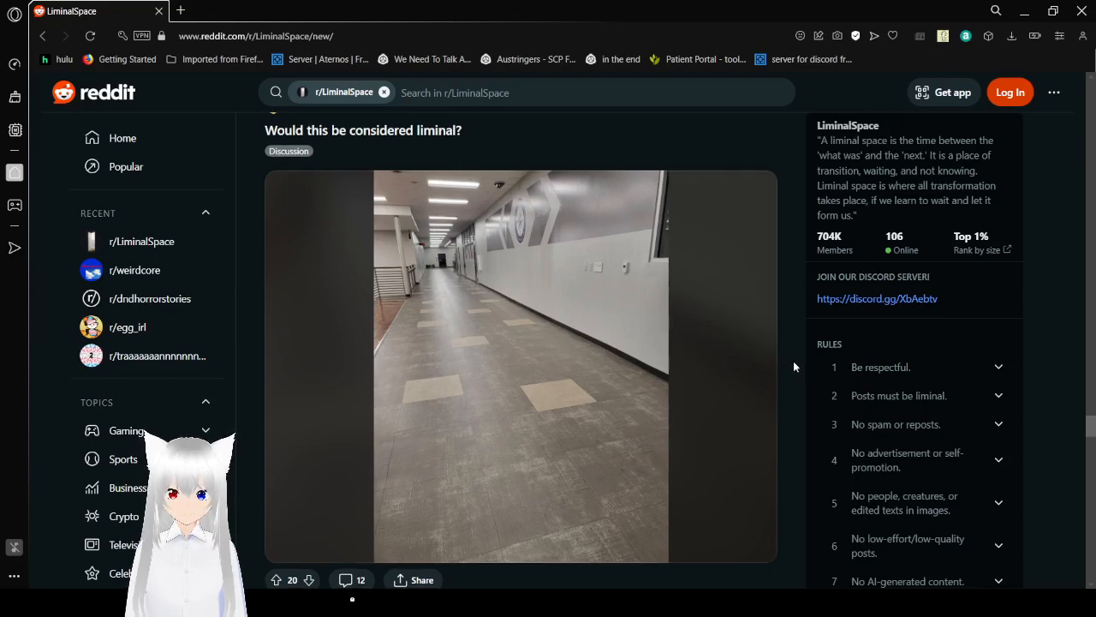
Scroll past 'Darkstreet' and 'Rainy day in a Filipino suburb' to the Dreamcore Liminal Space art post.
scroll(down, 3)
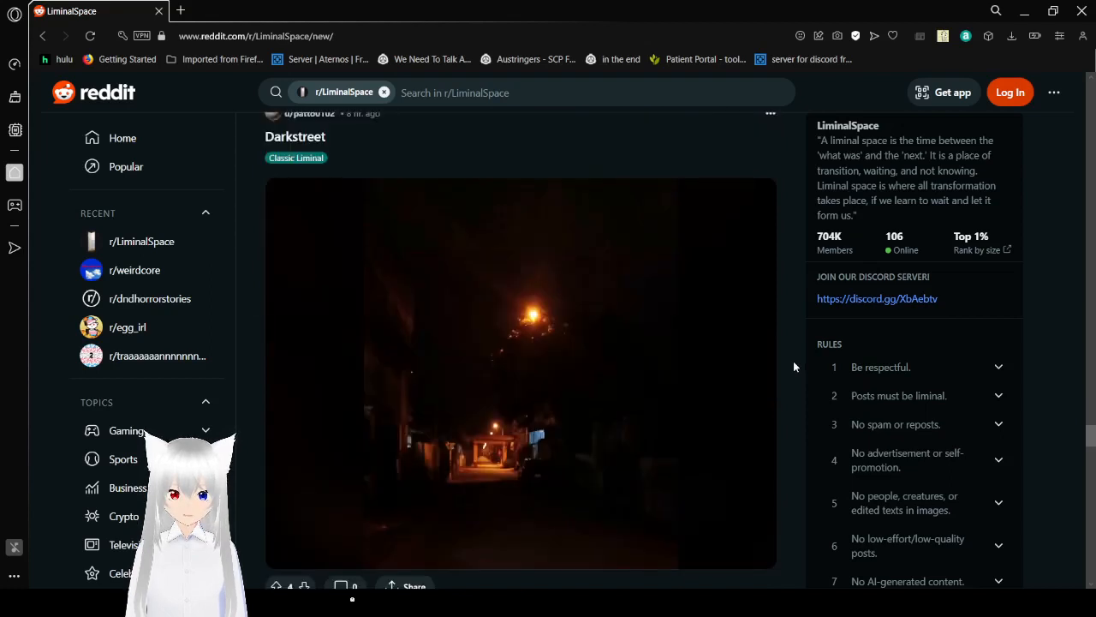
scroll(down, 3)
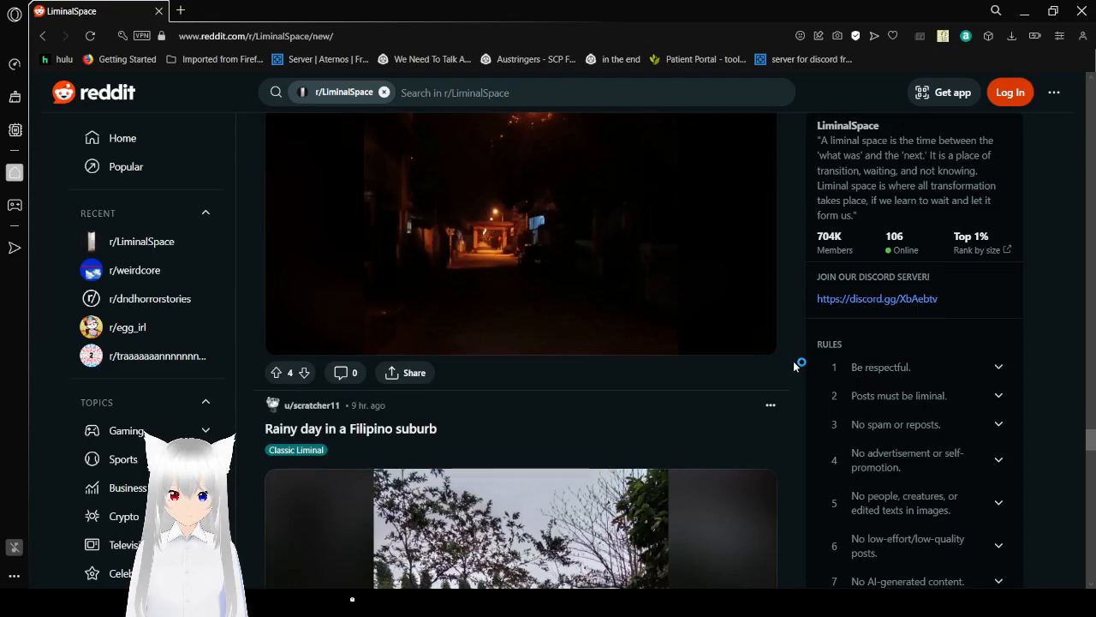
scroll(down, 3)
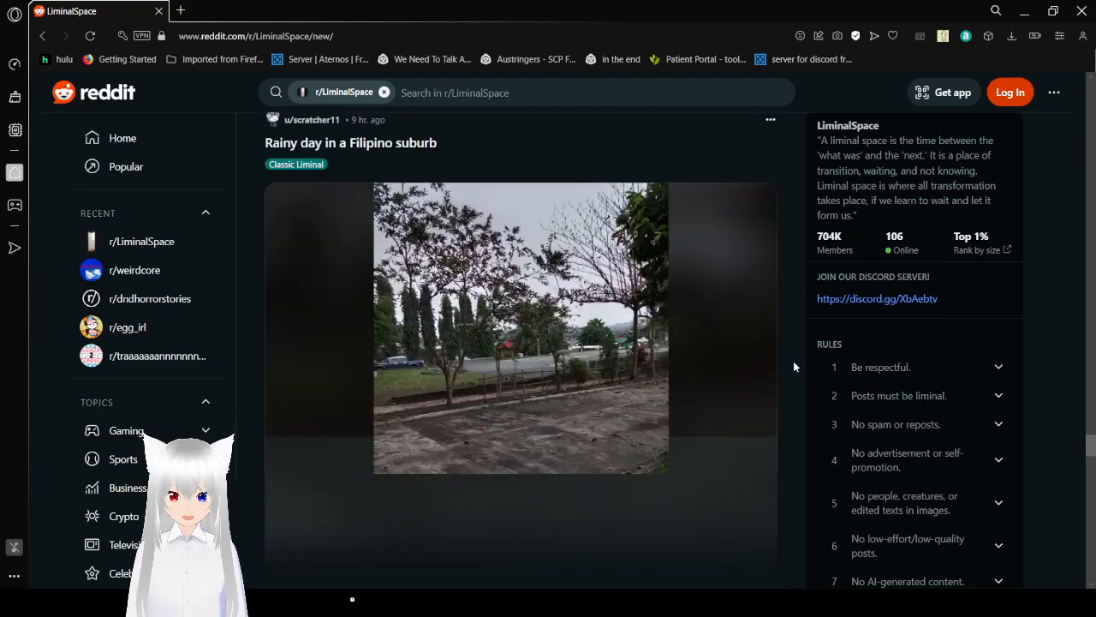
scroll(down, 3)
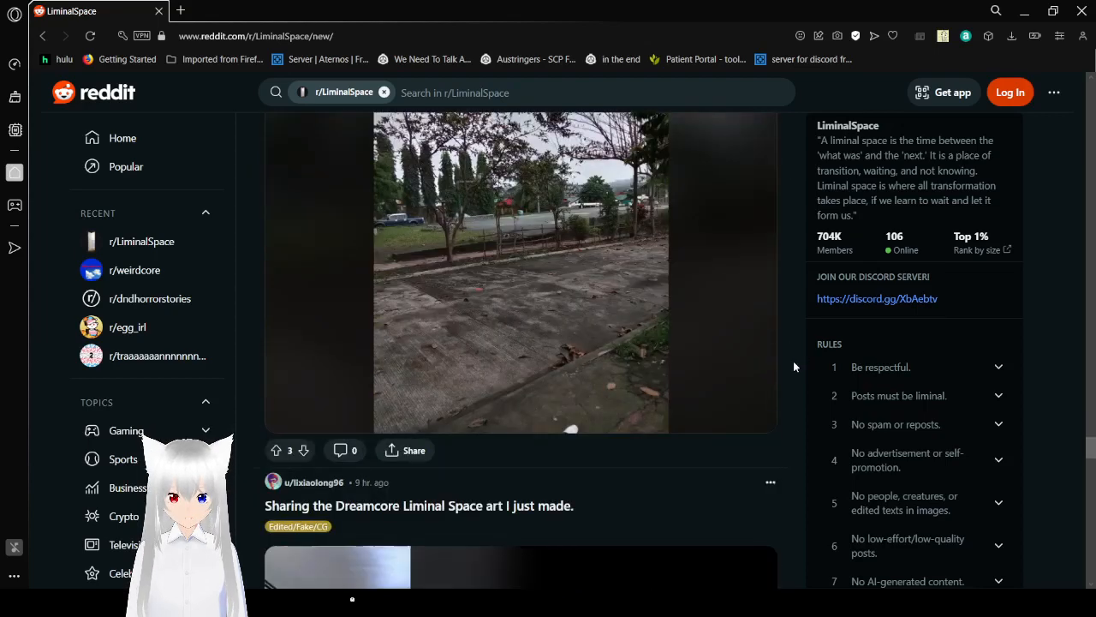
scroll(down, 3)
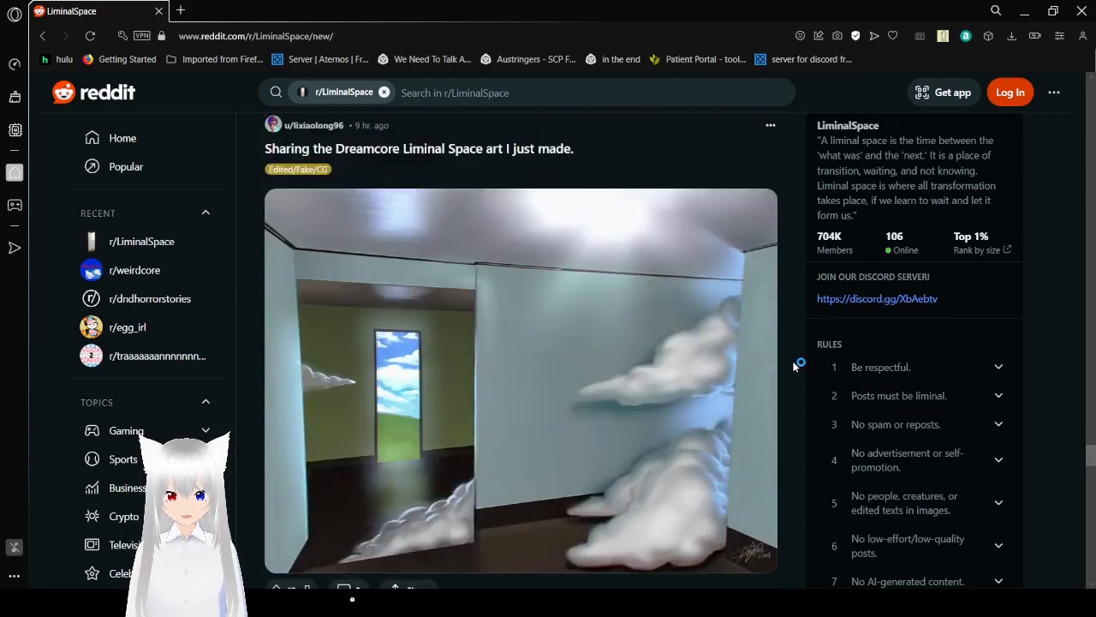
Linger on the Dreamcore cloud-room artwork, then scroll to the 'Last bus home' night street photo.
scroll(down, 3)
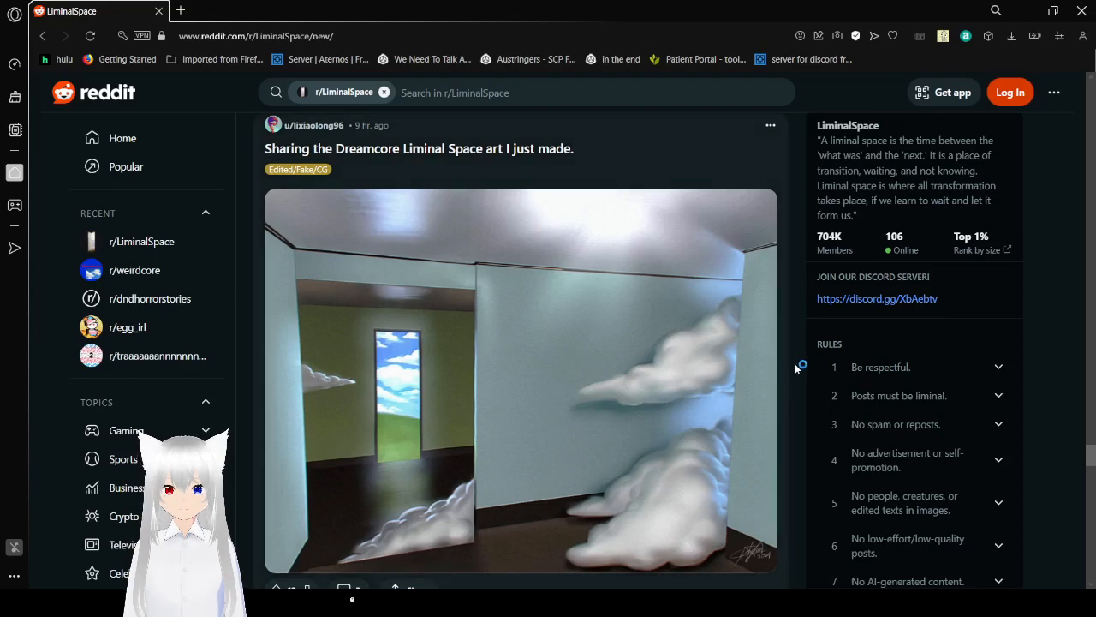
mouse_move(797, 369)
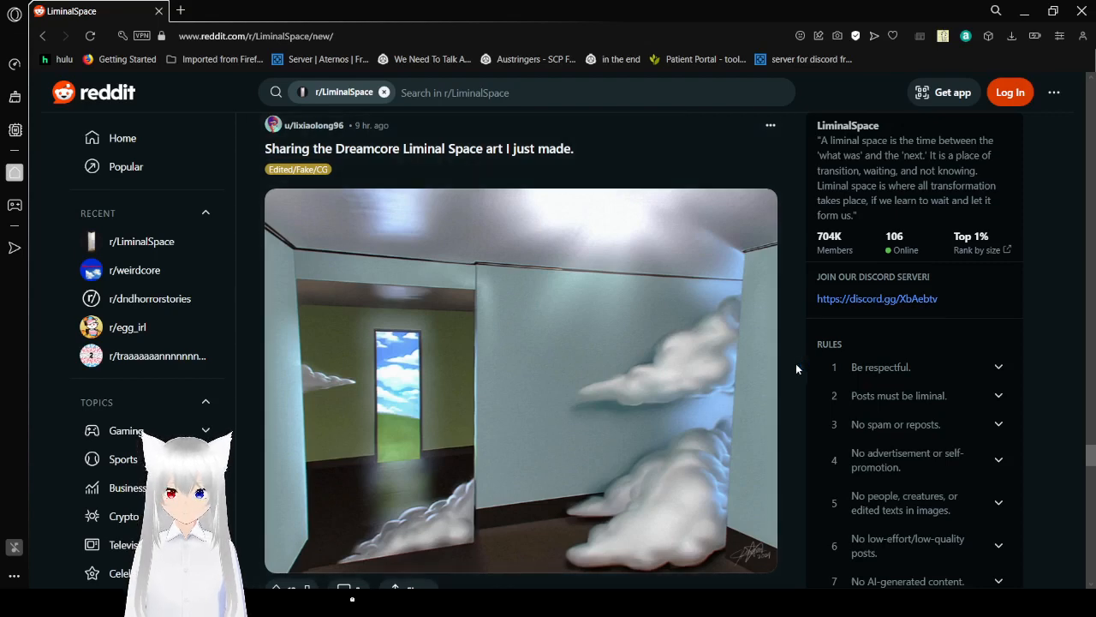
scroll(down, 3)
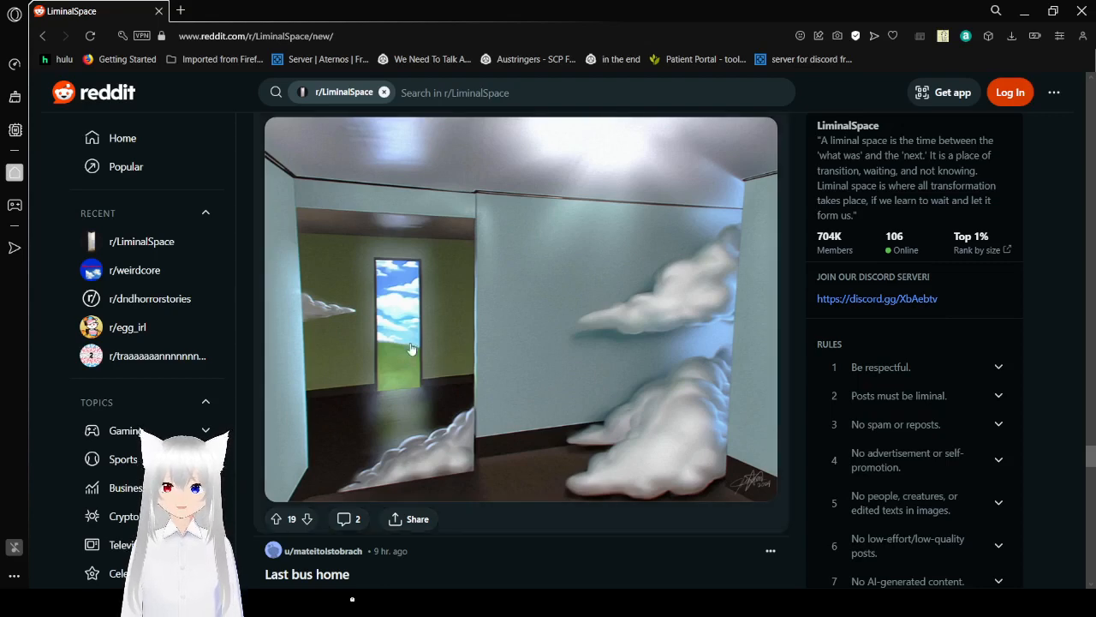
mouse_move(415, 310)
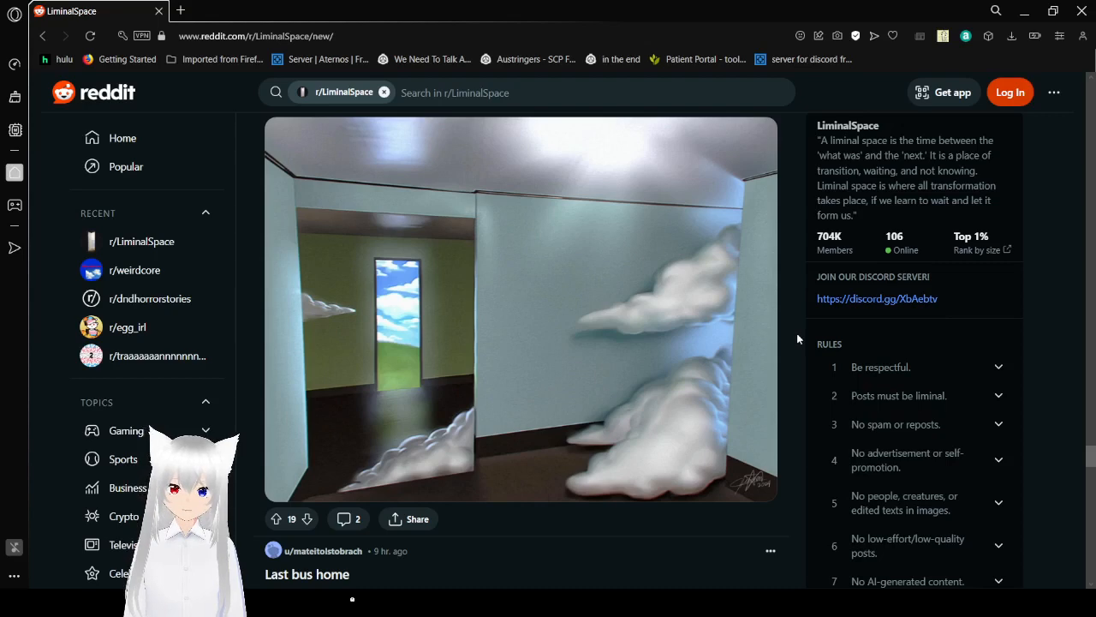
scroll(down, 3)
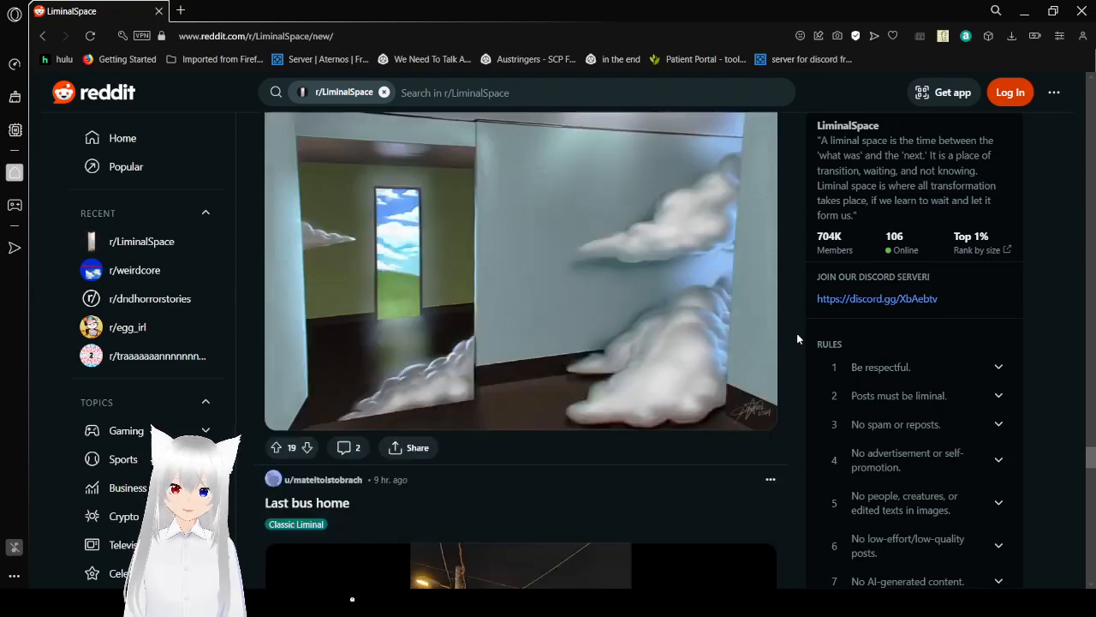
scroll(down, 3)
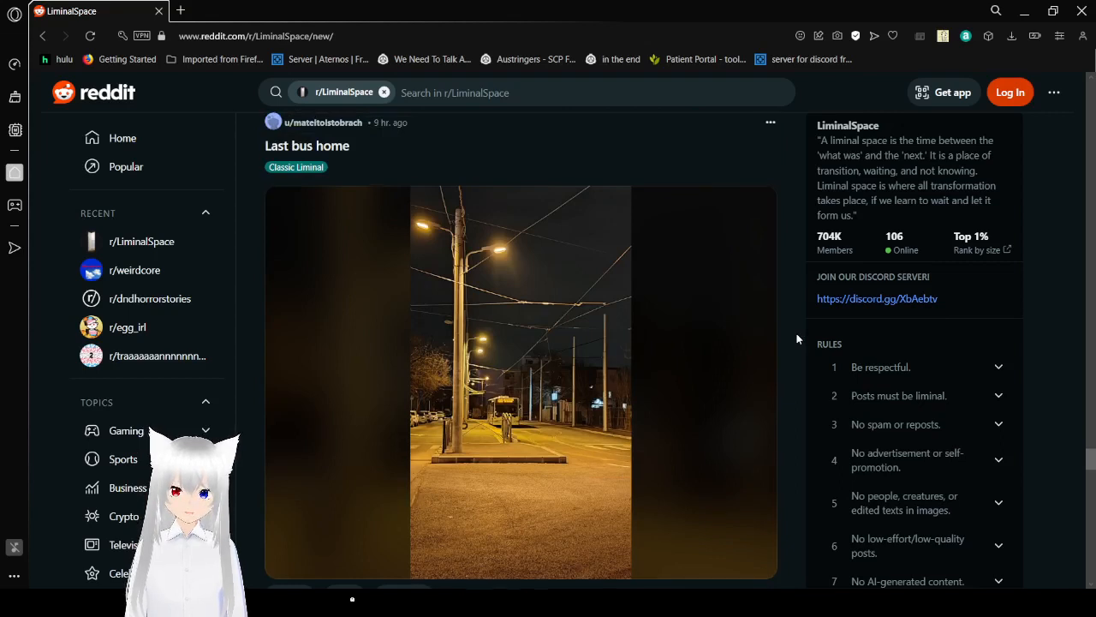
Scroll past 'The finnish forest at winter is eerie' to the 'Snow at night' post.
scroll(down, 3)
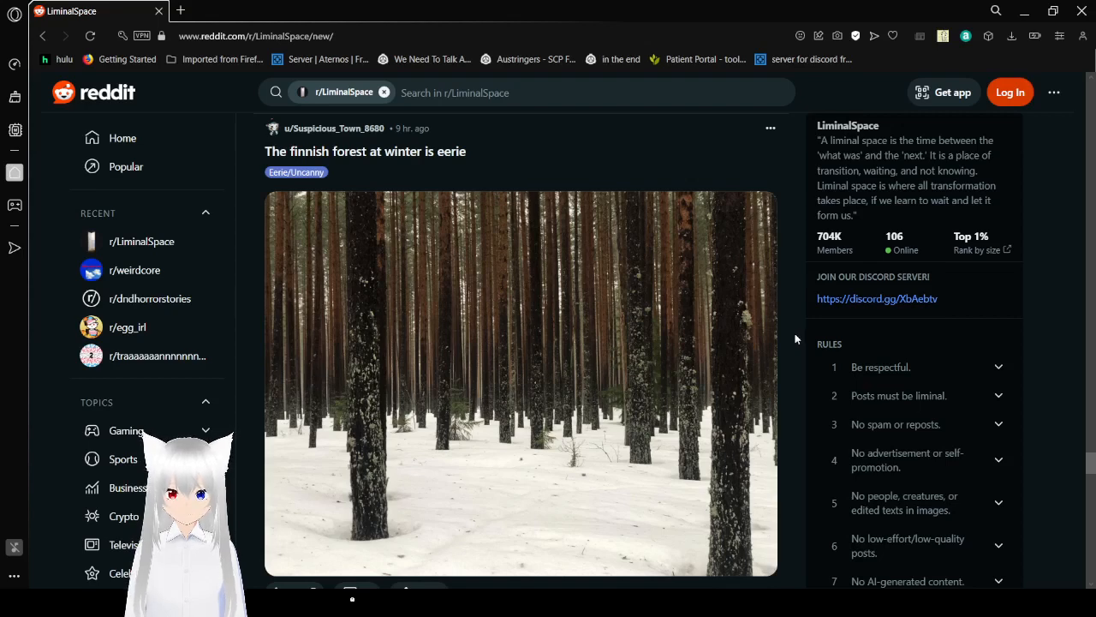
scroll(down, 3)
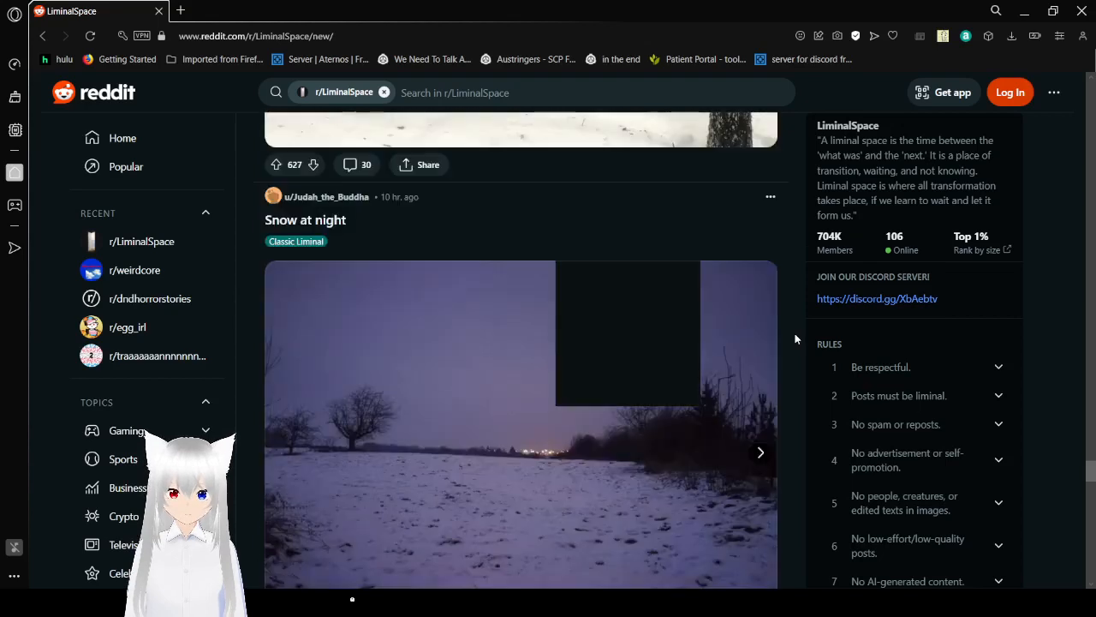
scroll(down, 3)
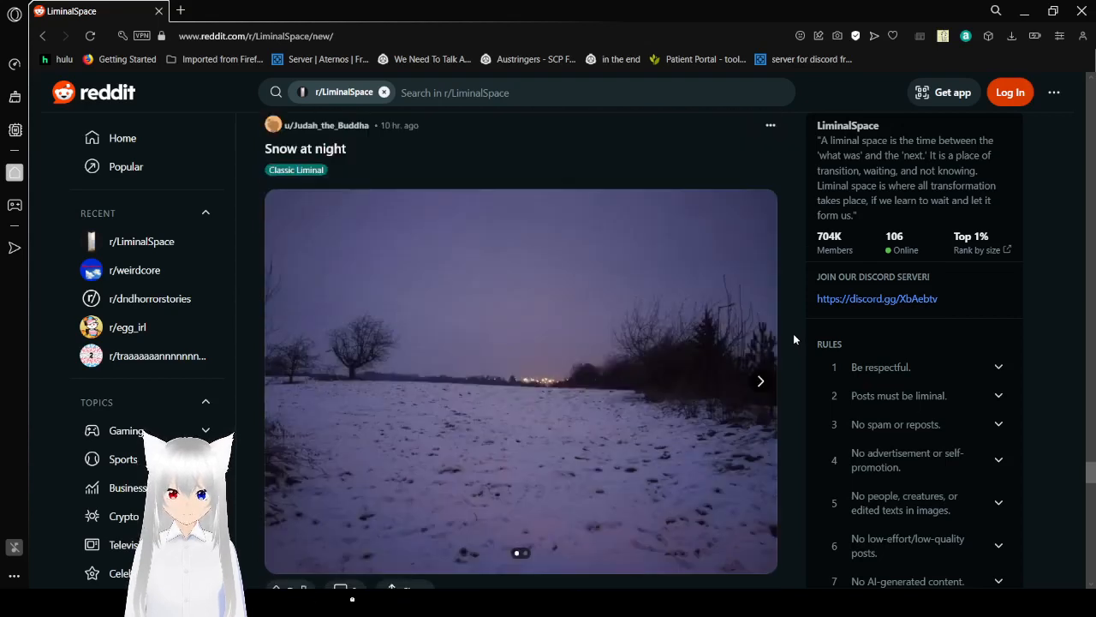
scroll(down, 3)
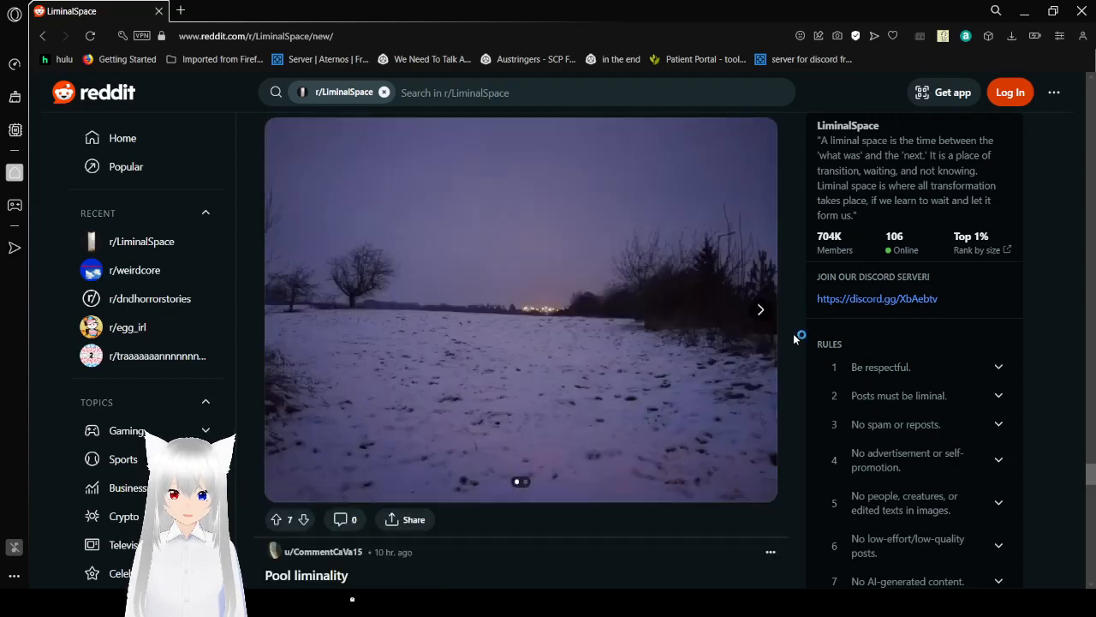
mouse_move(761, 310)
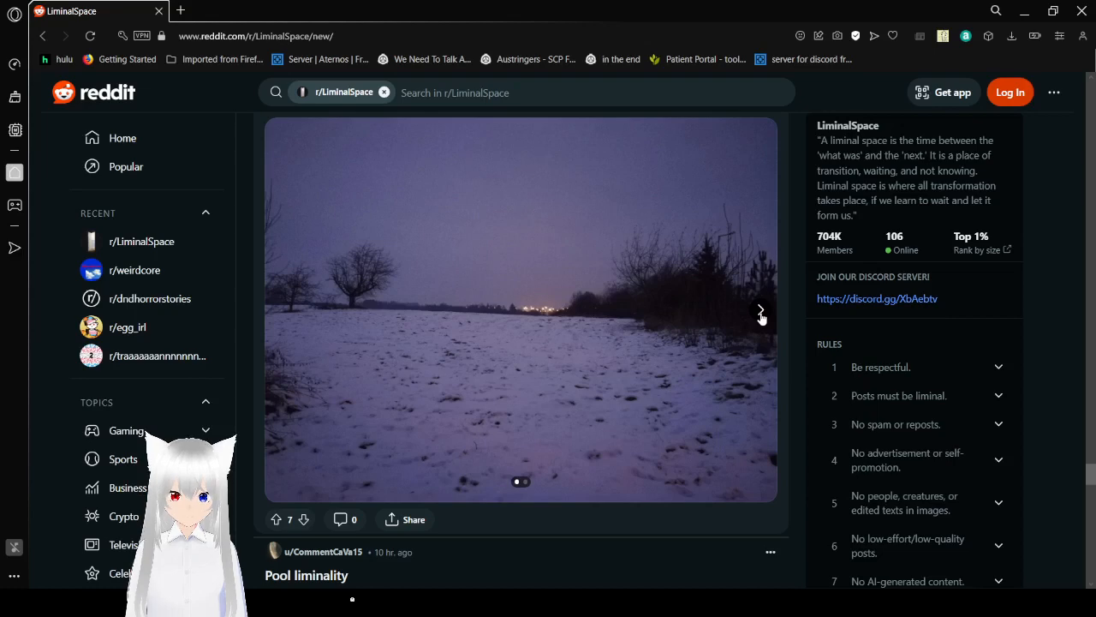
mouse_move(803, 315)
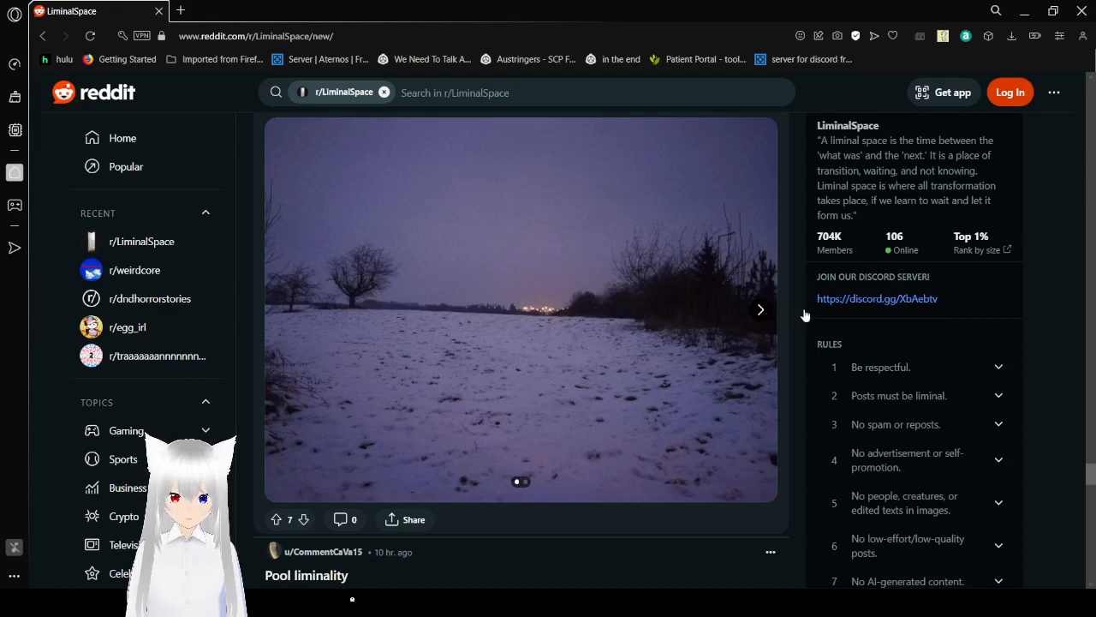
View the second 'Snow at night' photo, then scroll on to the 'Pool liminality' post.
click(760, 308)
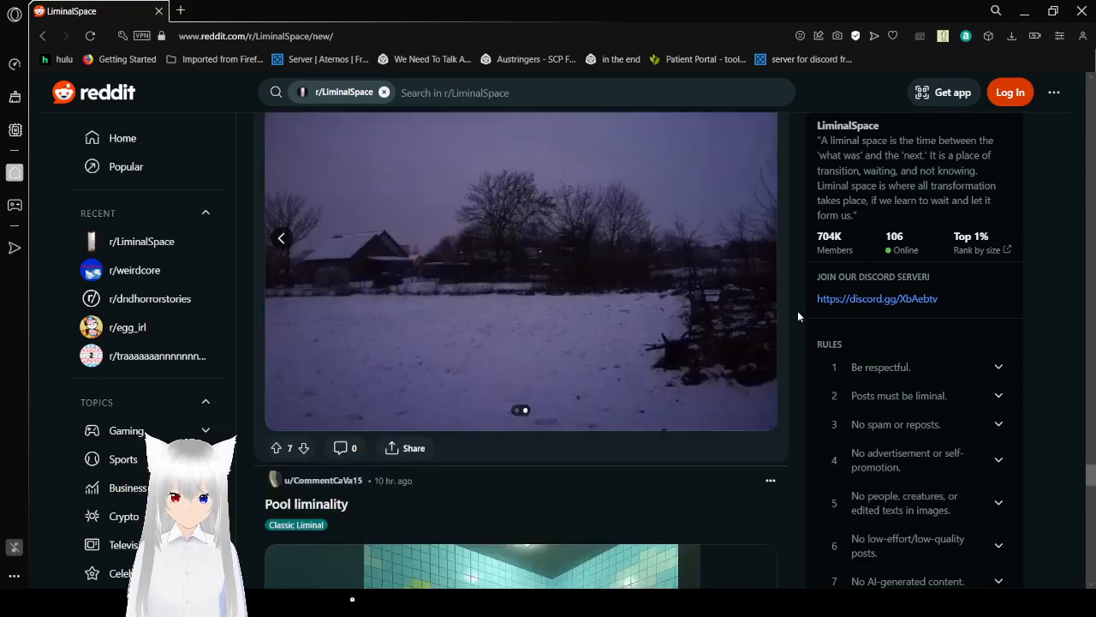
scroll(down, 3)
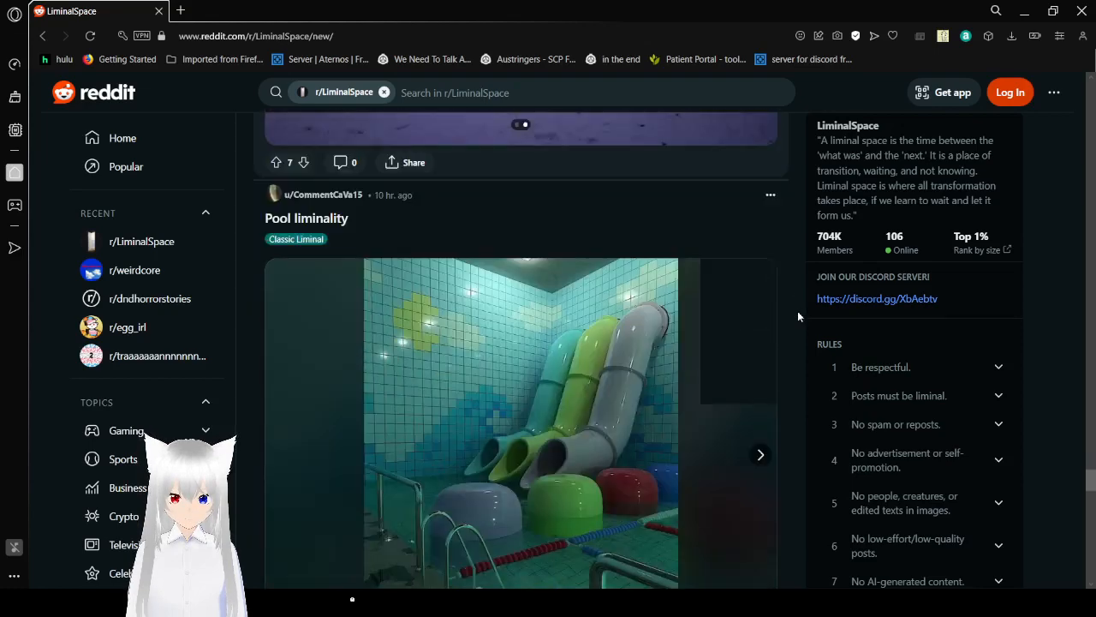
Page the 'Pool liminality' gallery through its second and third photos.
scroll(down, 3)
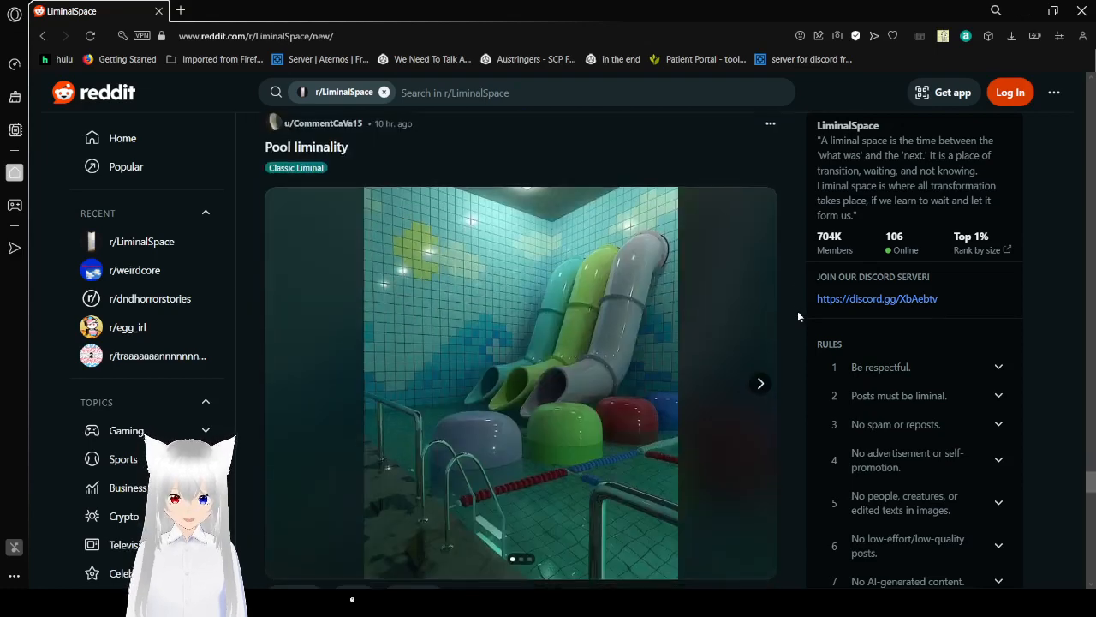
scroll(down, 3)
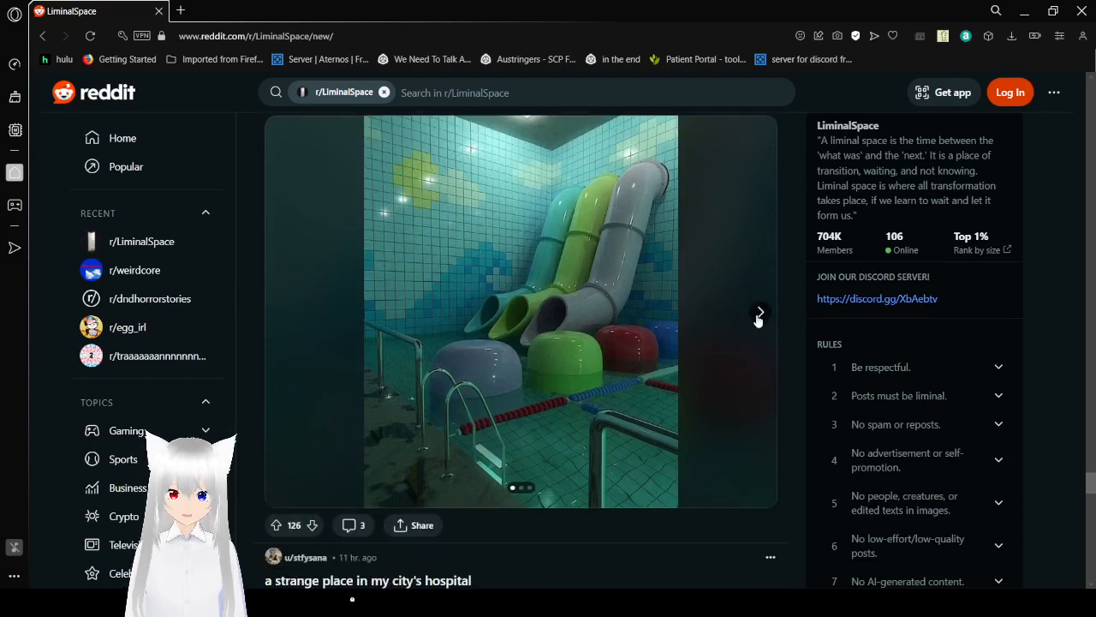
click(759, 312)
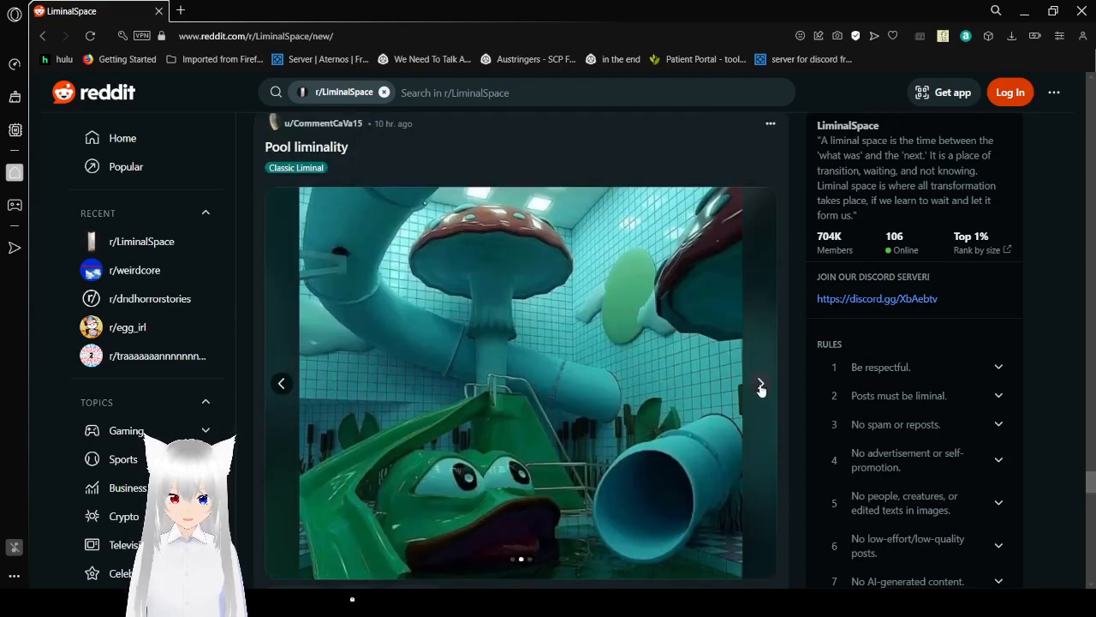
click(760, 384)
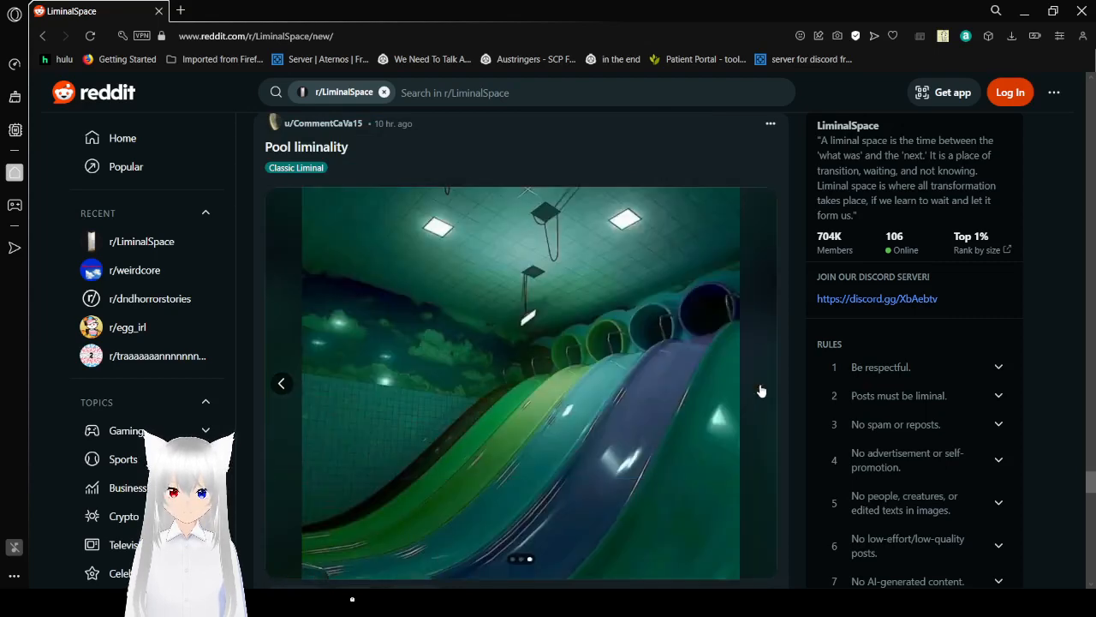
Scroll down the feed to the 'a strange place in my city's hospital' post.
scroll(down, 3)
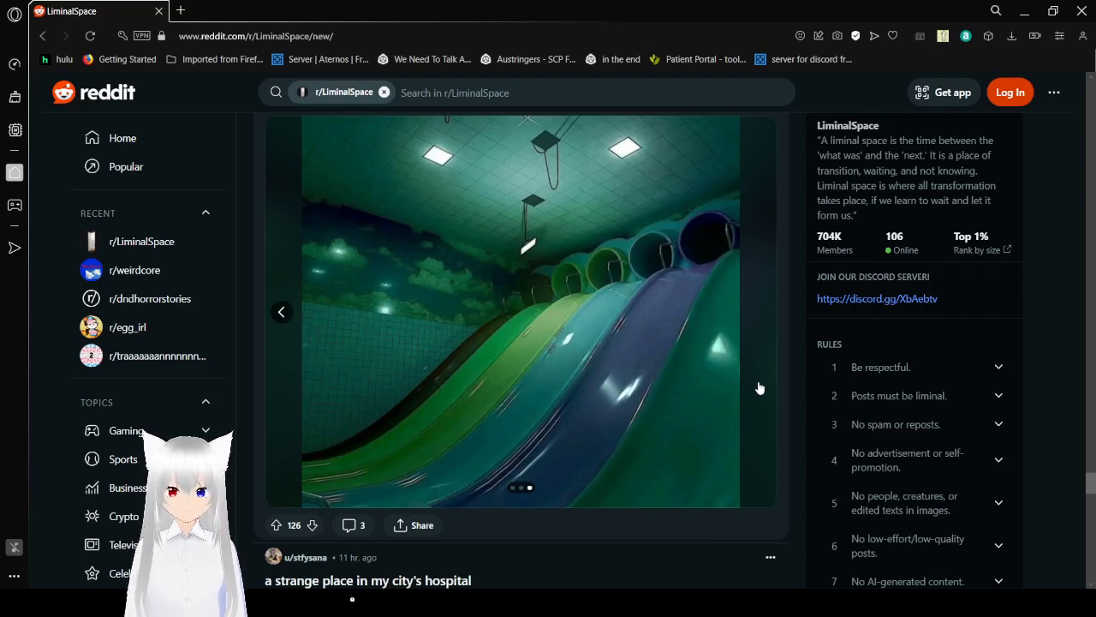
mouse_move(798, 380)
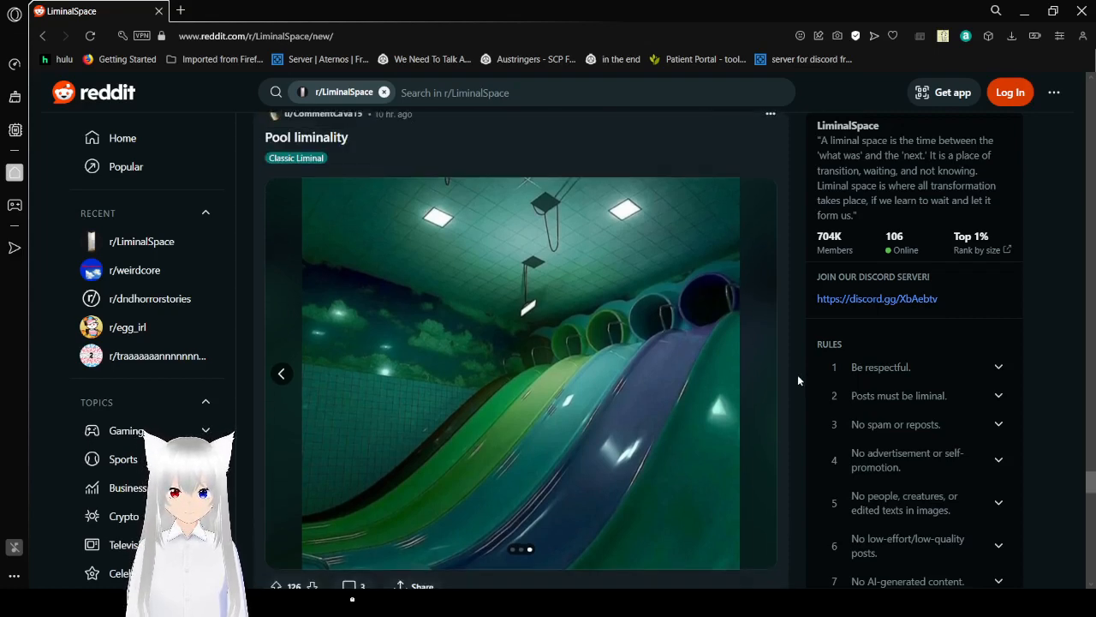
scroll(down, 3)
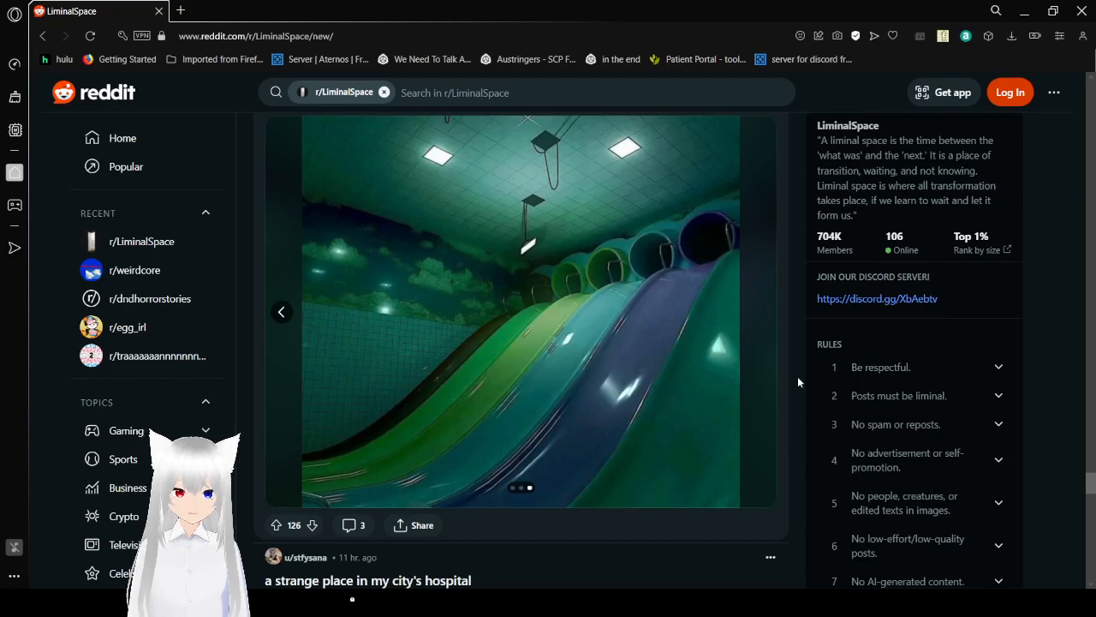
scroll(down, 3)
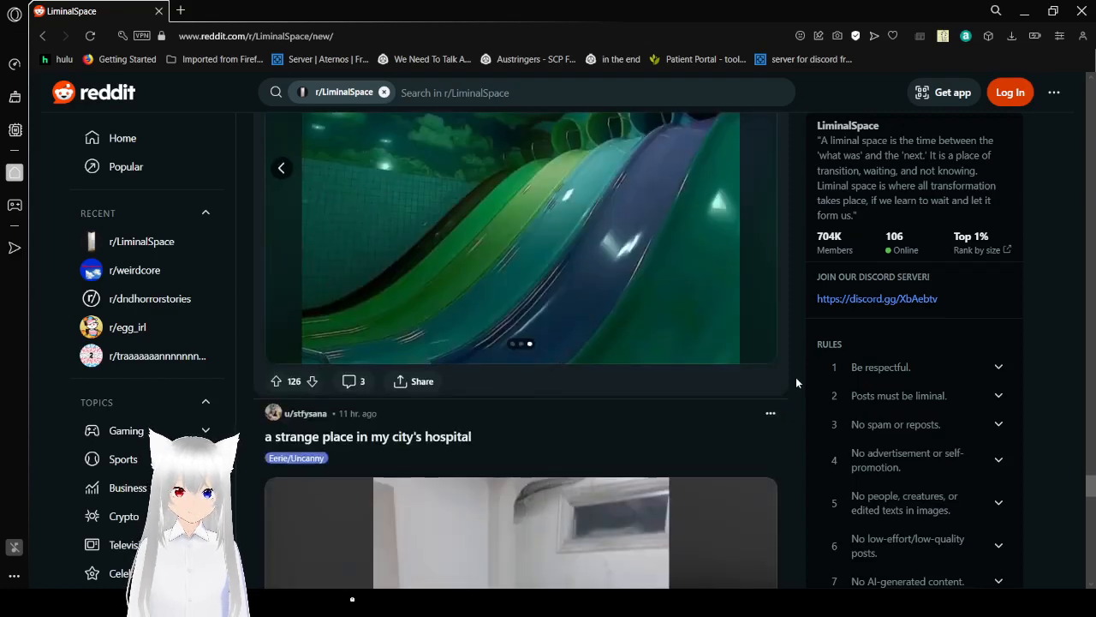
Scroll past the hospital and 'glitch in the matrix' restroom posts until the 'Fog' photo is in view.
scroll(down, 3)
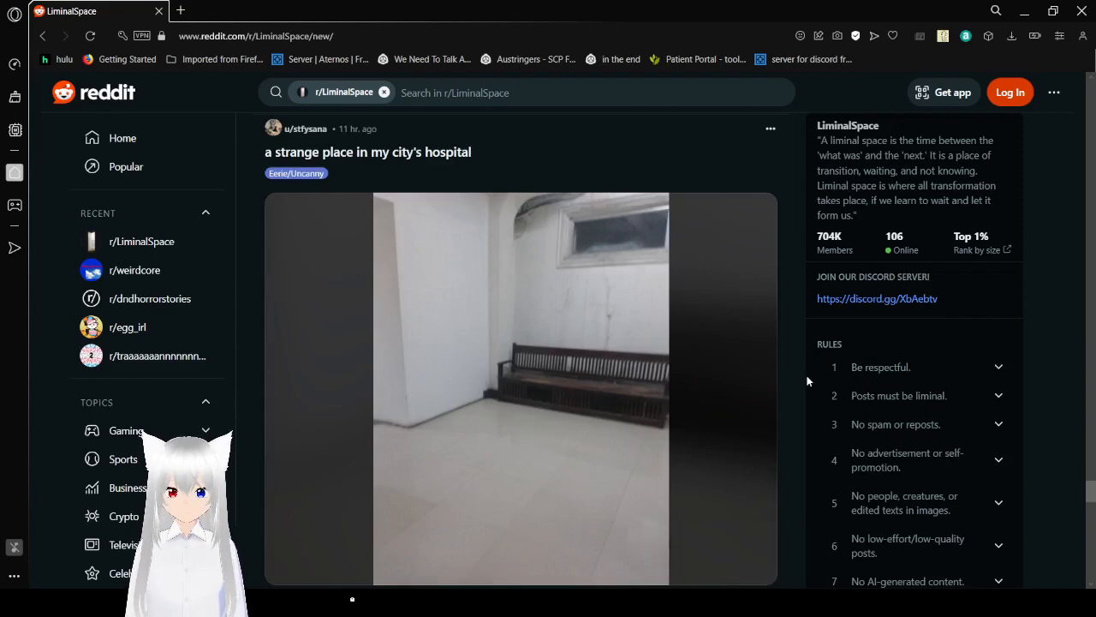
scroll(down, 3)
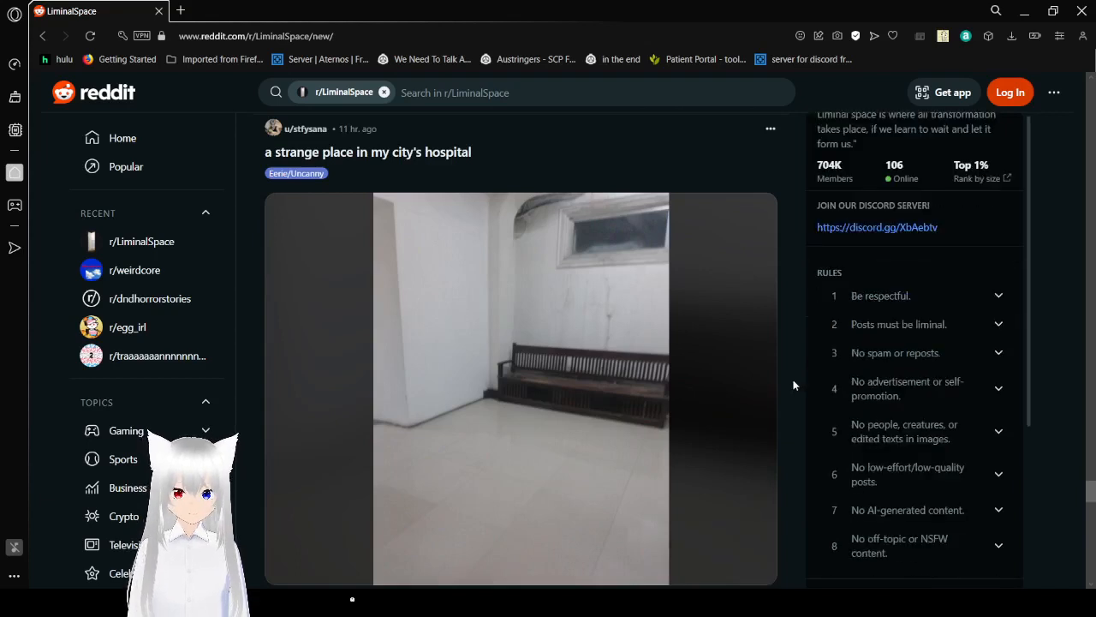
scroll(down, 3)
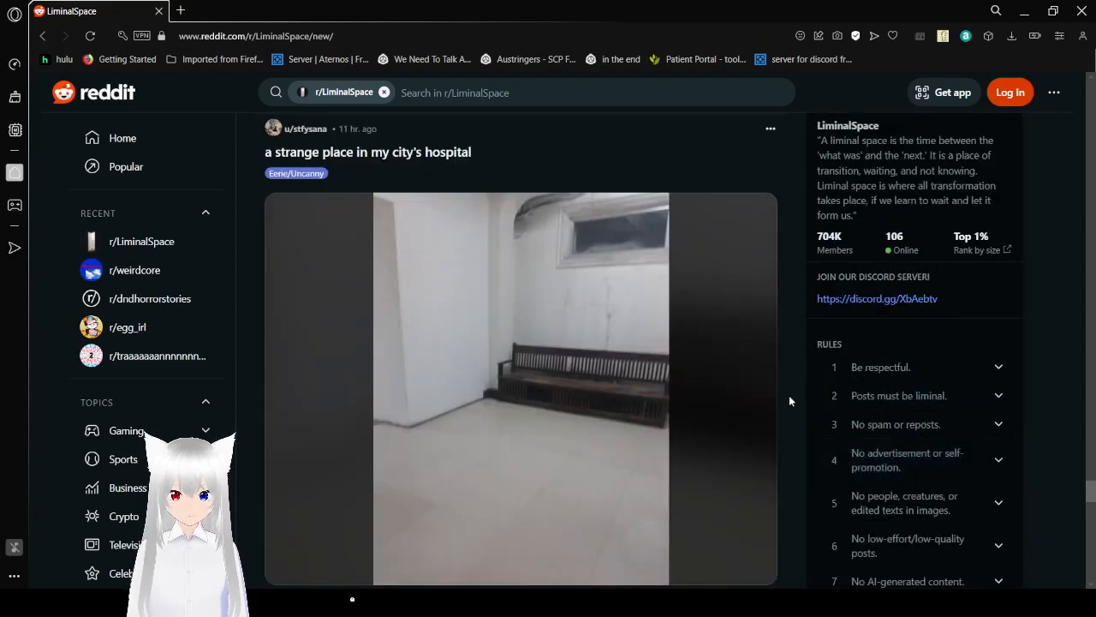
scroll(down, 3)
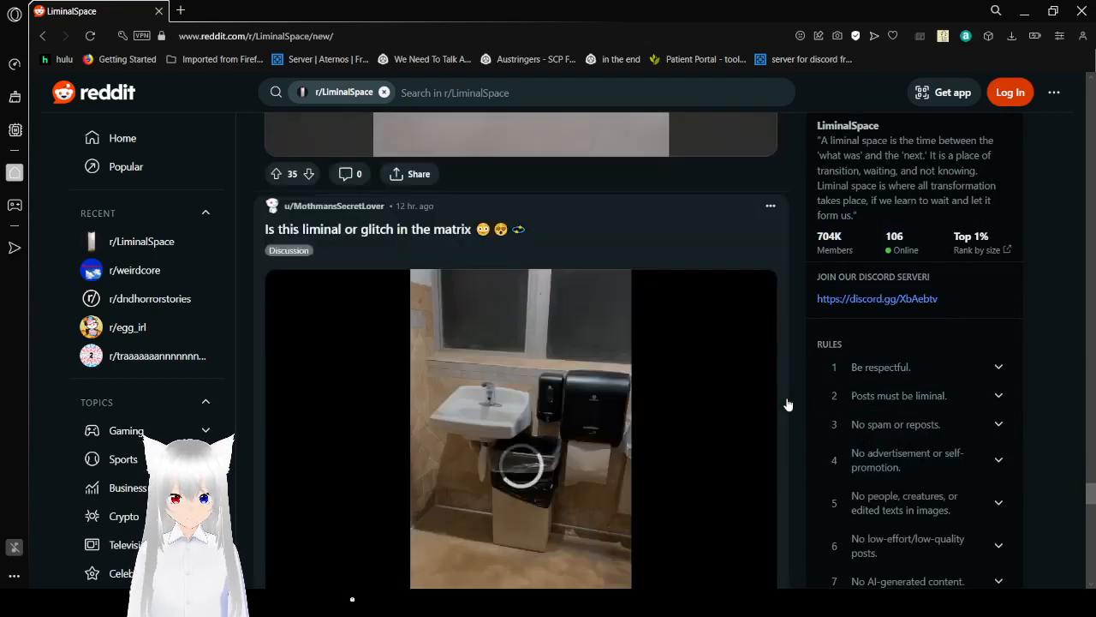
scroll(down, 3)
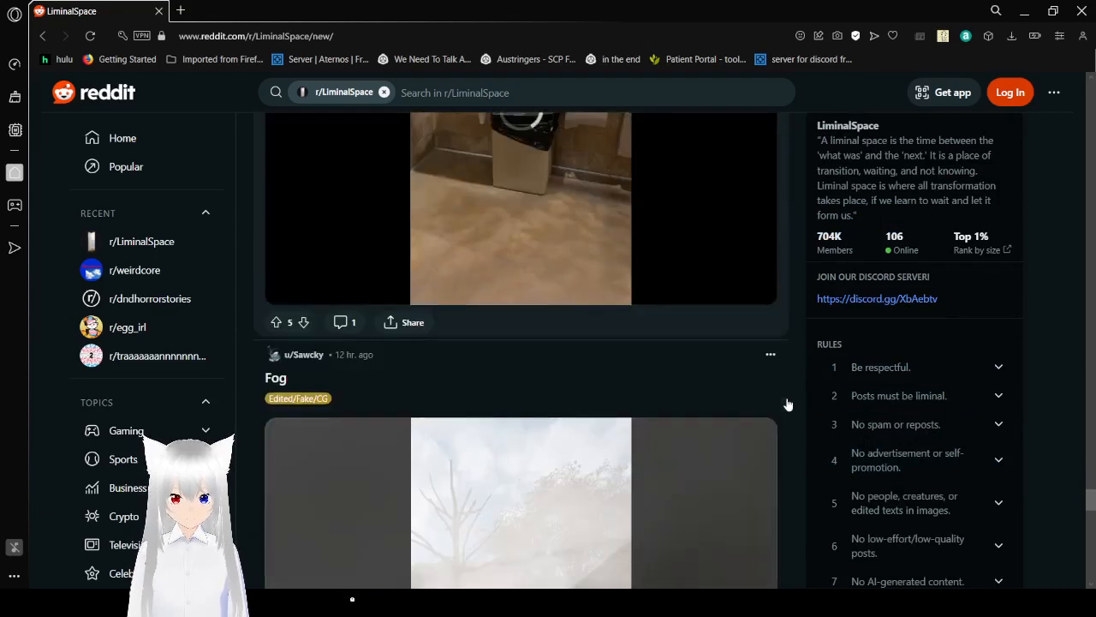
scroll(down, 3)
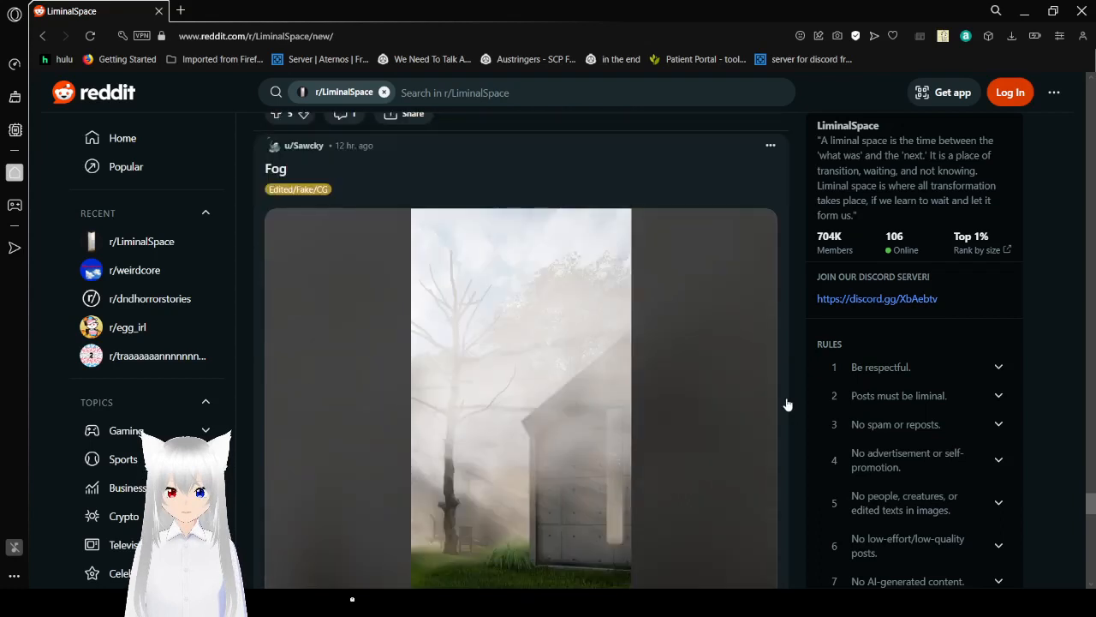
scroll(down, 3)
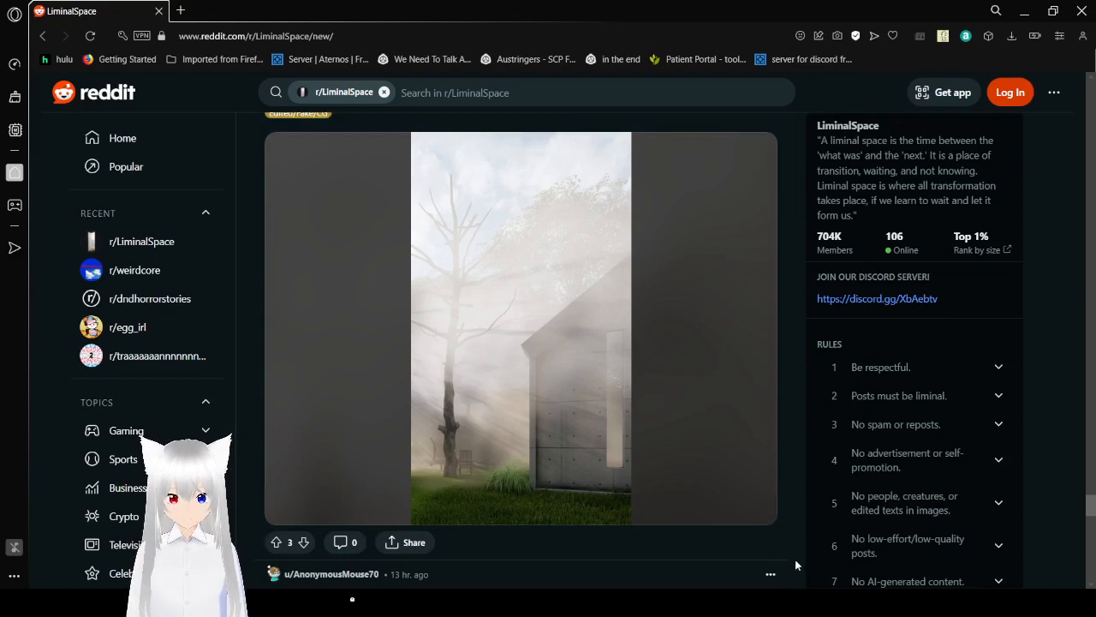
mouse_move(647, 524)
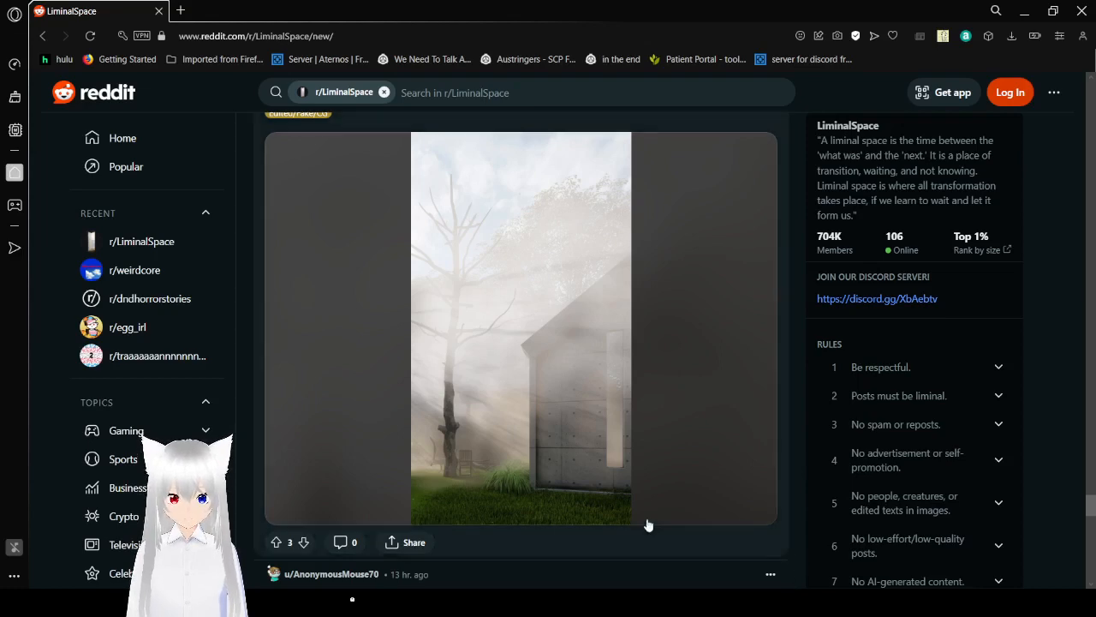